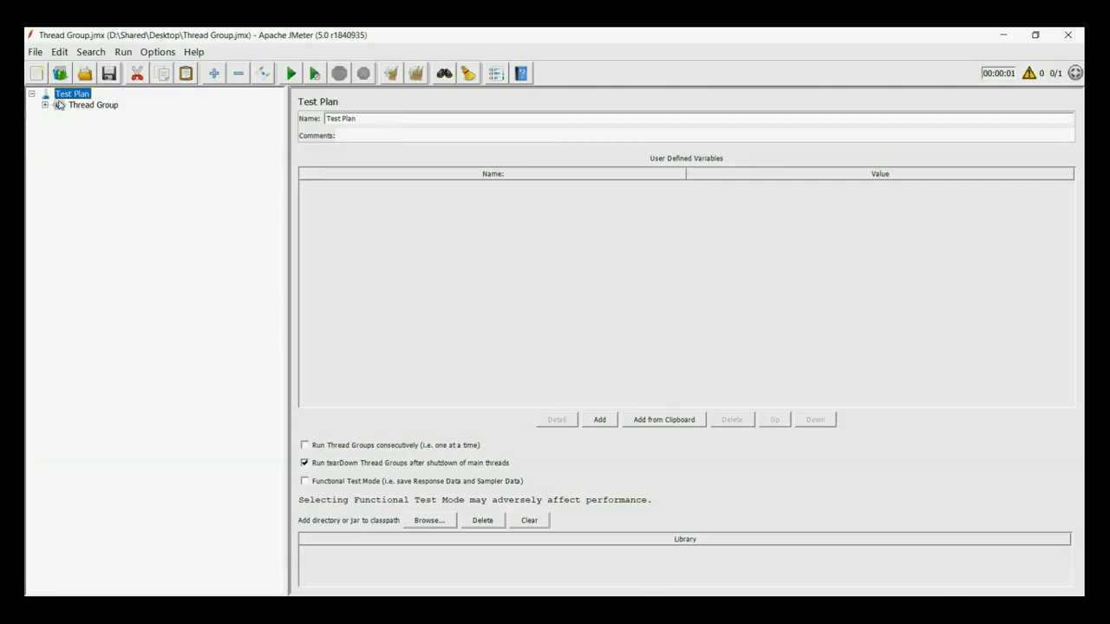
mouse_move(70, 111)
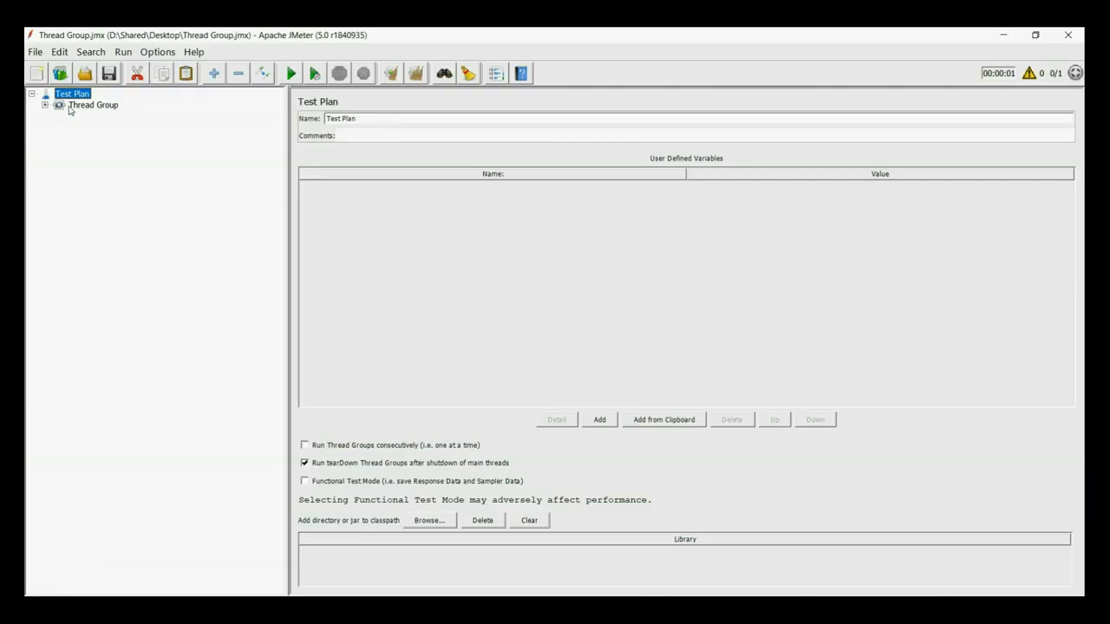
Step: Review the Thread Group, User Defined Variables and Switch Controller, expanding its continent transactions
left_click(94, 104)
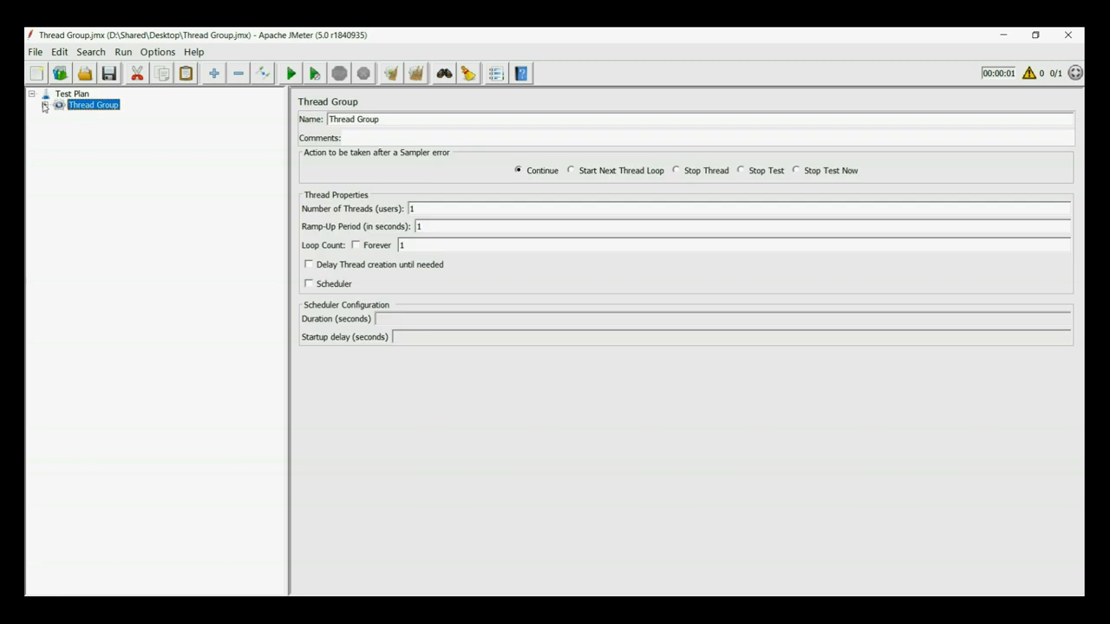
left_click(121, 114)
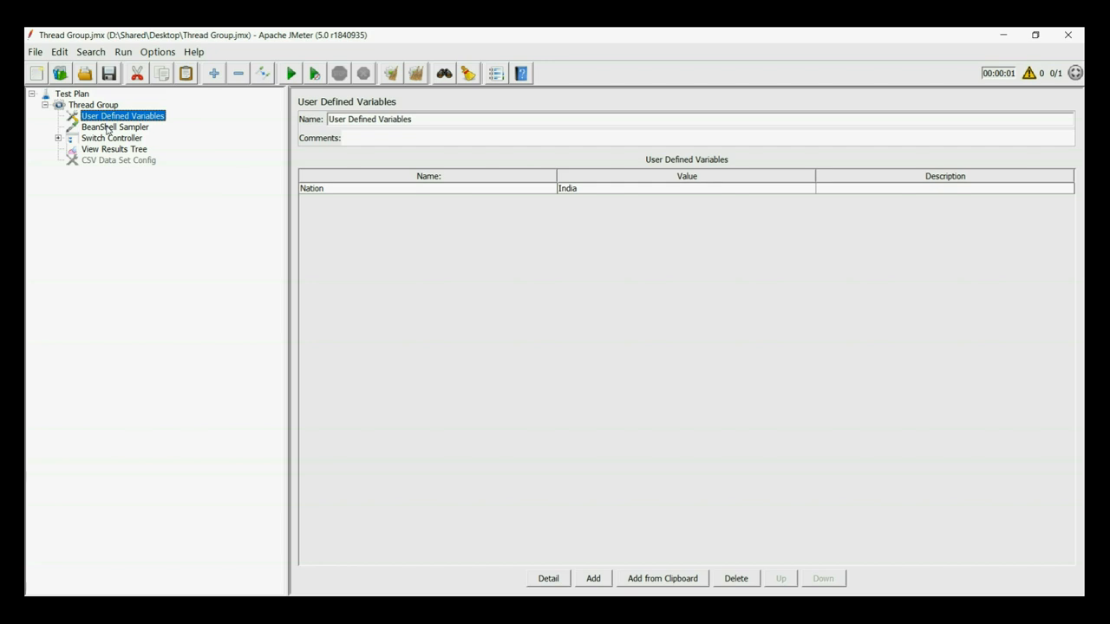
left_click(111, 138)
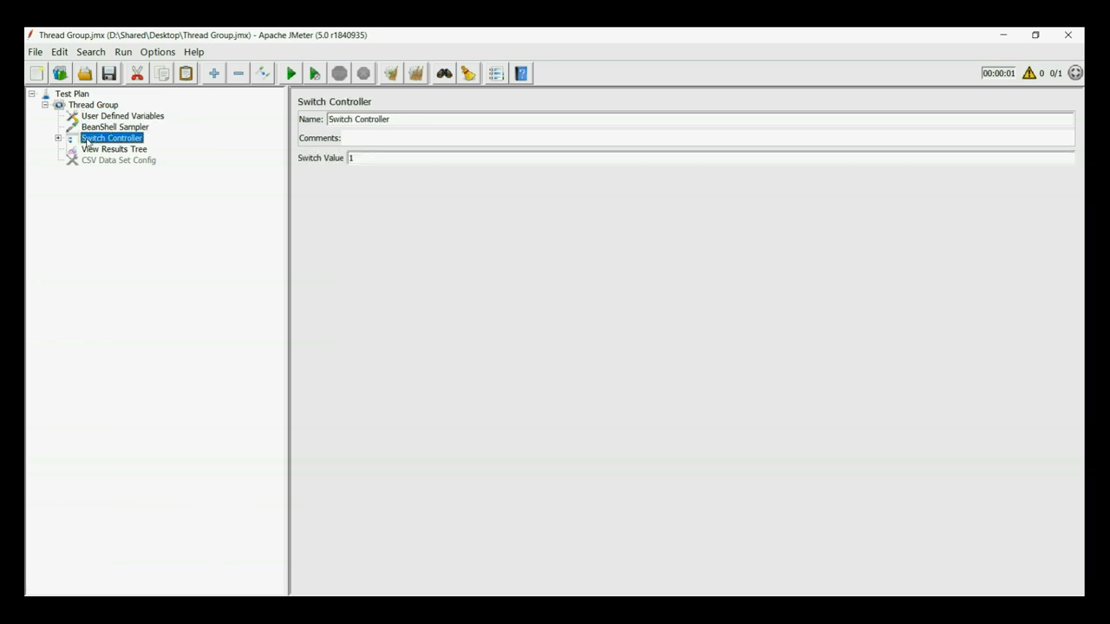
left_click(59, 139)
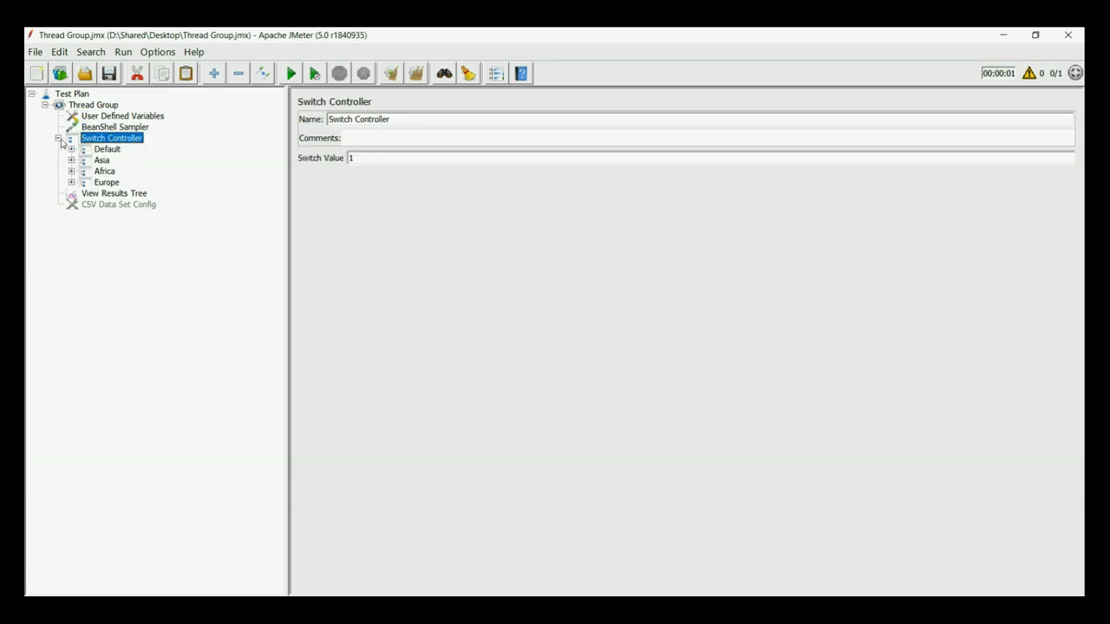
Step: Review the Africa and Europe transactions, the View Results Tree, and the CSV Data Set Config reading Nation
left_click(104, 172)
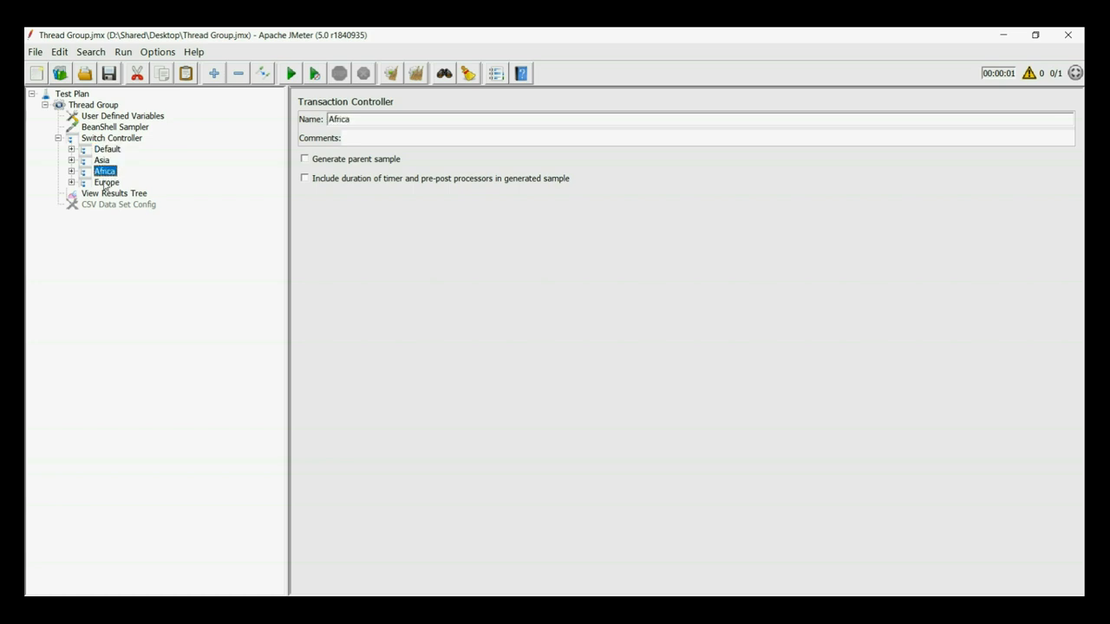
left_click(105, 182)
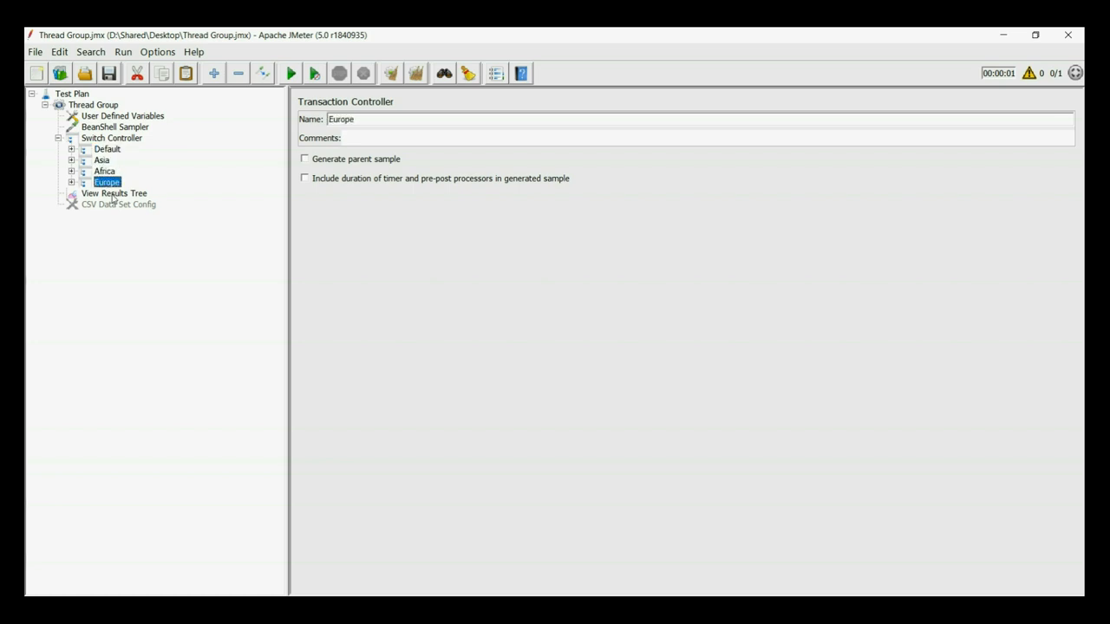
left_click(114, 194)
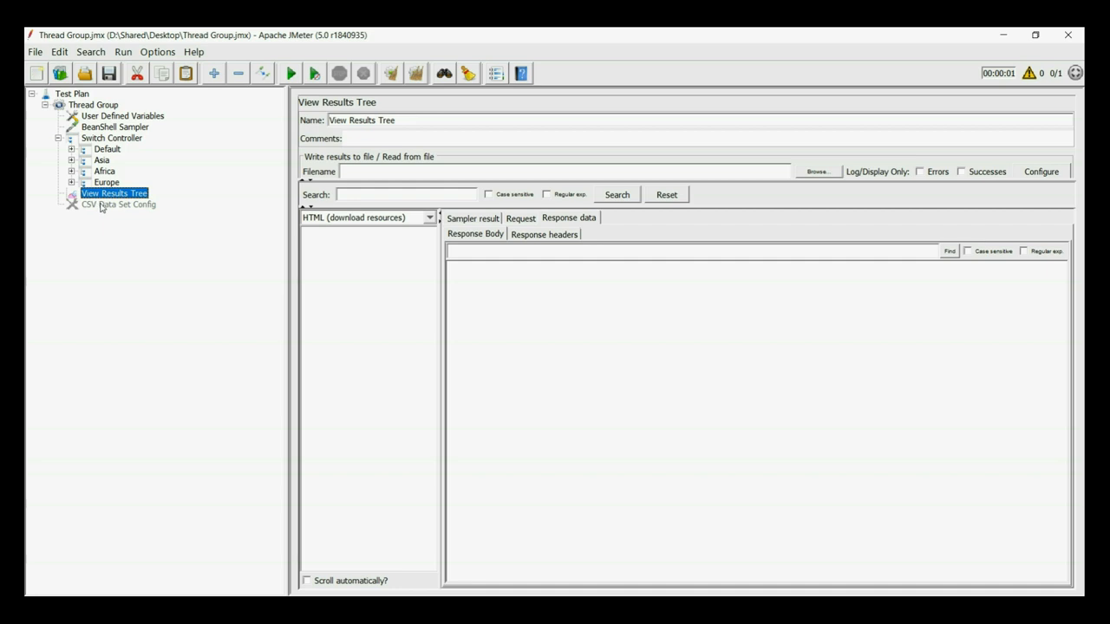
left_click(118, 205)
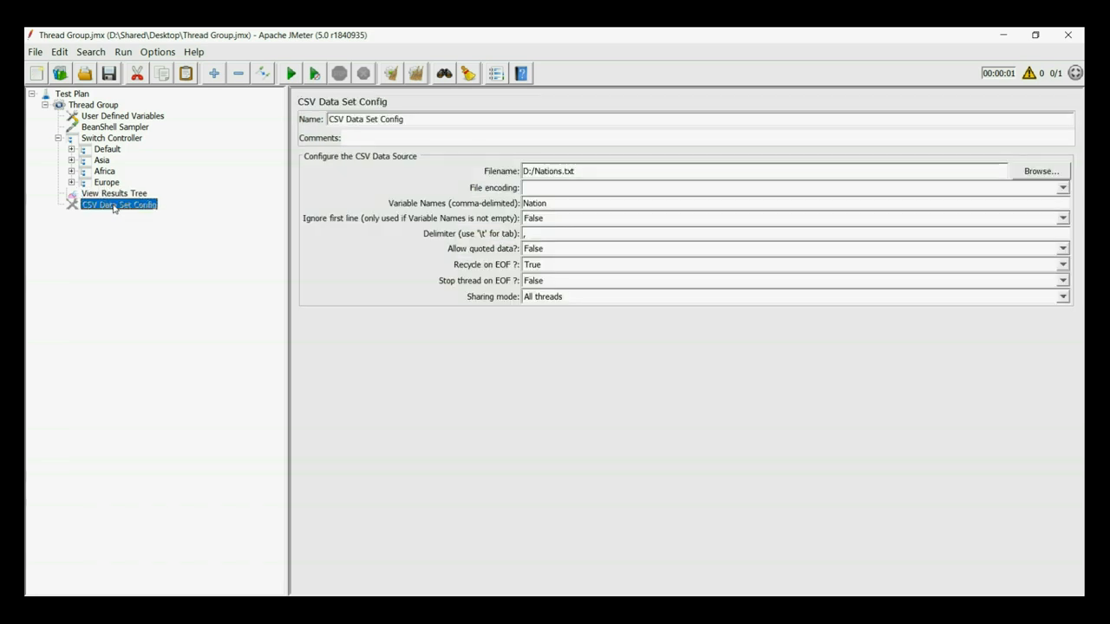
mouse_move(215, 159)
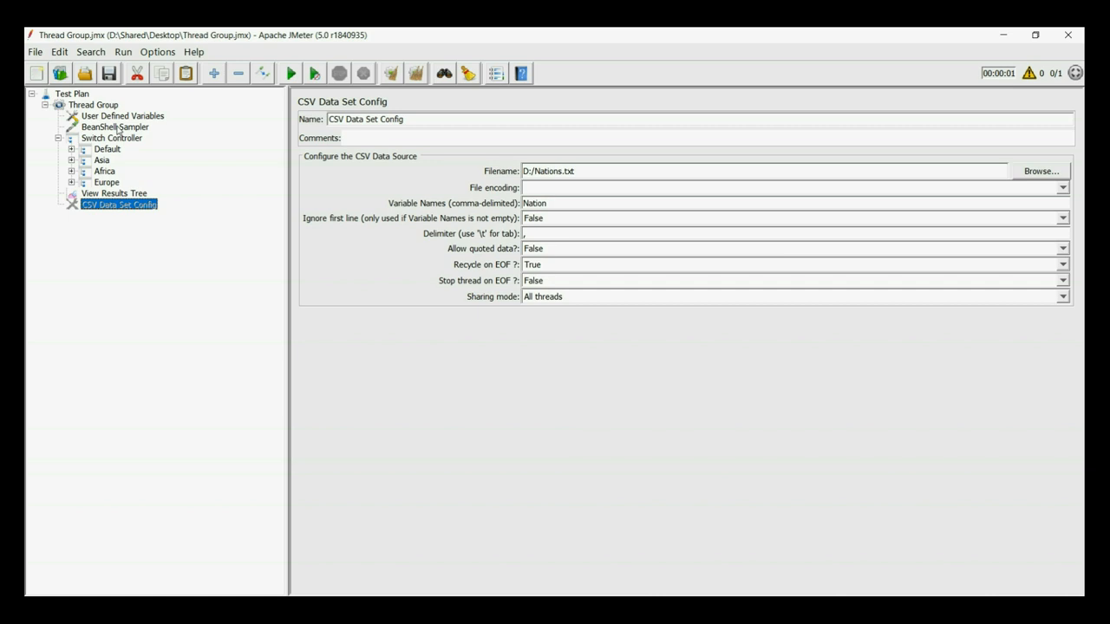
Step: Review Nation=India, the BeanShell caseValue mapping, then the Switch Controller showing value 1
left_click(122, 114)
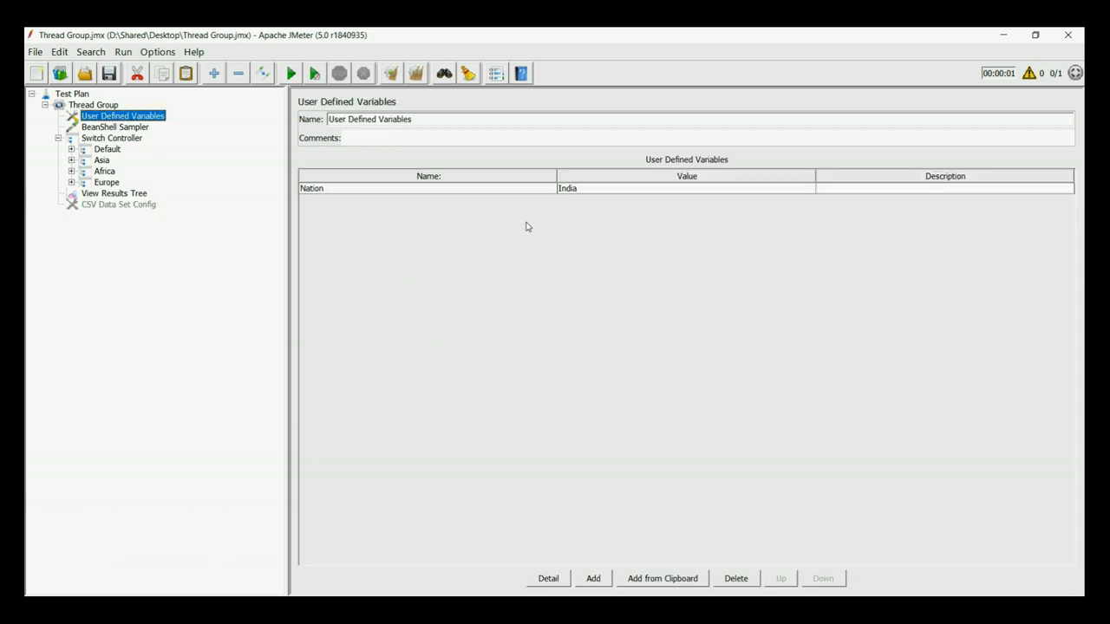
mouse_move(406, 177)
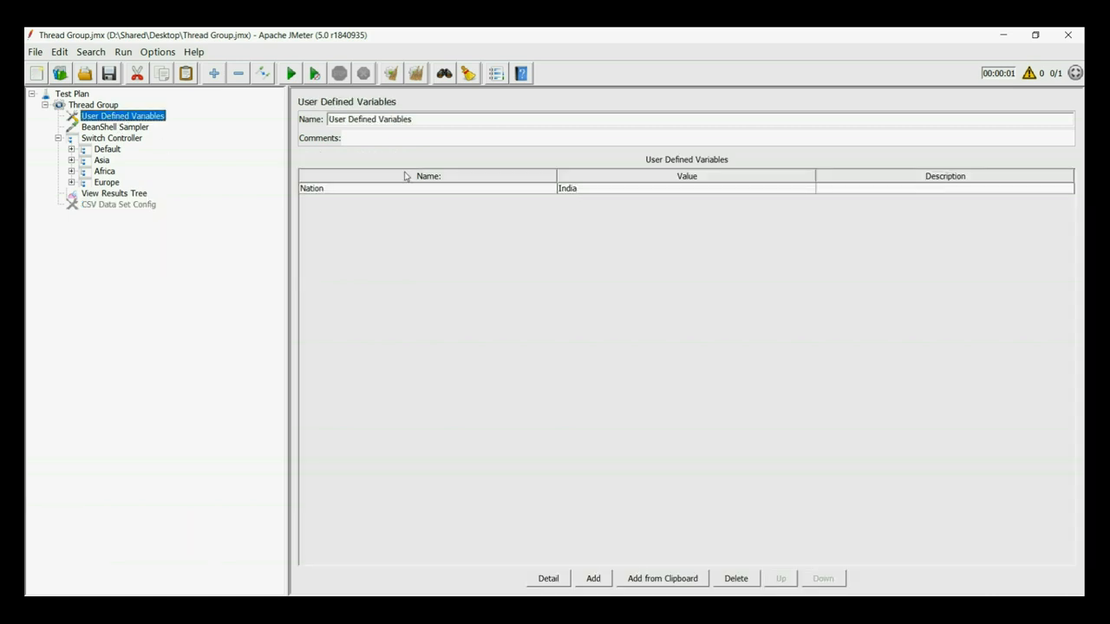
left_click(114, 127)
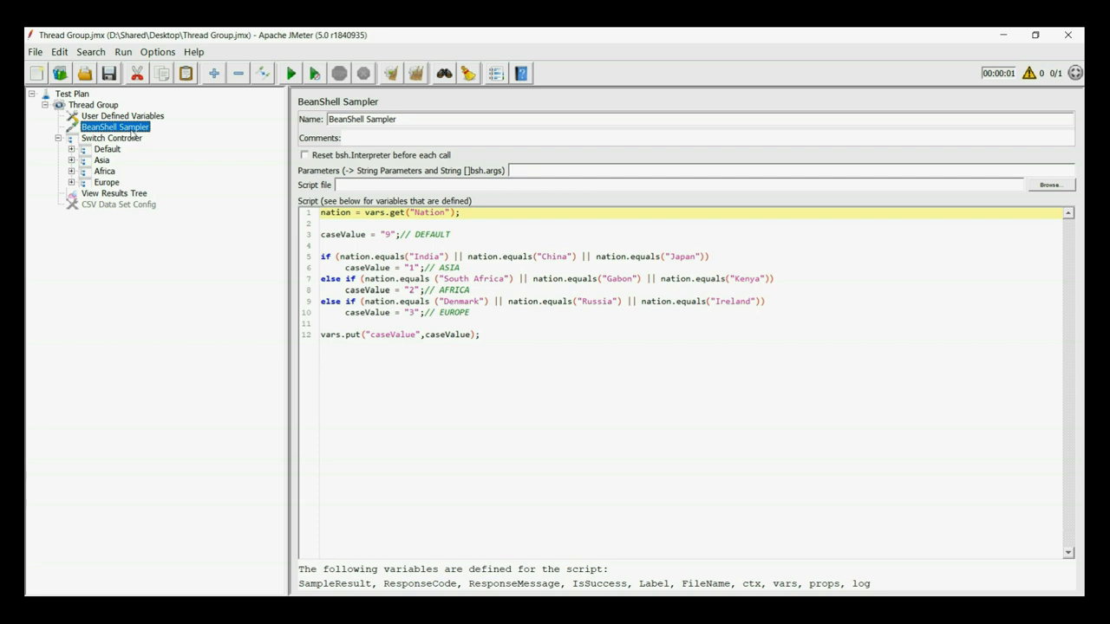
left_click(111, 139)
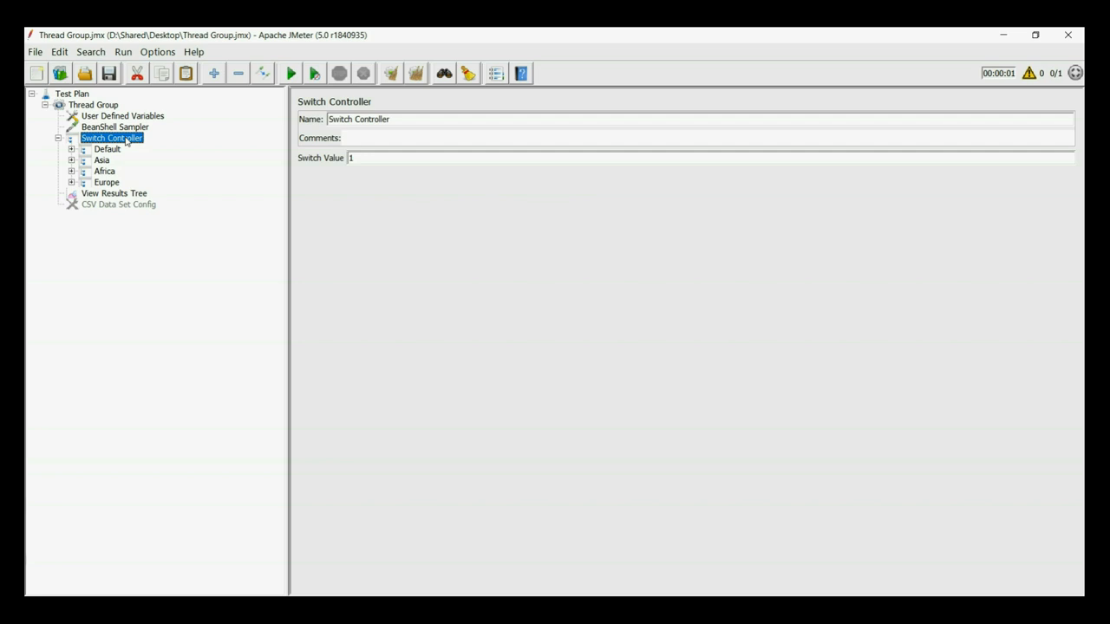
mouse_move(104, 152)
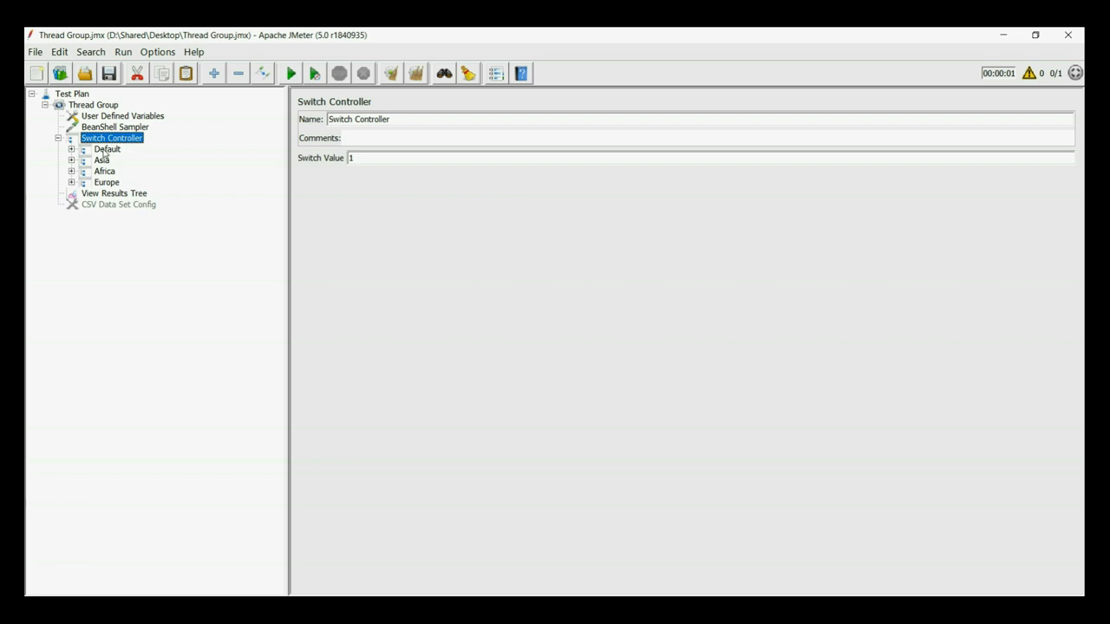
Step: Inspect the Default and Asia transactions and Asia's /wiki request, returning to the Switch Controller
left_click(107, 149)
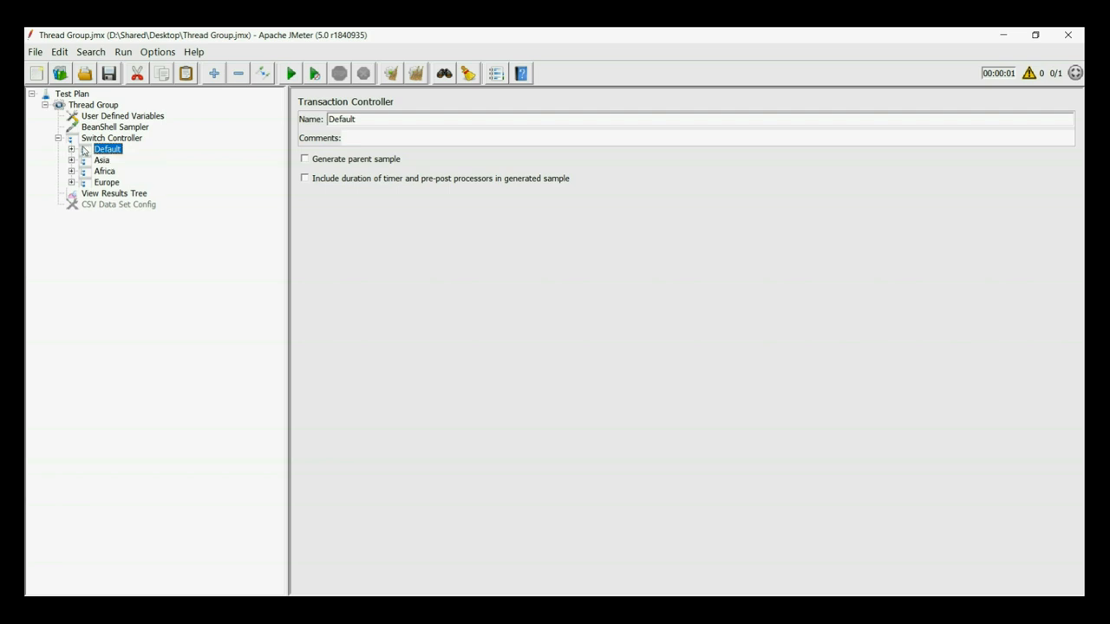
left_click(100, 159)
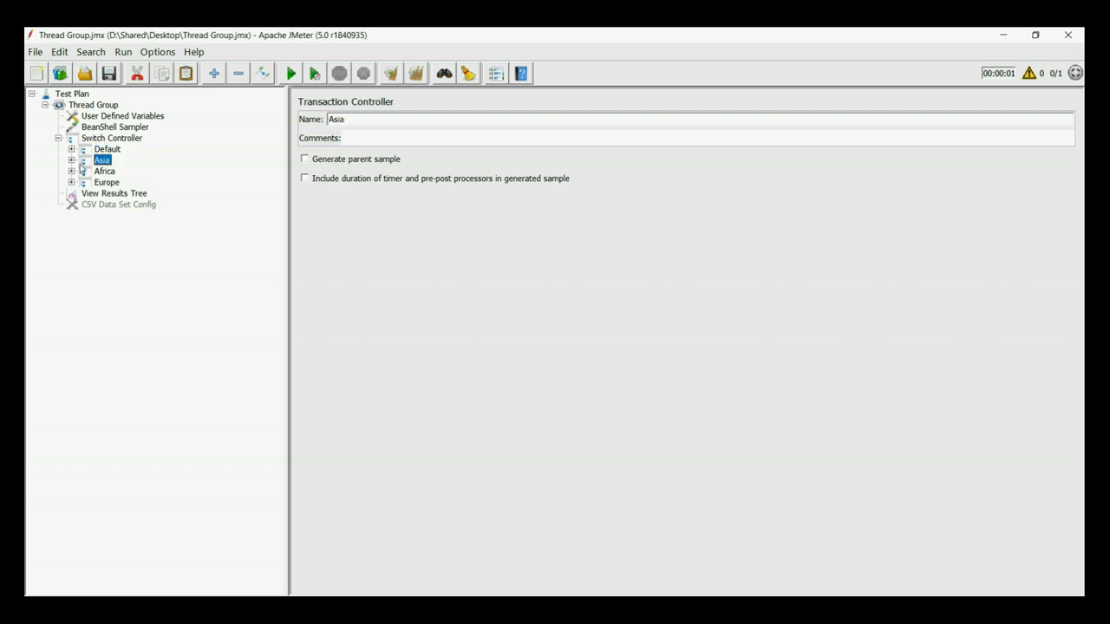
left_click(73, 159)
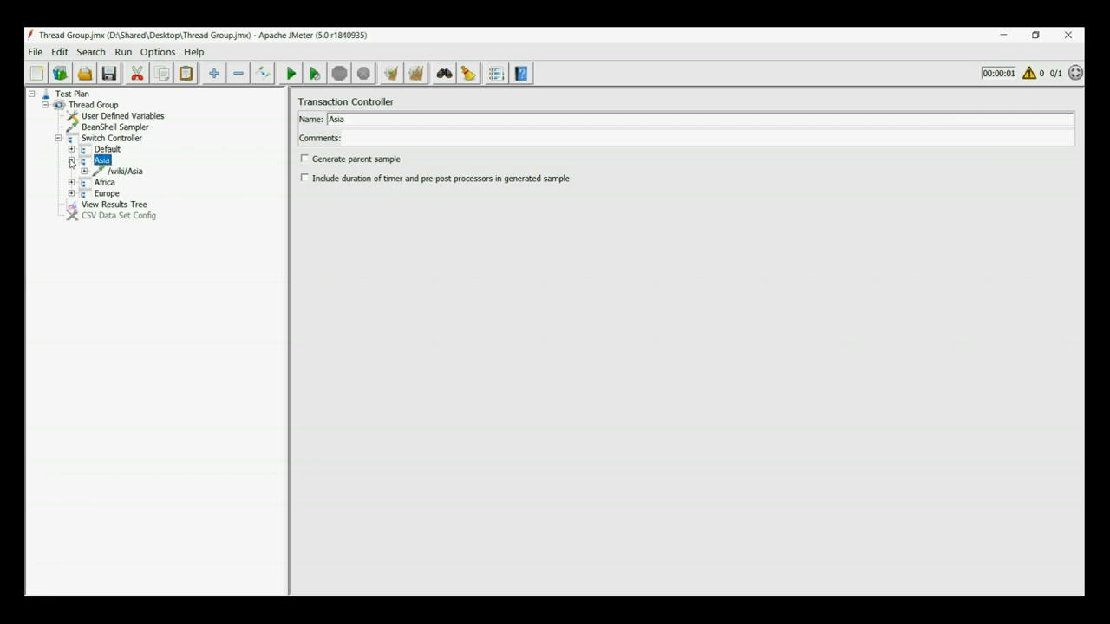
left_click(111, 139)
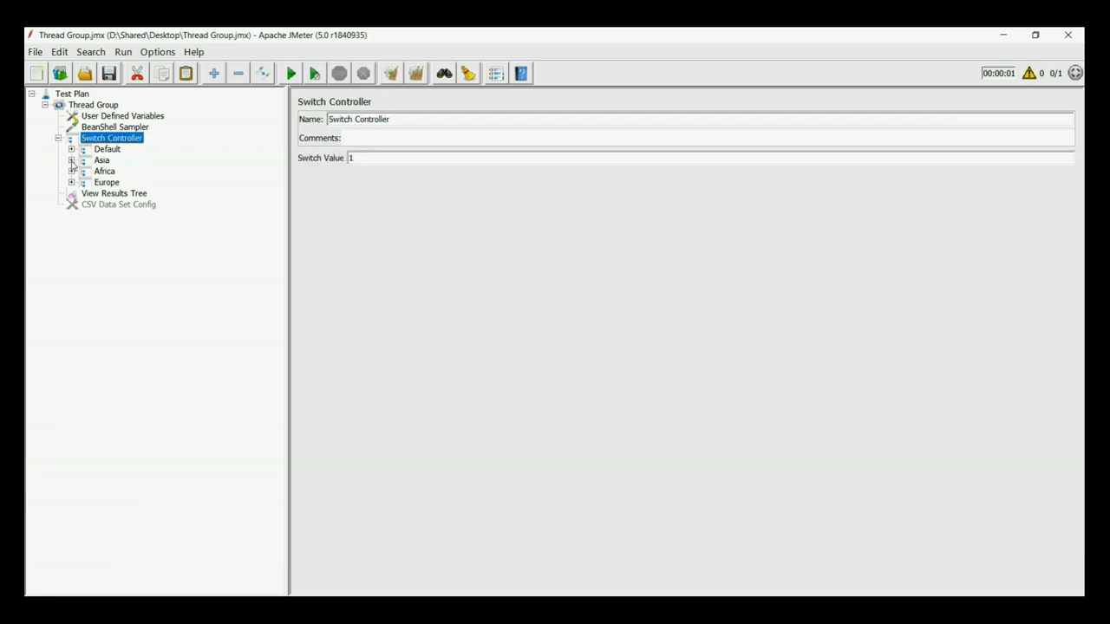
Step: Inspect the Africa and Europe transactions with their /wiki requests, ending on Europe's settings
left_click(104, 172)
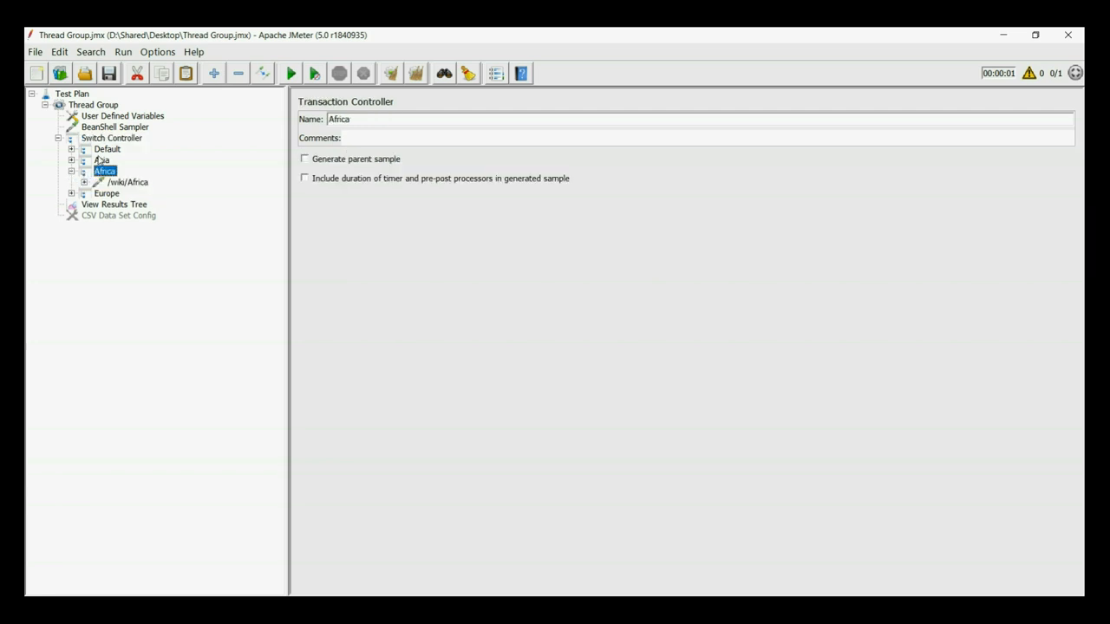
left_click(111, 138)
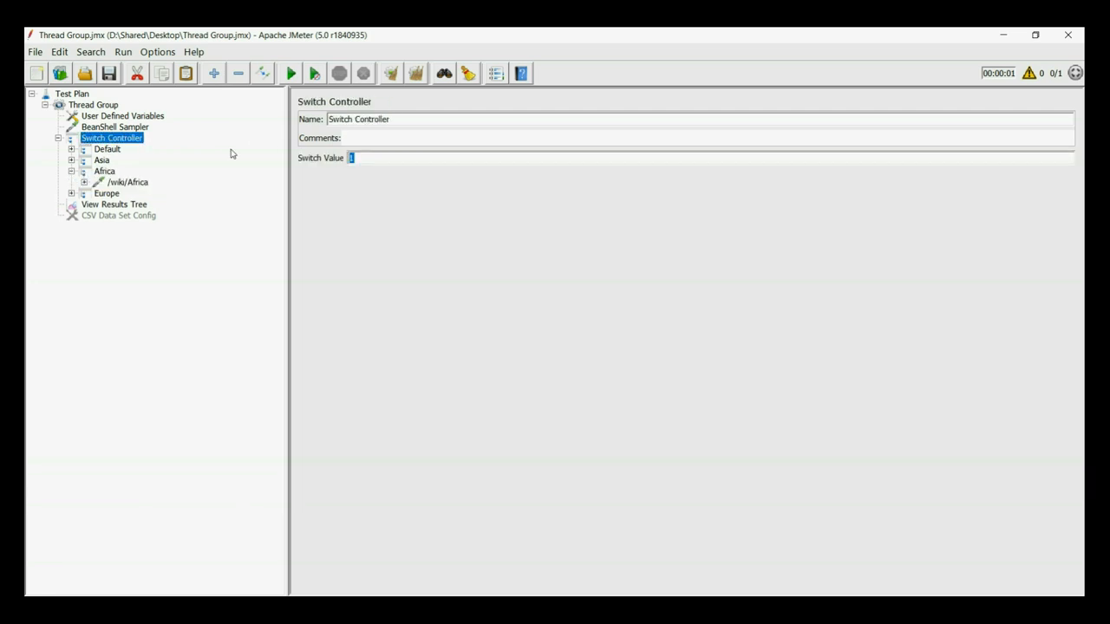
left_click(104, 171)
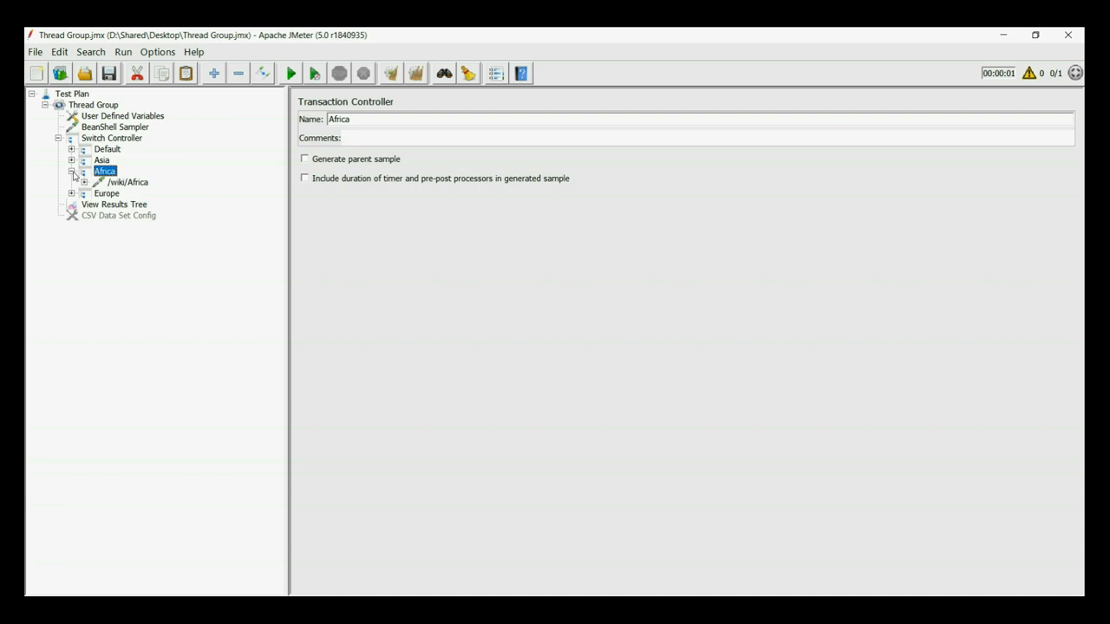
left_click(107, 182)
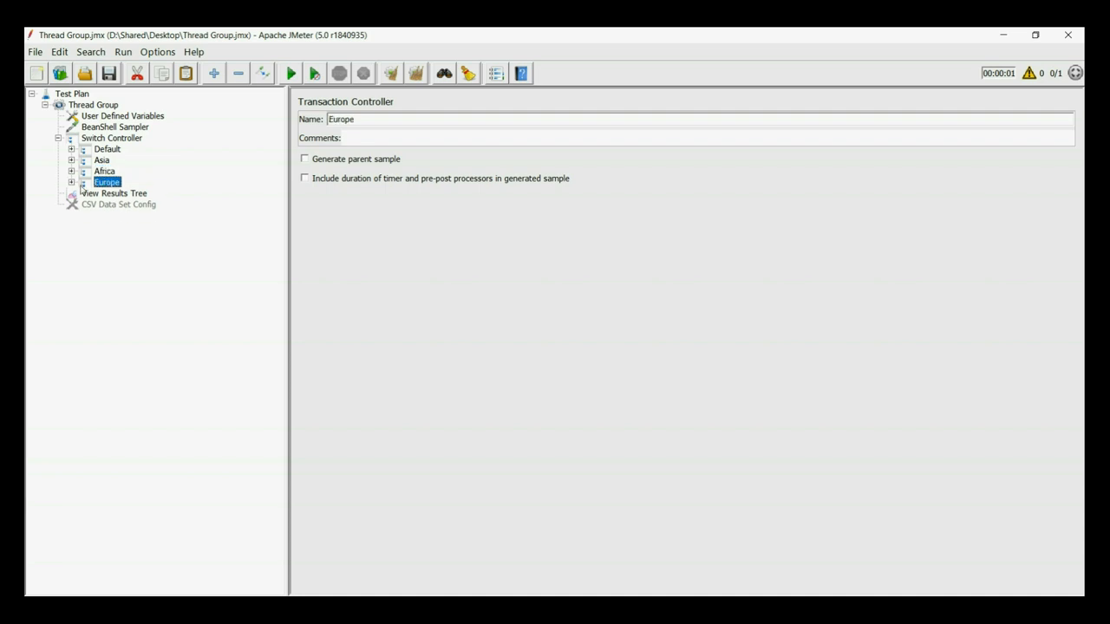
left_click(111, 138)
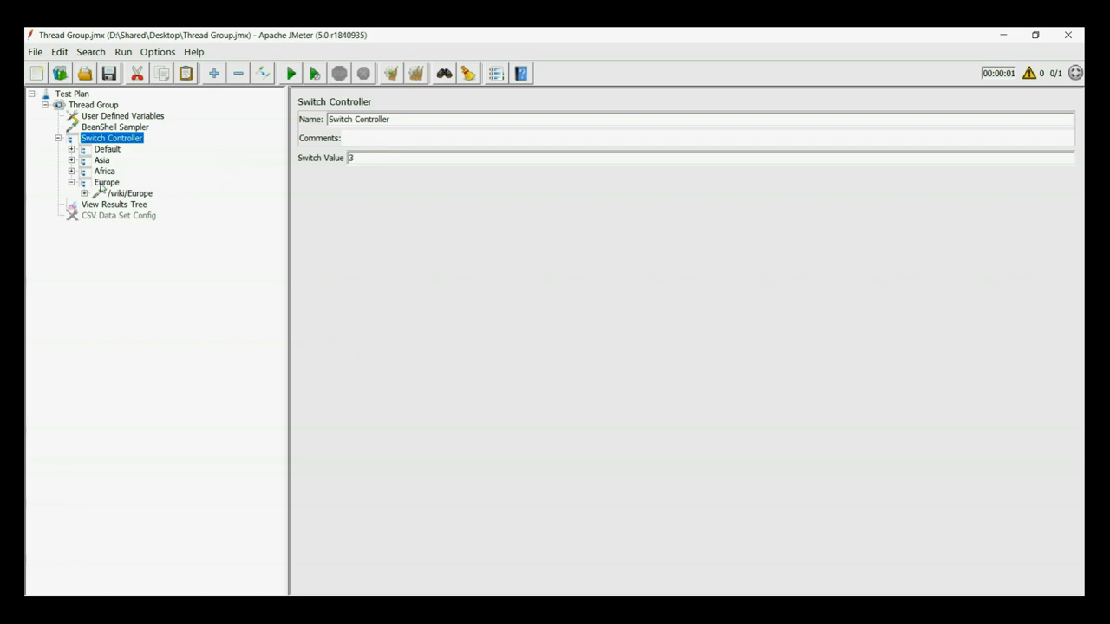
left_click(108, 182)
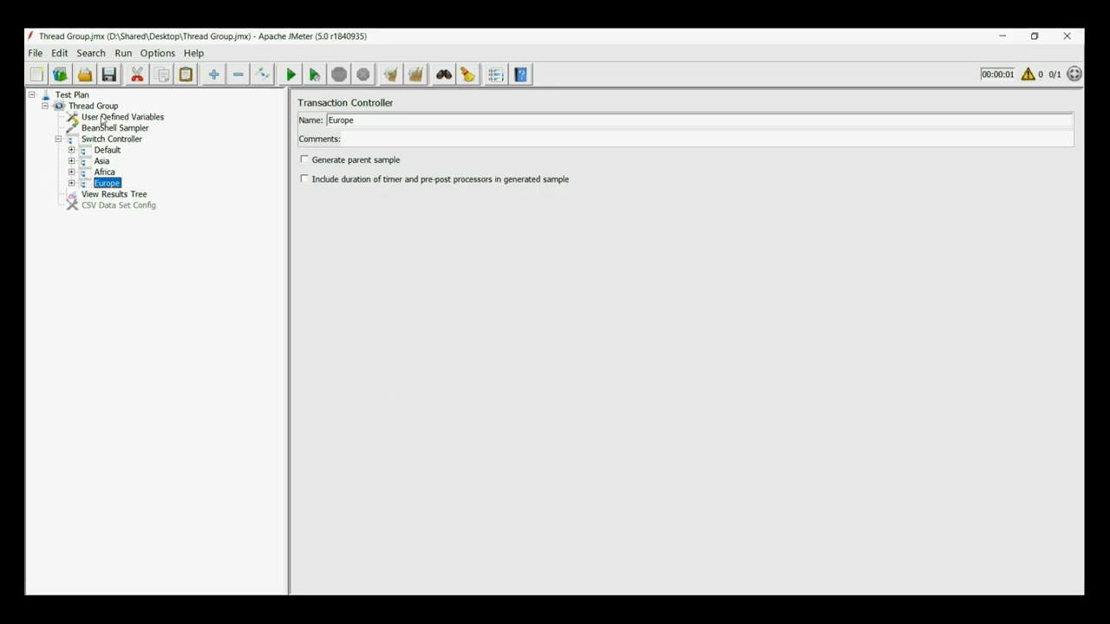
Step: Run the plan with switch value 1 and view the Asia /wiki response in View Results Tree
left_click(111, 138)
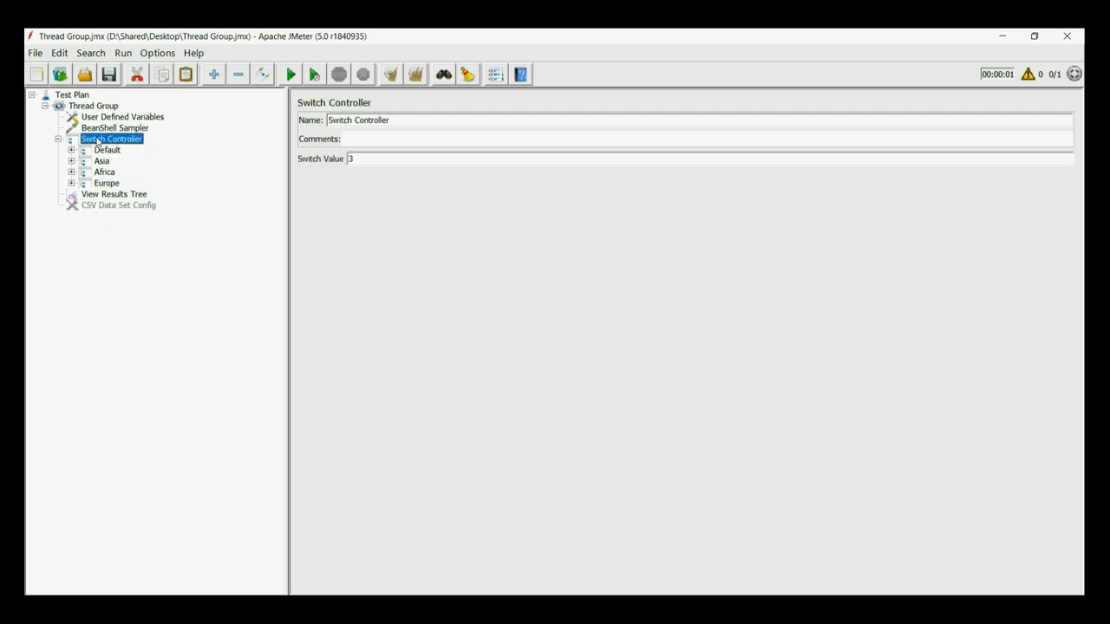
type("1")
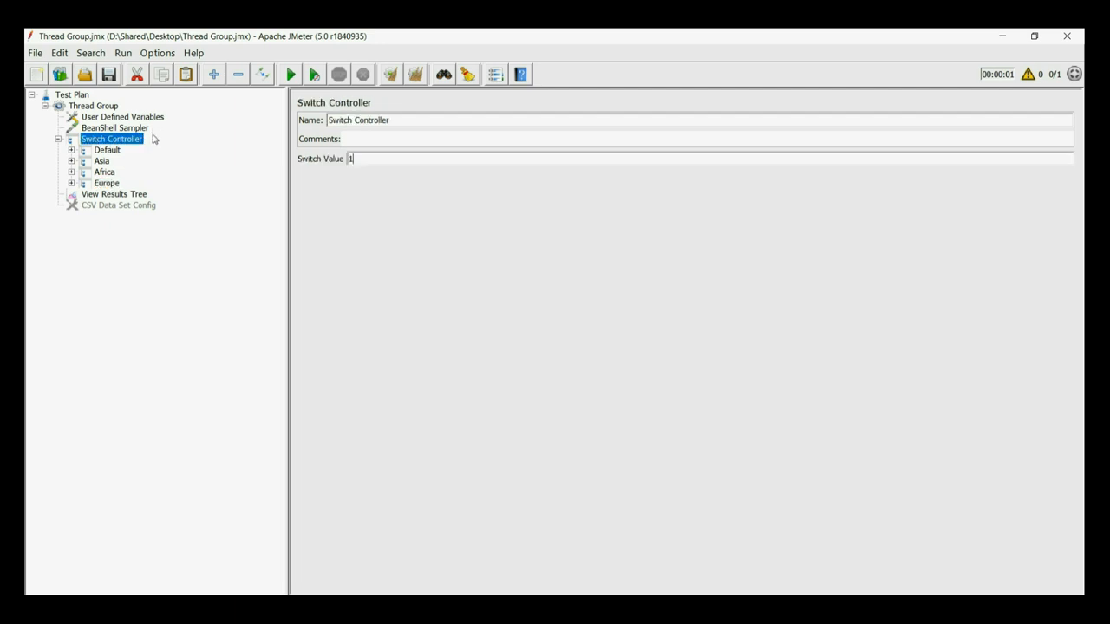
left_click(114, 194)
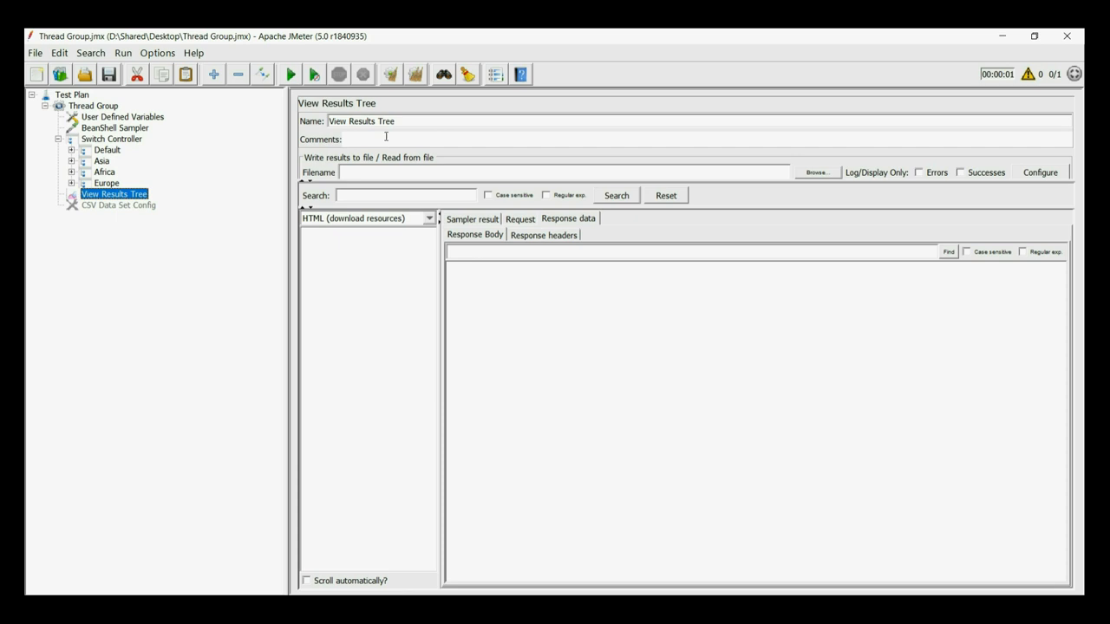
left_click(292, 73)
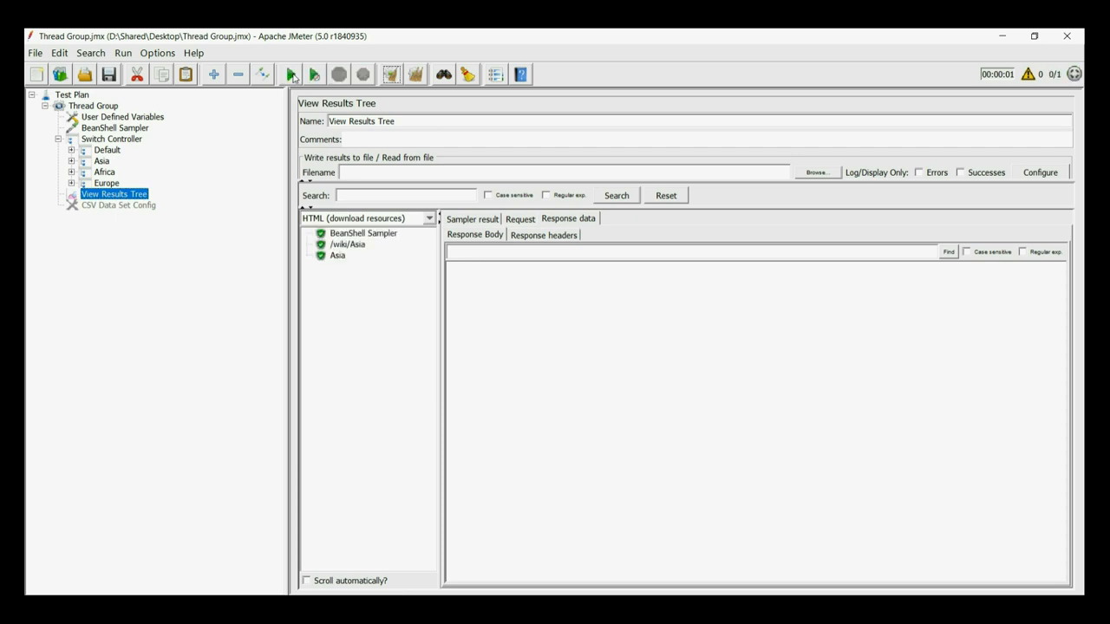
mouse_move(368, 244)
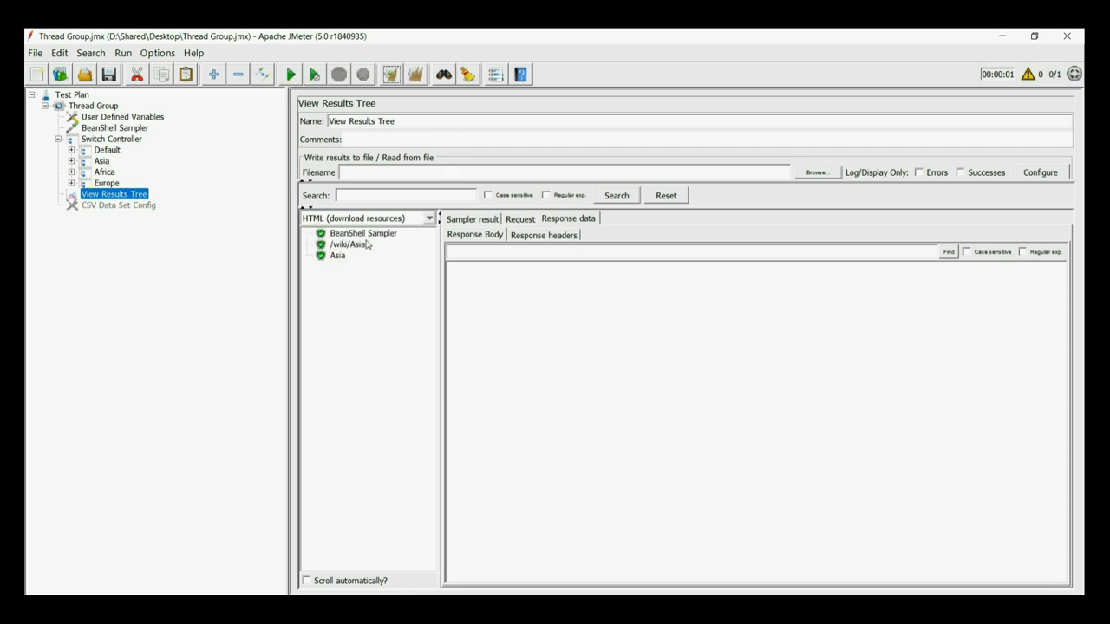
left_click(347, 244)
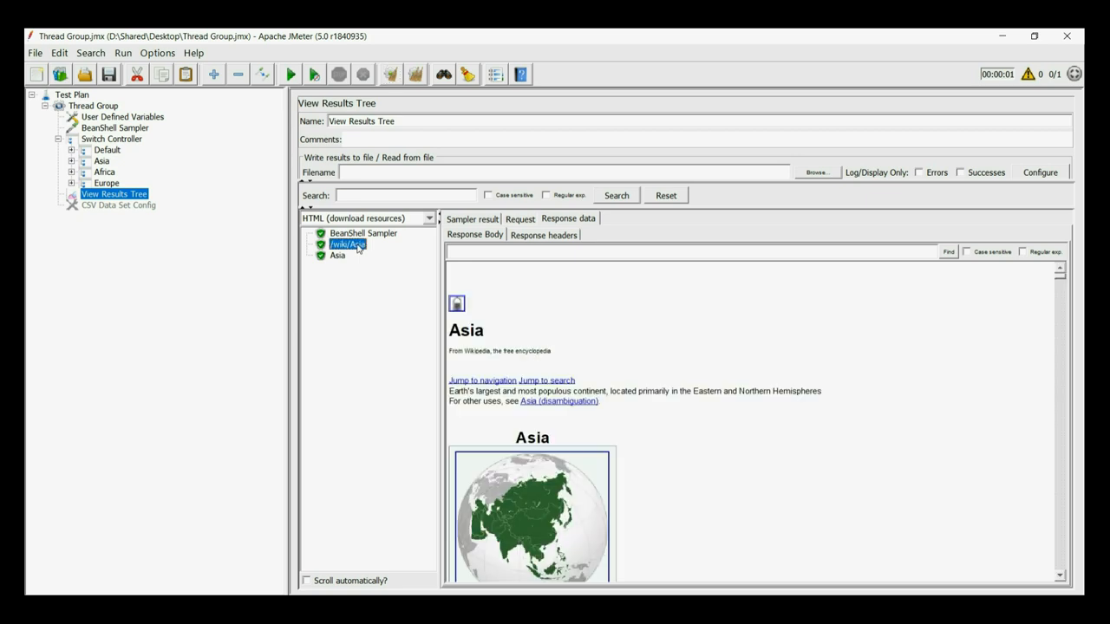
scroll("down", 3)
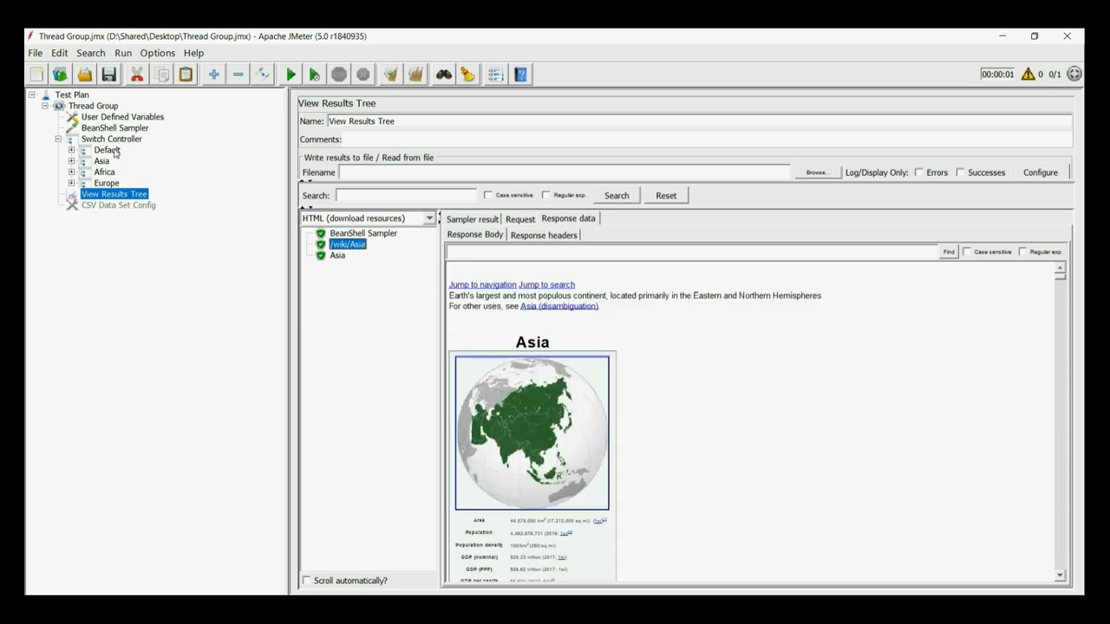
Step: Run the plan with switch value 2 and view the Africa /wiki response
left_click(111, 139)
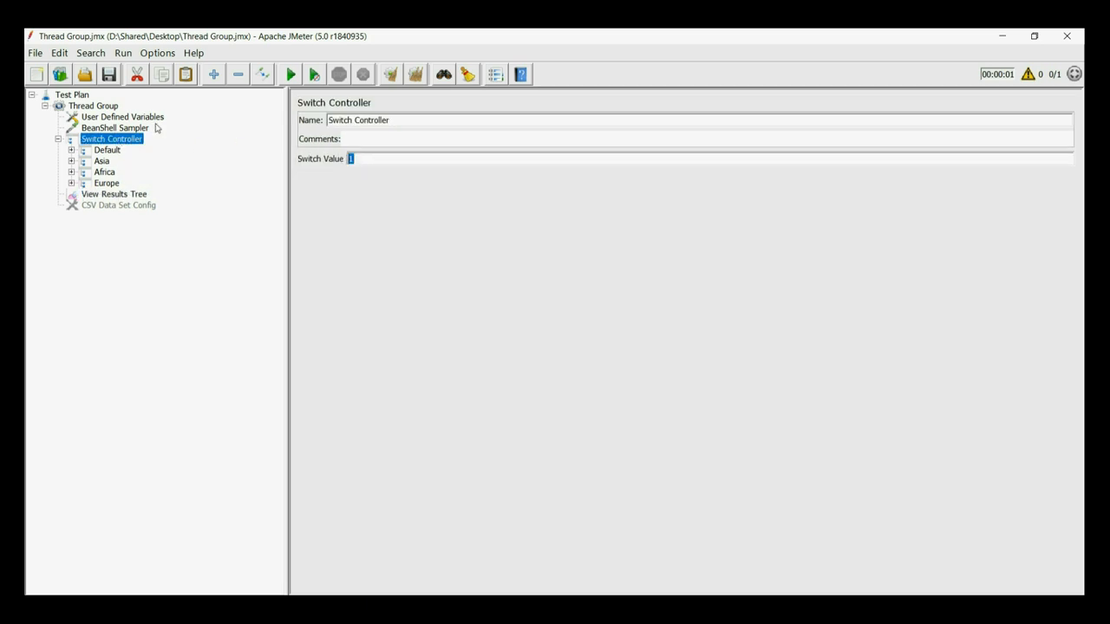
left_click(115, 194)
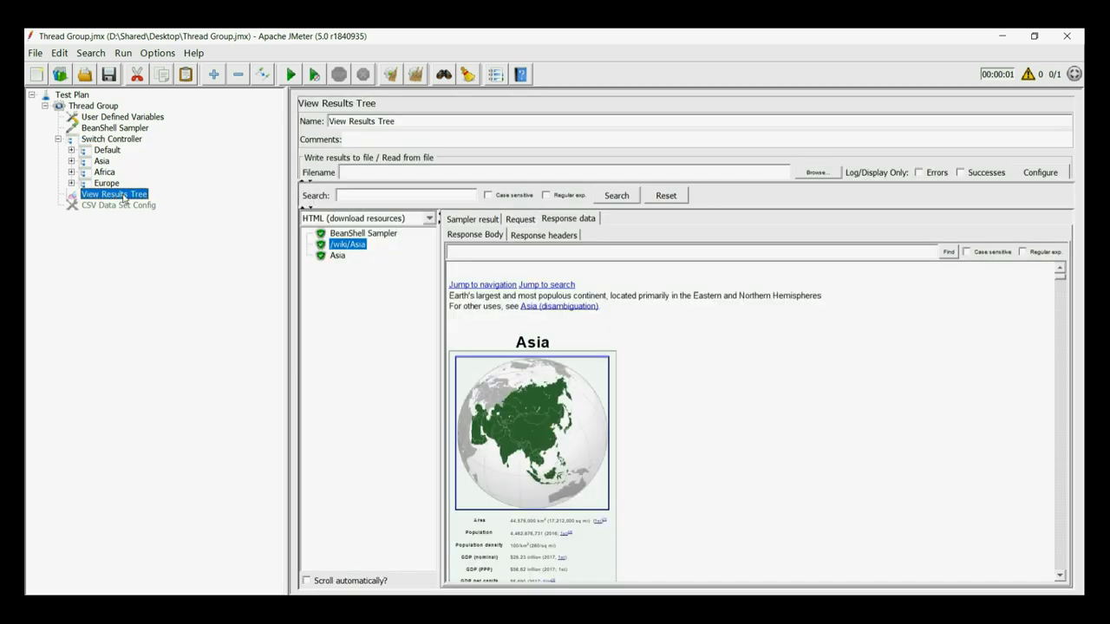
left_click(416, 73)
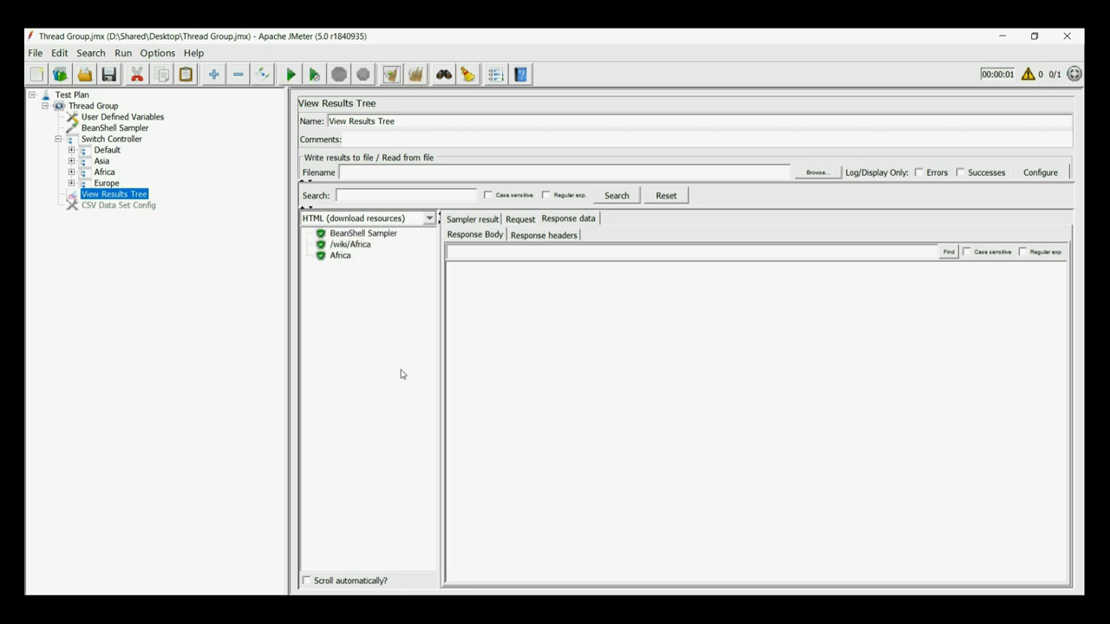
left_click(351, 244)
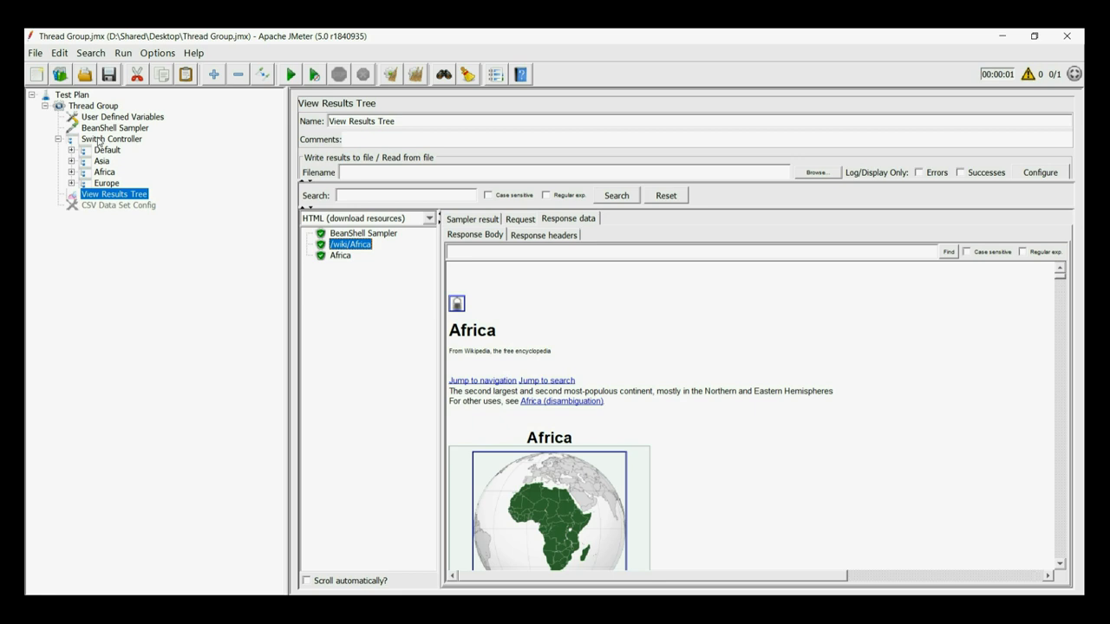
Step: Run the plan with switch value 3 and view the Europe /wiki response
left_click(111, 139)
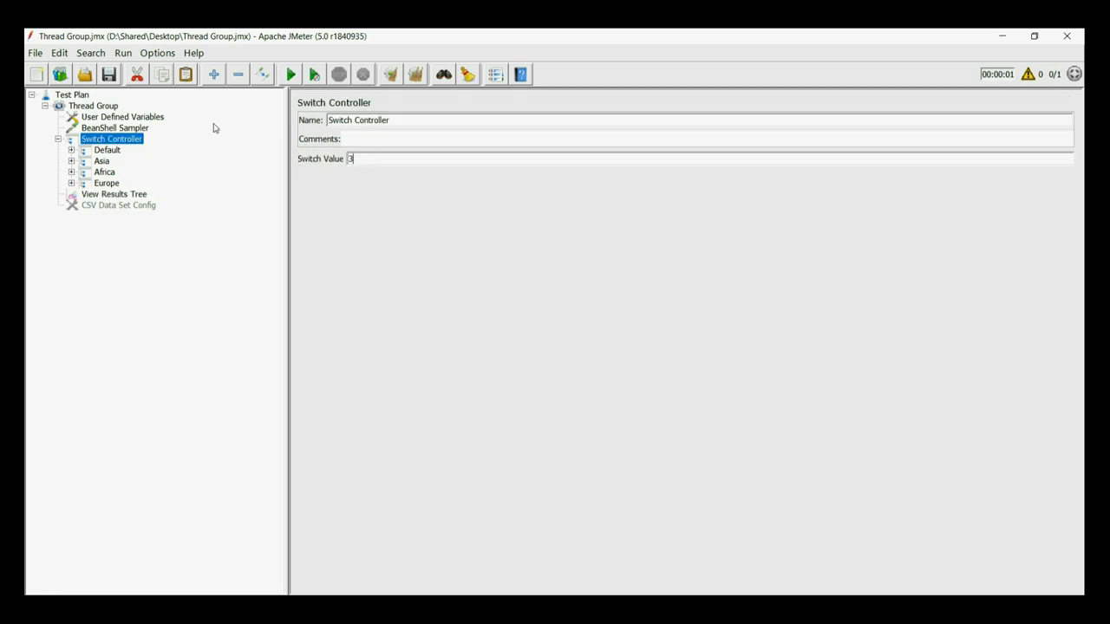
left_click(115, 194)
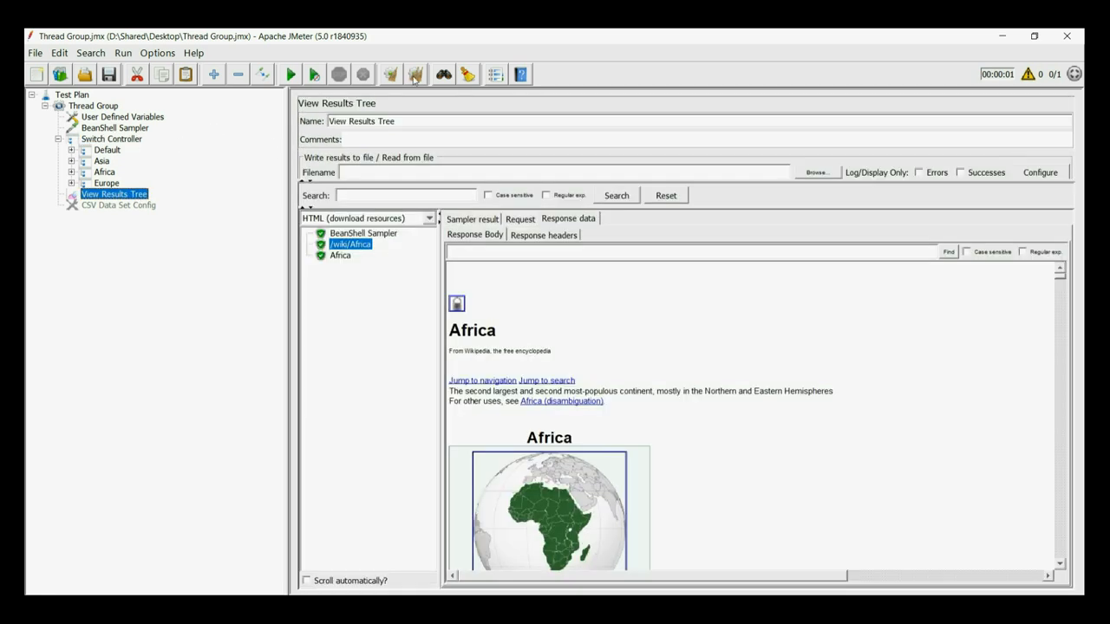
left_click(291, 72)
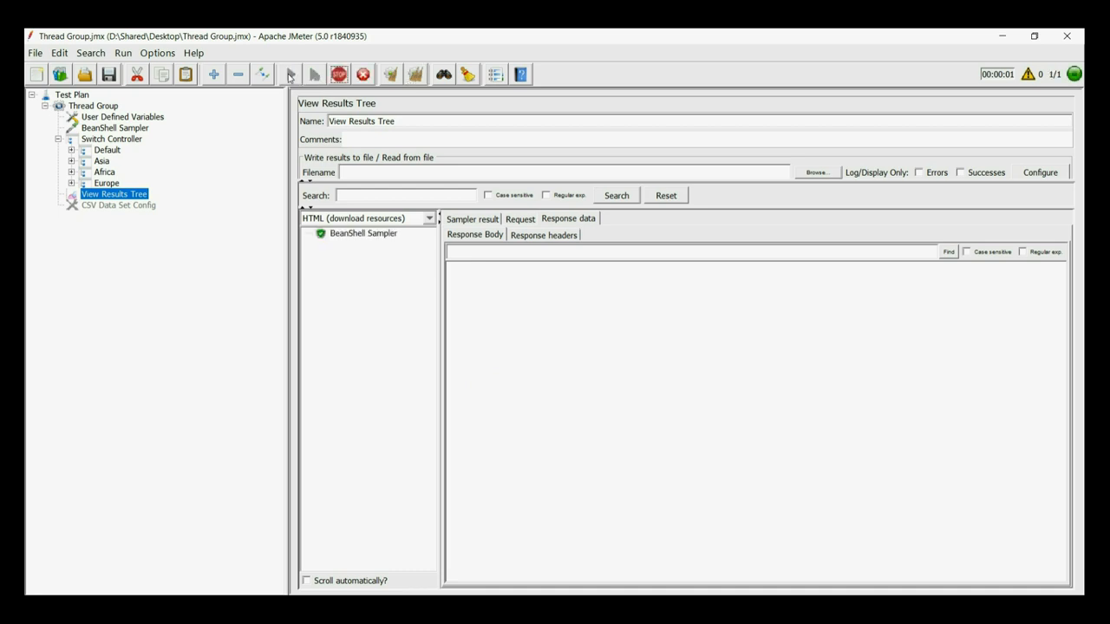
left_click(312, 73)
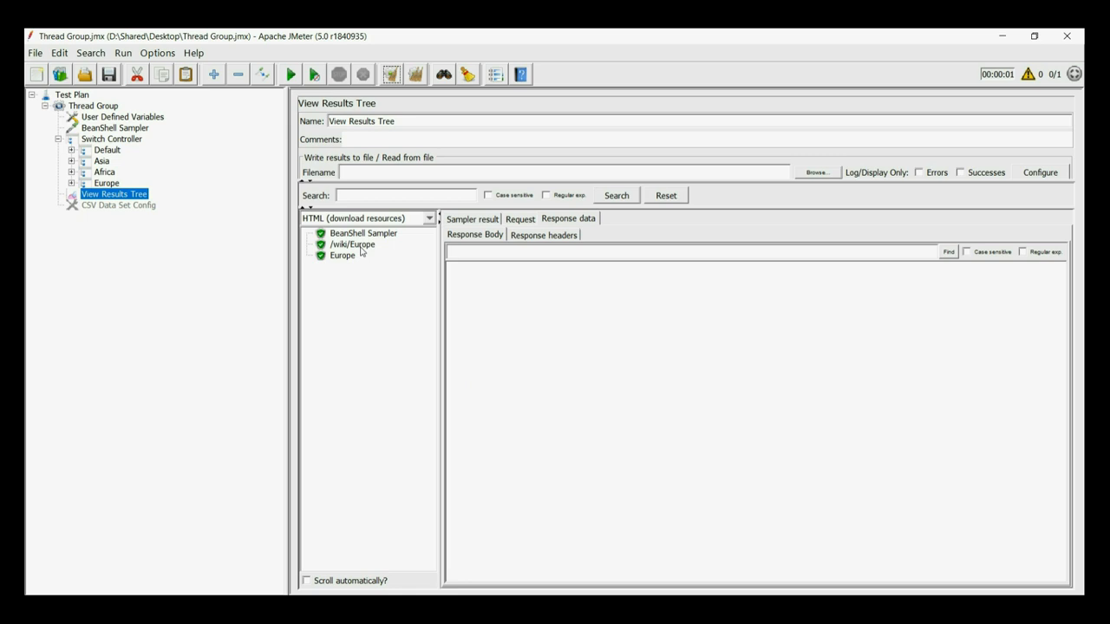
left_click(350, 242)
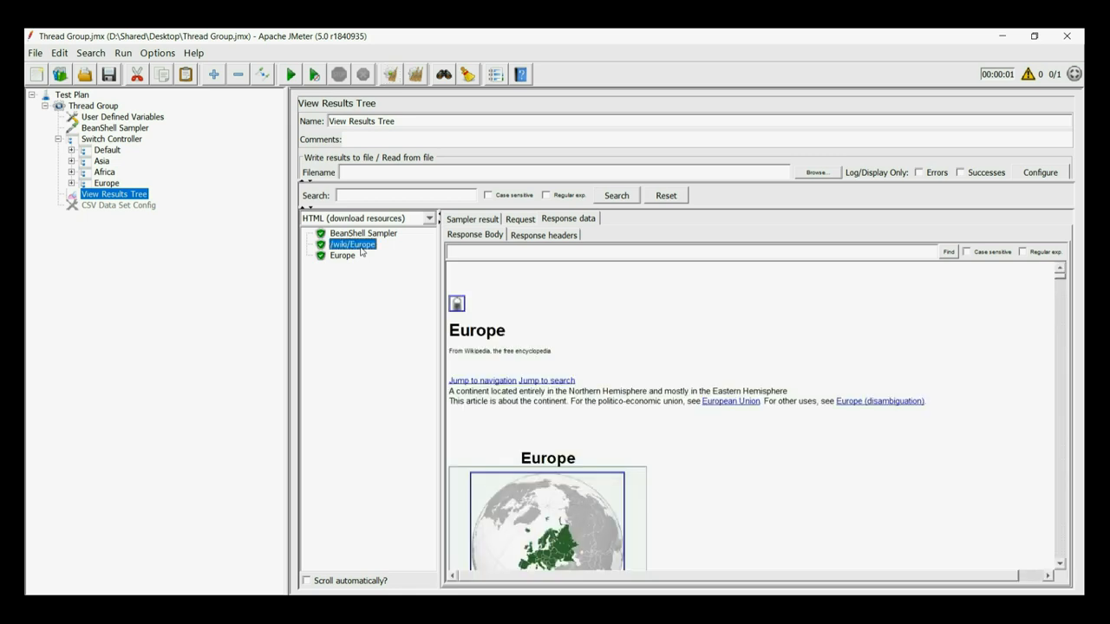
scroll("down", 3)
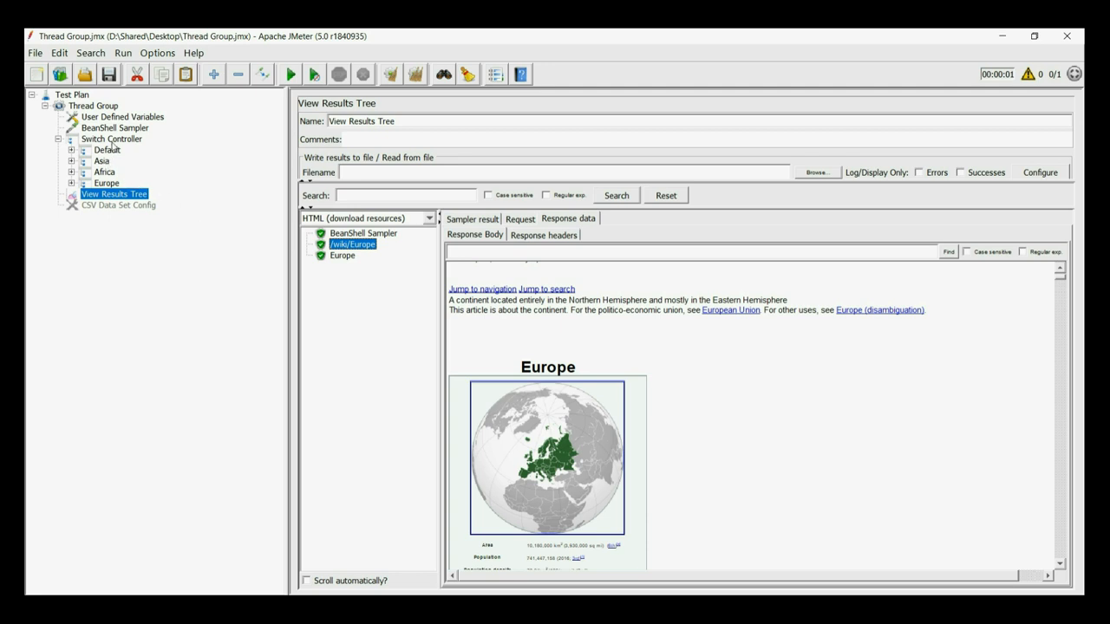
Step: Run the plan with switch value 0 and confirm the Default /wiki response in the results
left_click(111, 138)
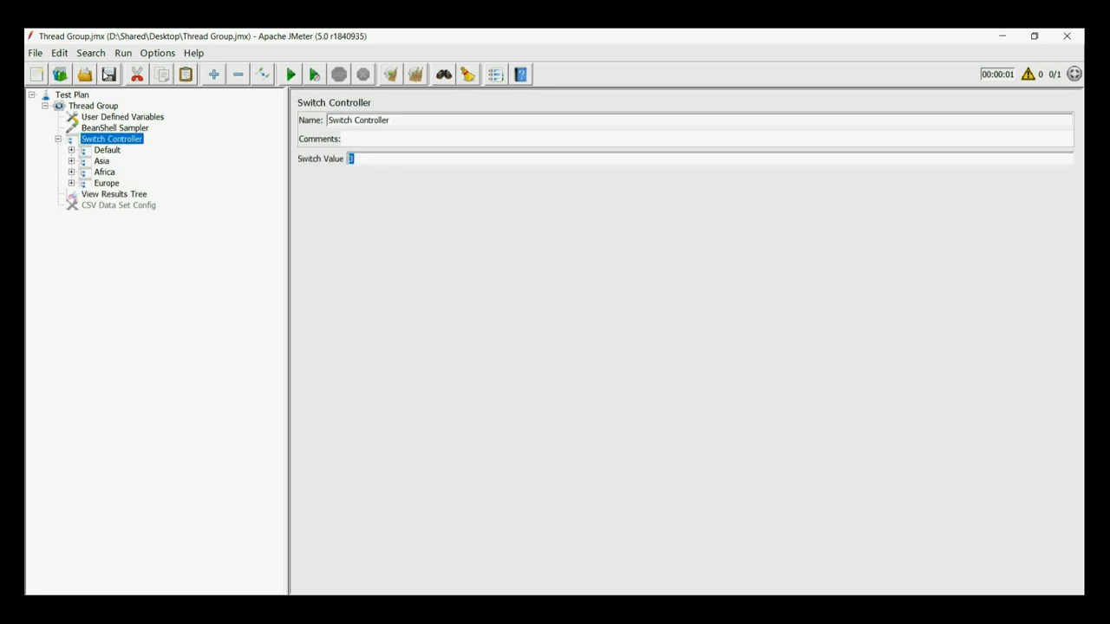
left_click(114, 194)
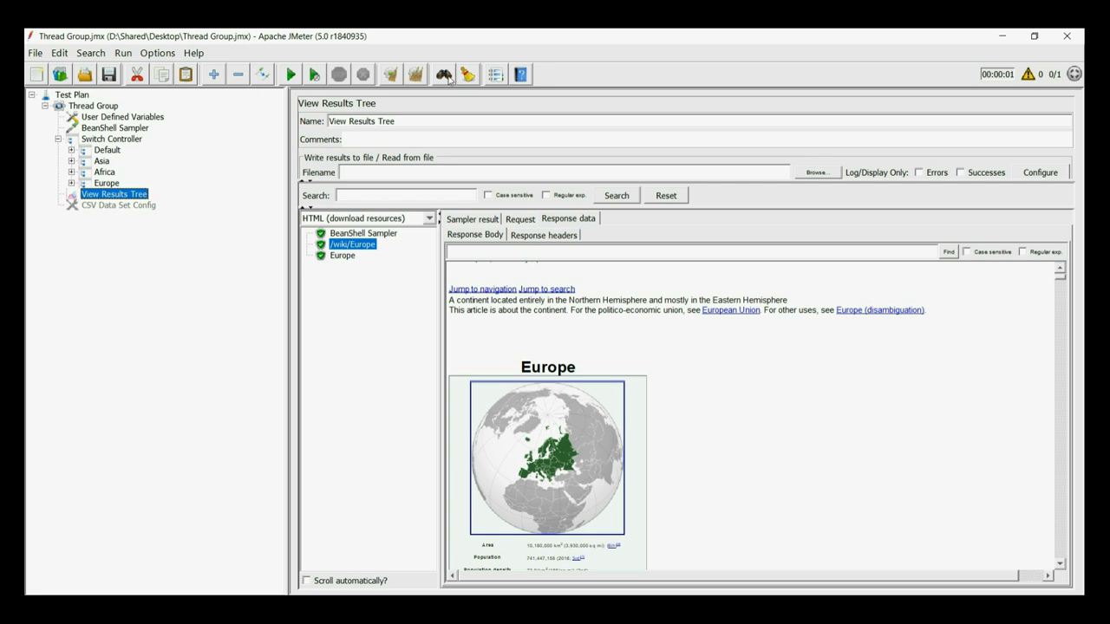
left_click(291, 73)
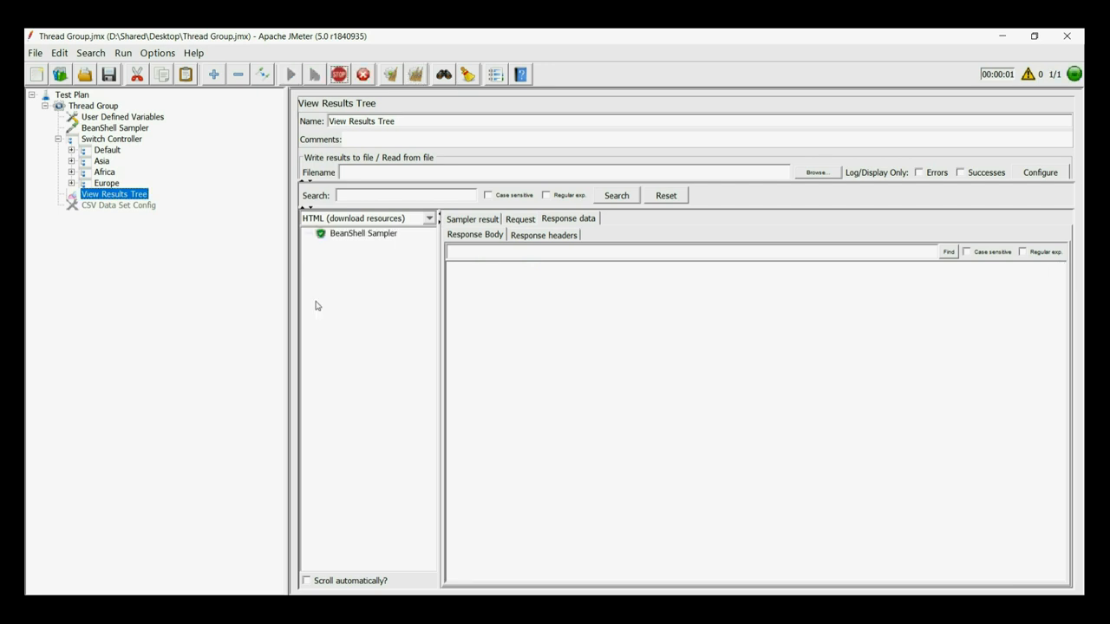
left_click(291, 72)
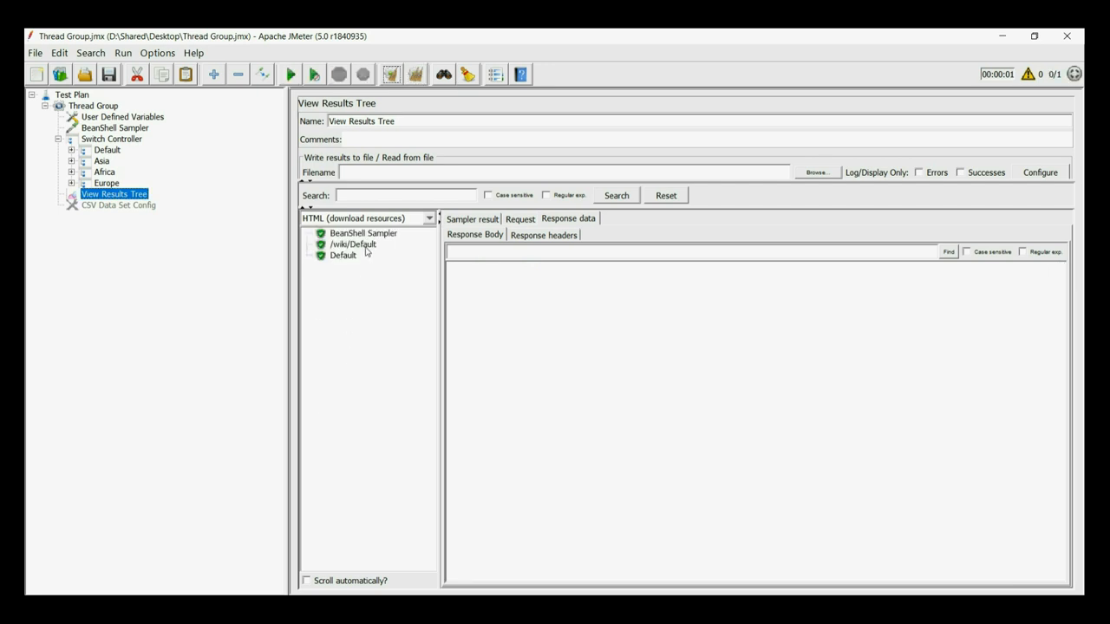
left_click(352, 243)
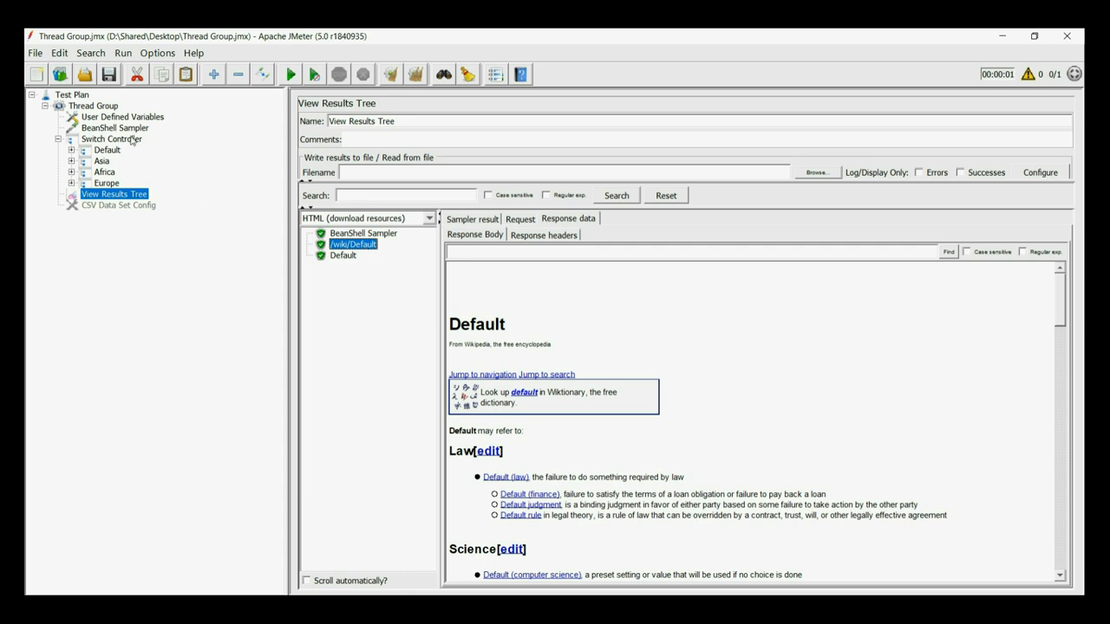
left_click(111, 139)
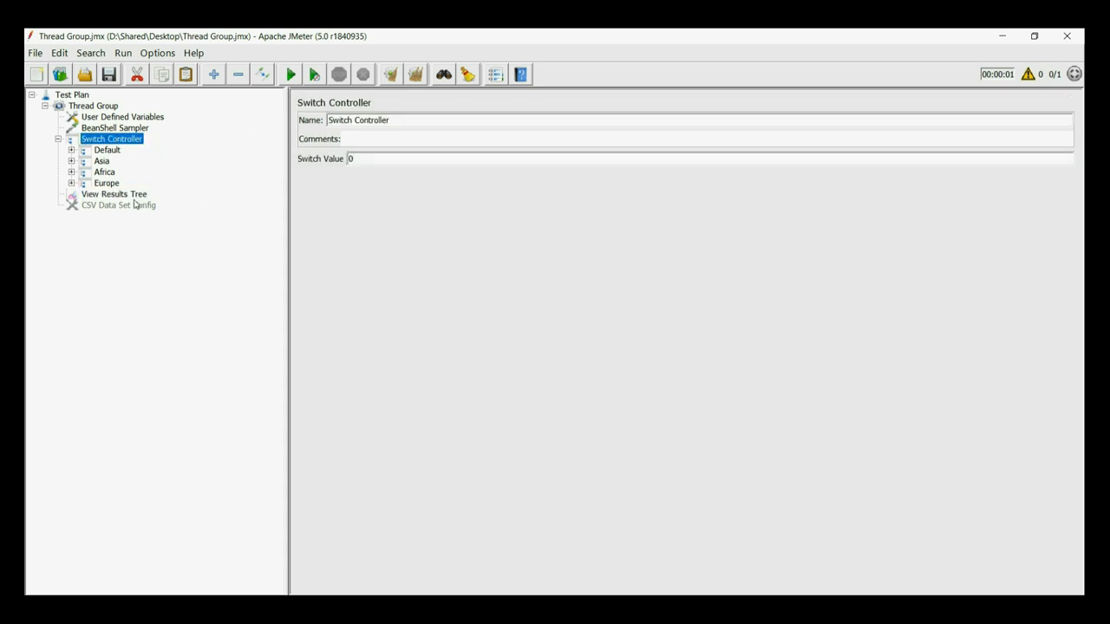
left_click(115, 194)
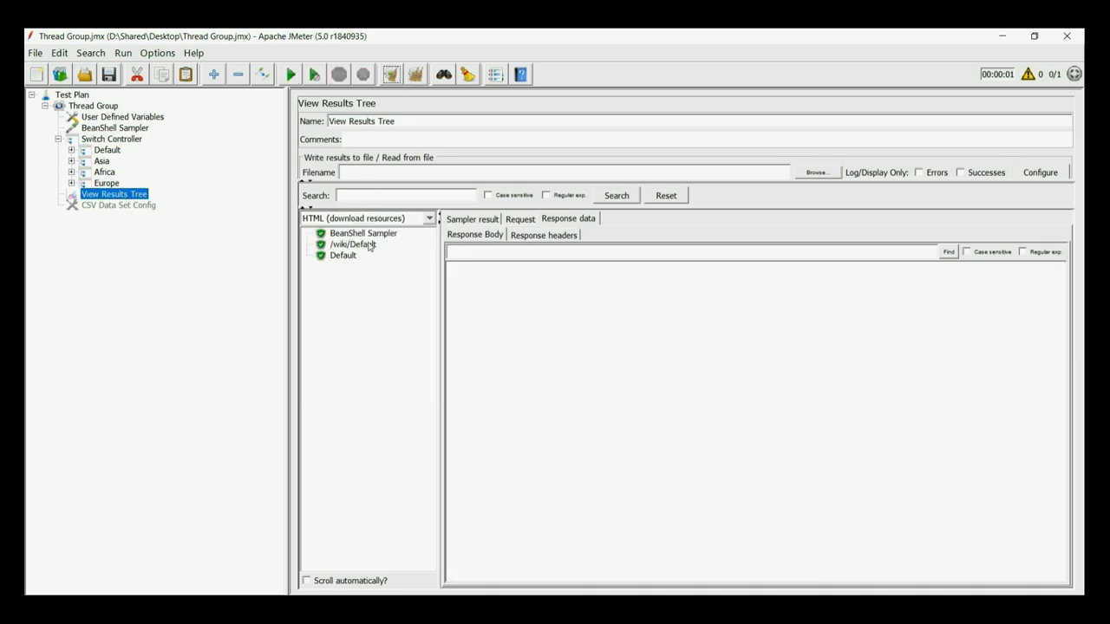
left_click(350, 243)
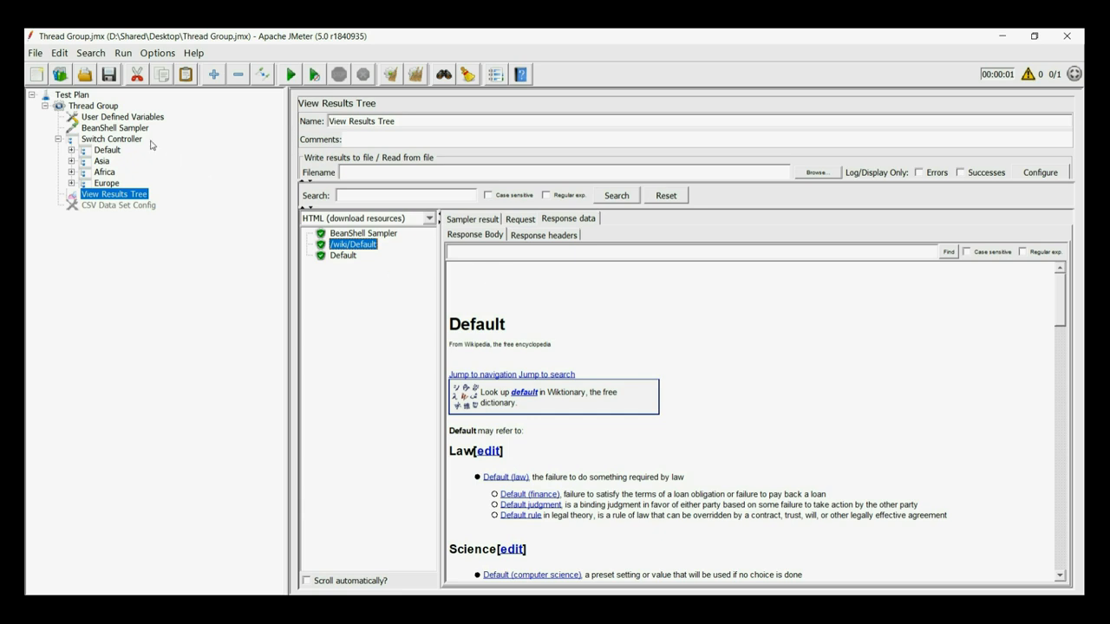
Step: Run the plan with switch value ABC and confirm the /wiki/Default response
left_click(111, 139)
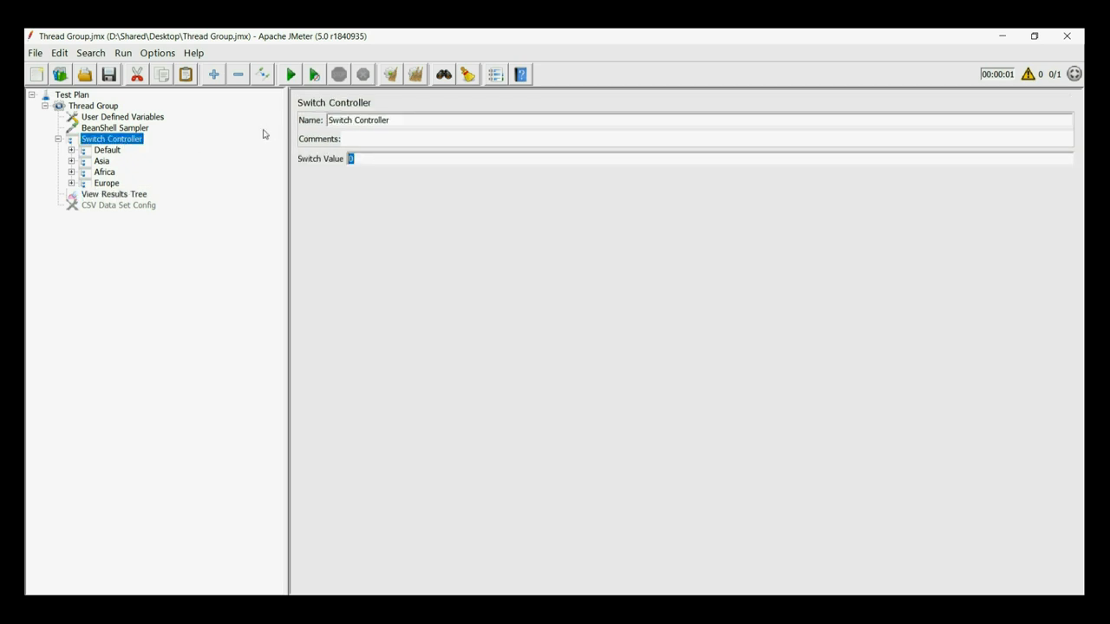
type("ABC")
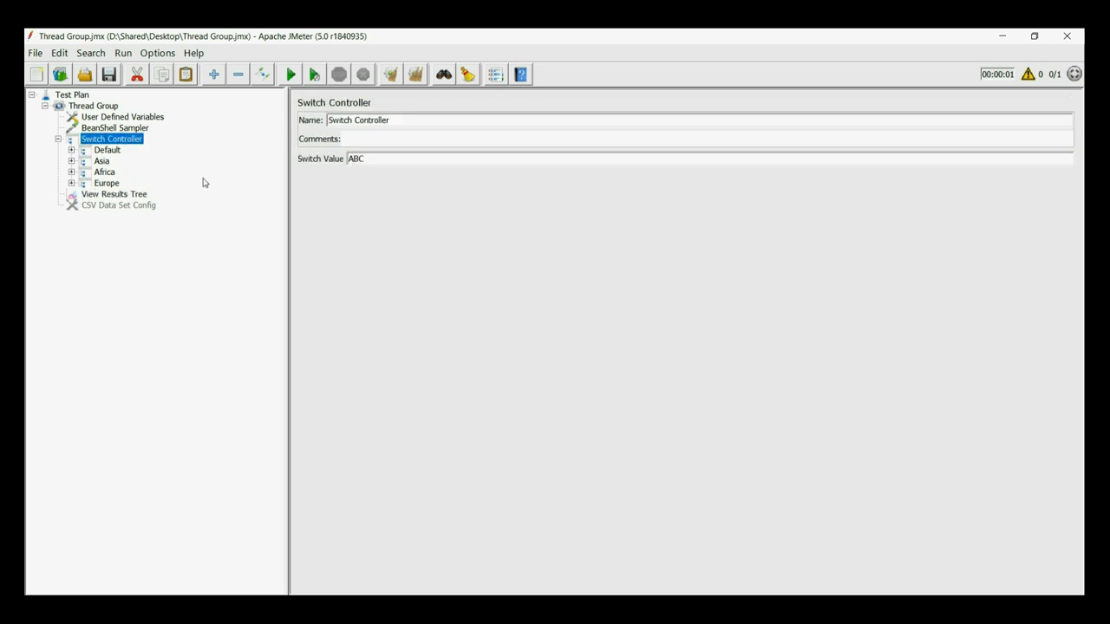
left_click(114, 194)
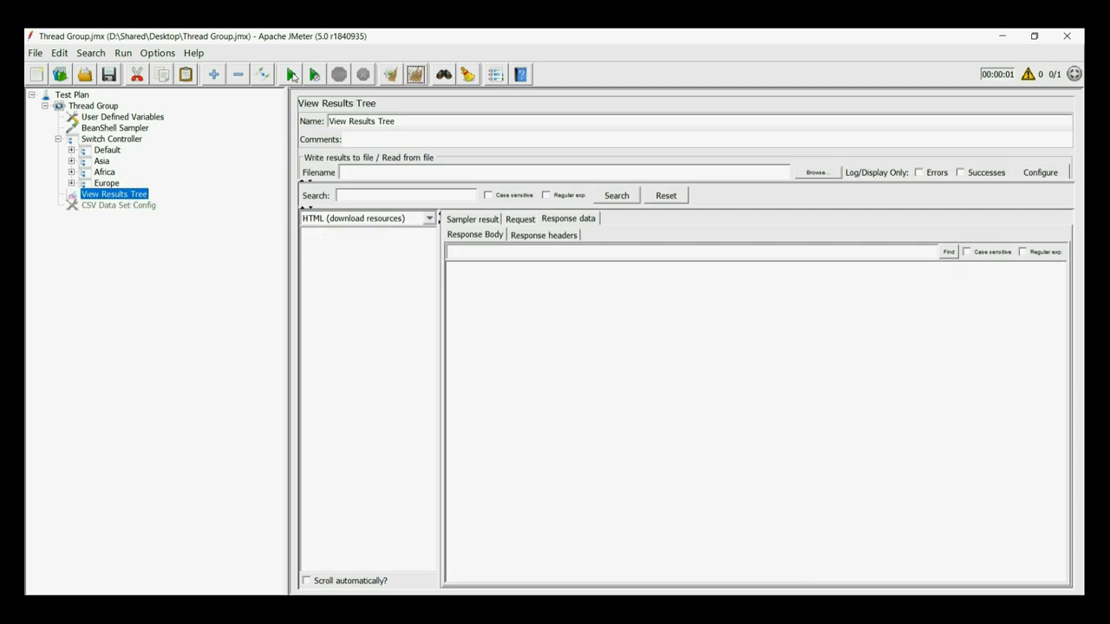
left_click(291, 73)
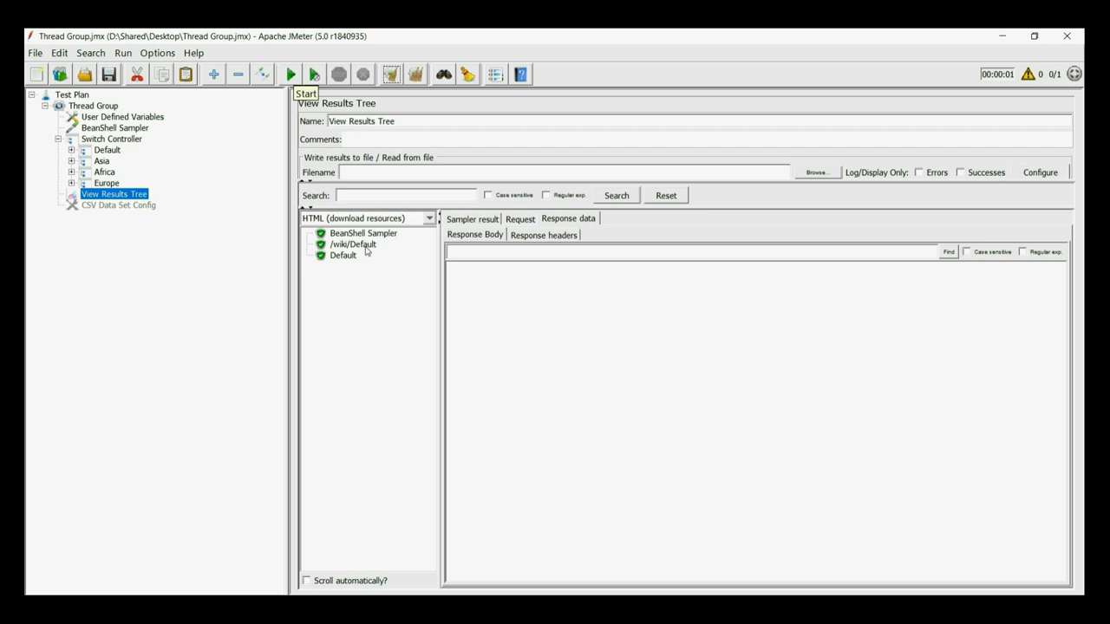
left_click(354, 244)
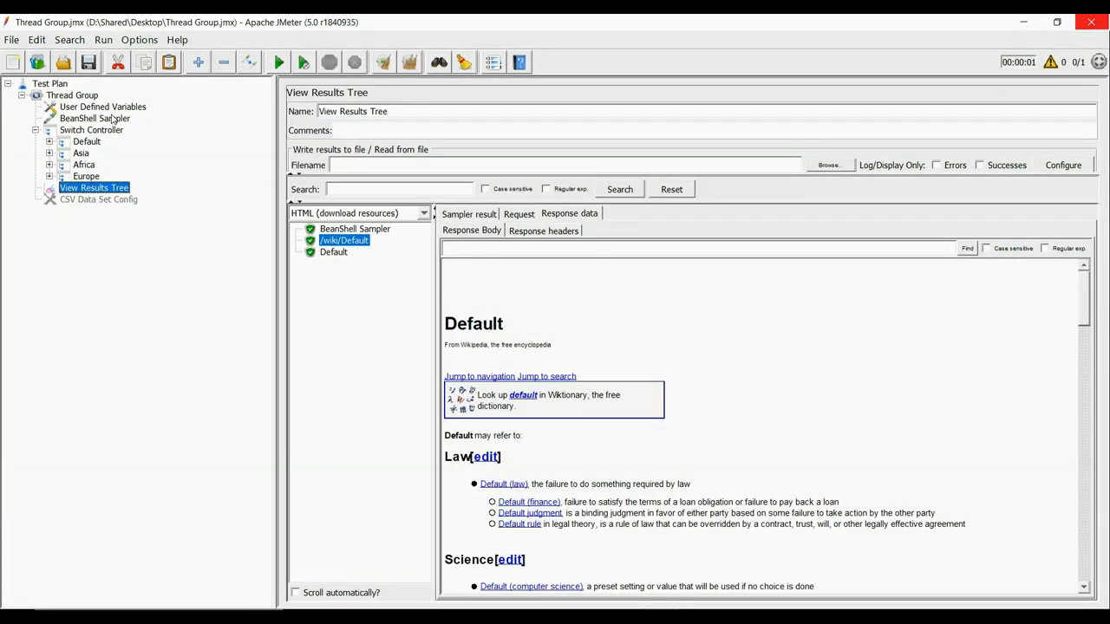
Step: Copy caseValue from the BeanShell script and set the Switch Value to ${caseValue}
left_click(90, 129)
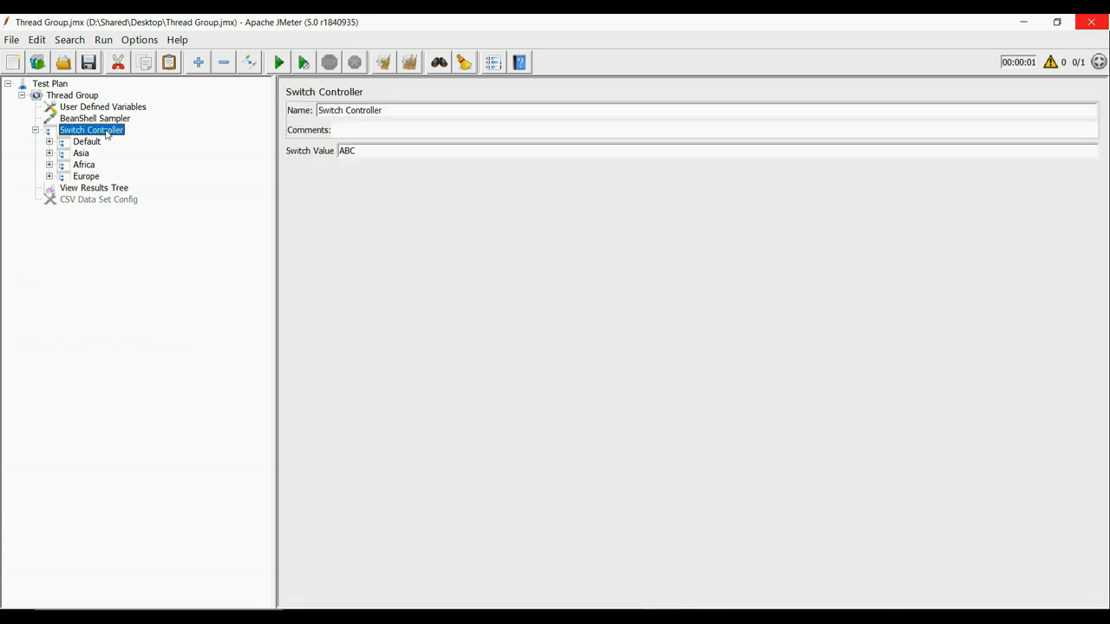
left_click(94, 118)
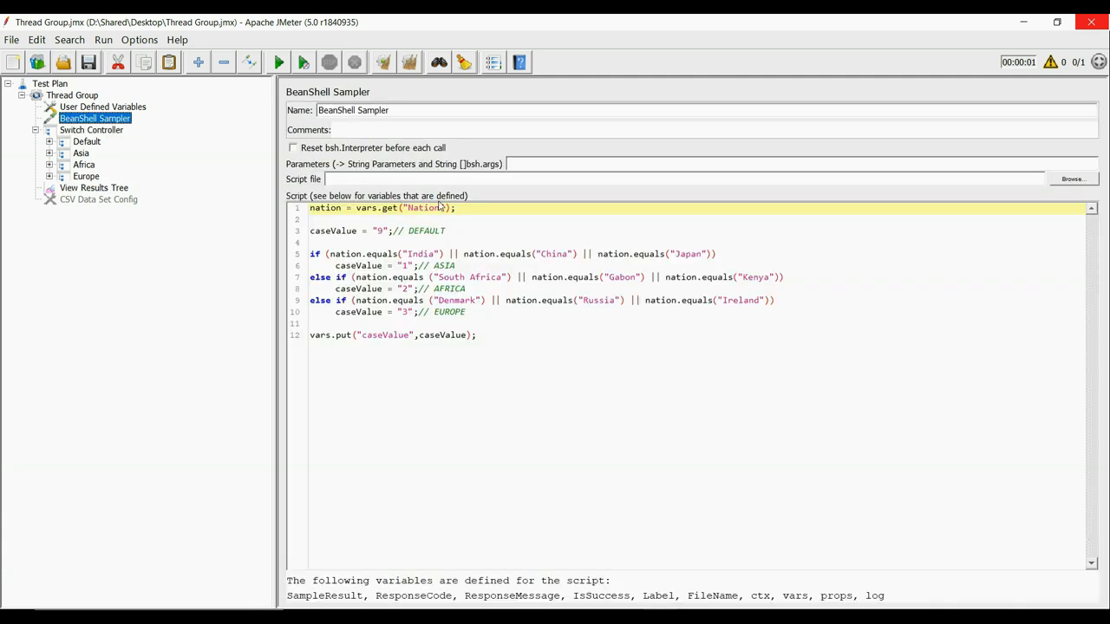
double_click(385, 335)
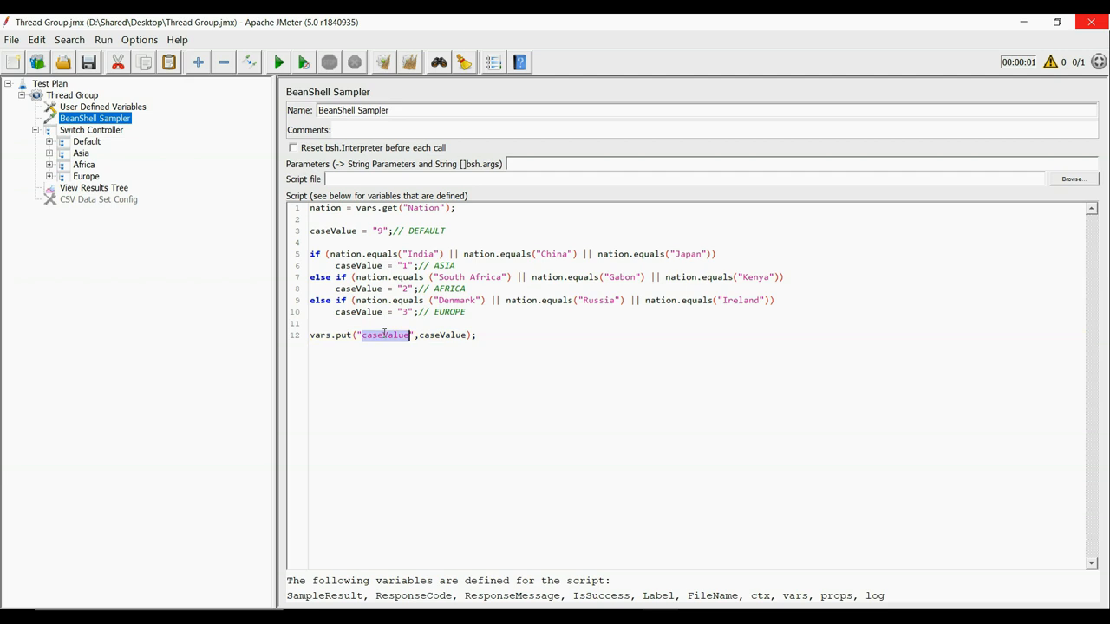
left_click(90, 128)
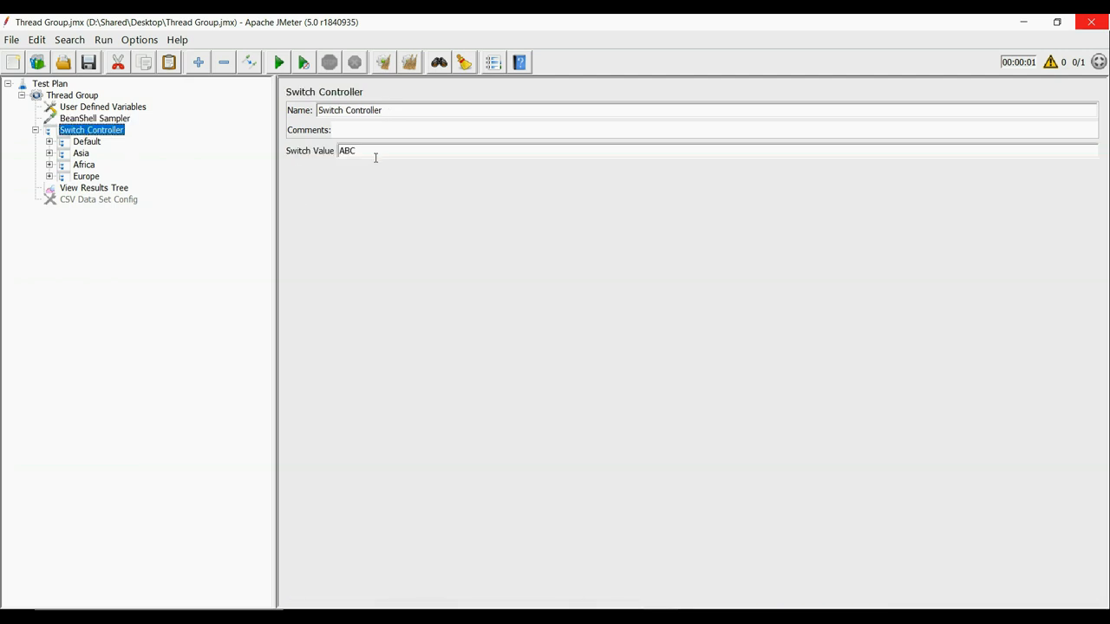
type("$")
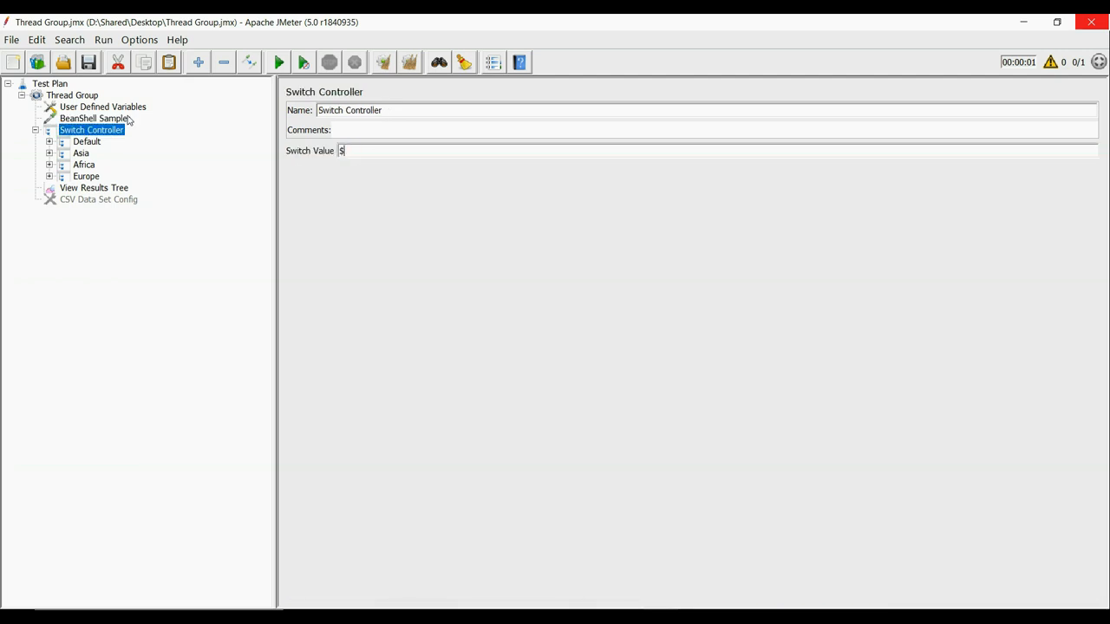
type("{caseValue}")
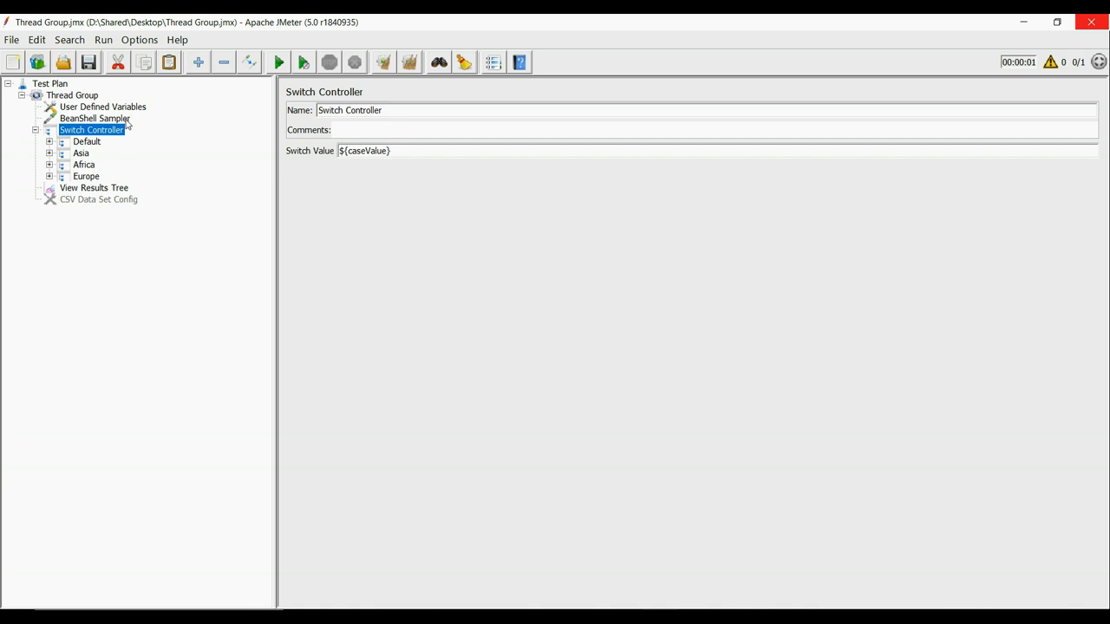
Step: Check the Default transaction and the Nation variable's current value
left_click(87, 142)
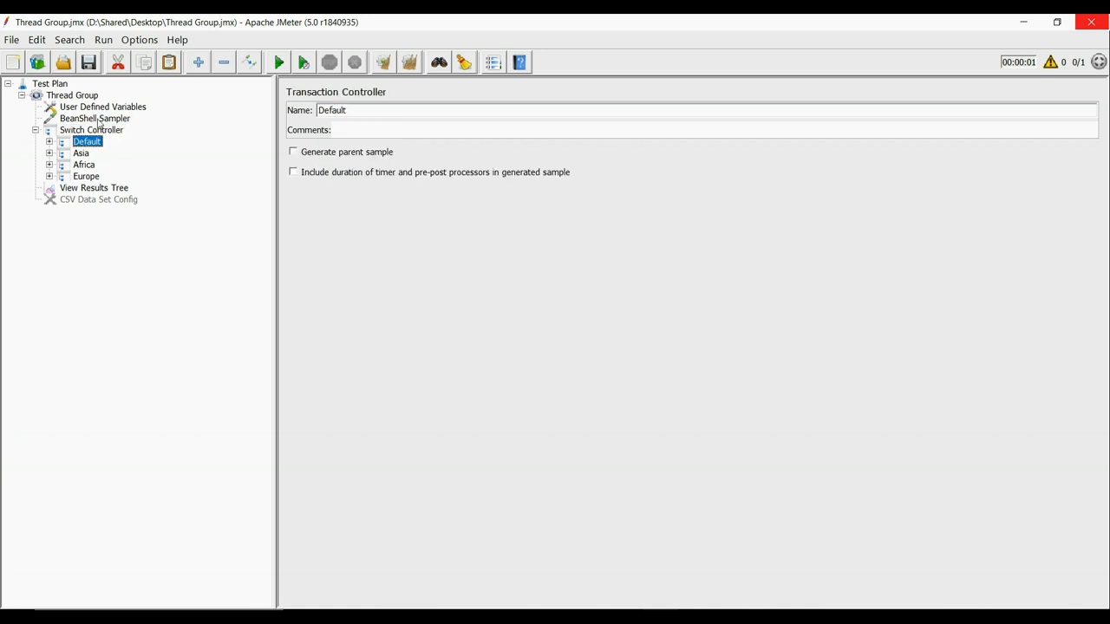
left_click(102, 107)
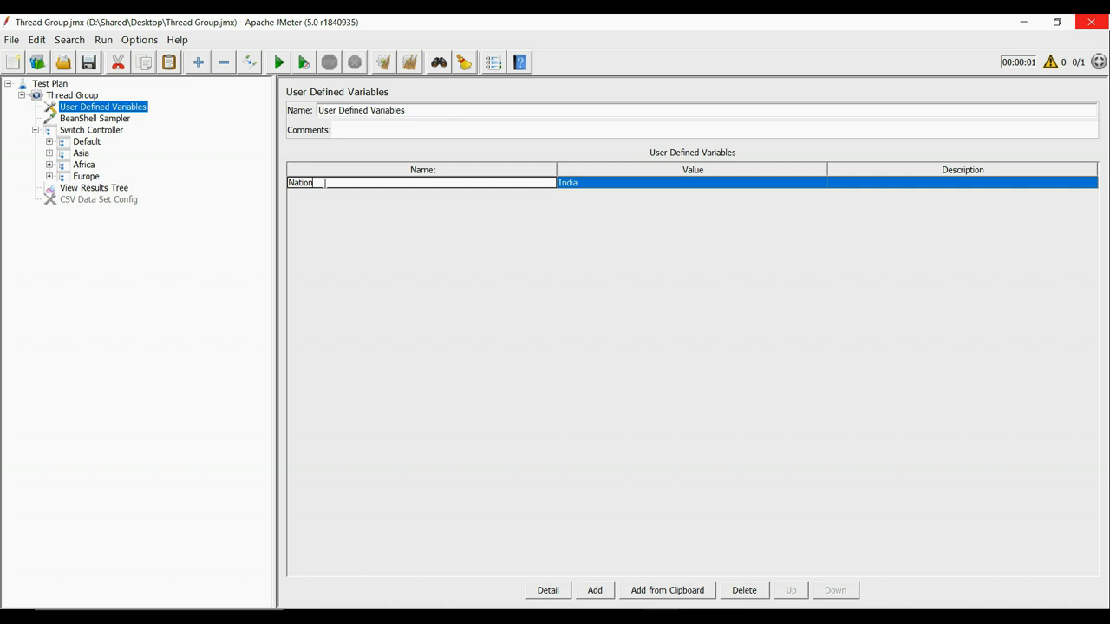
left_click(87, 142)
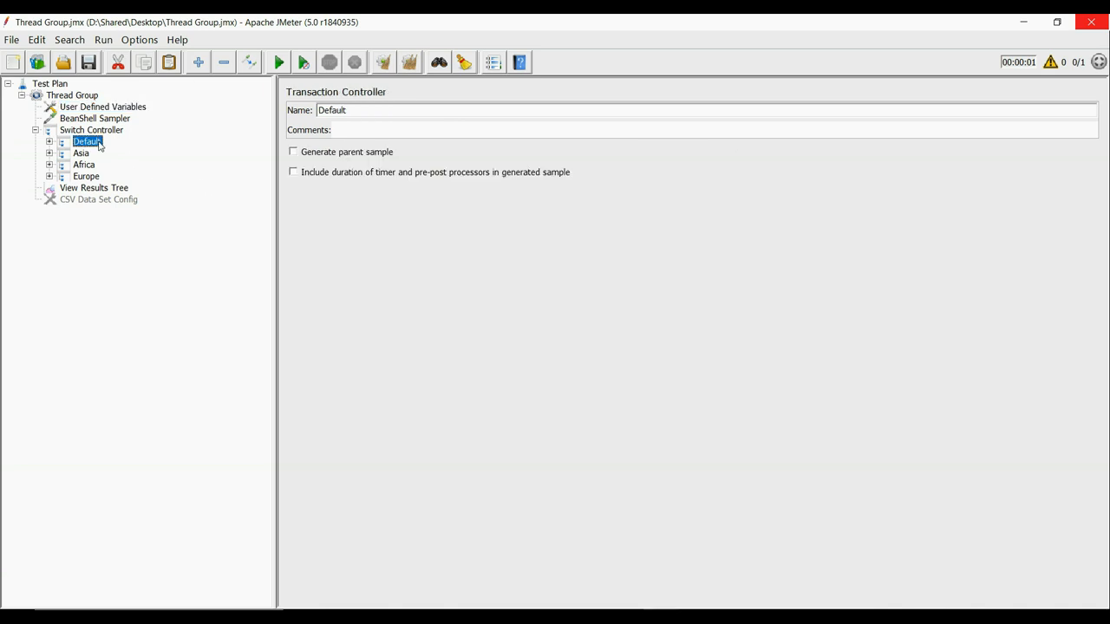
Step: Rename the Default, Asia, Africa and Europe transactions to append -- ${Nation}
left_click(378, 111)
type(" --")
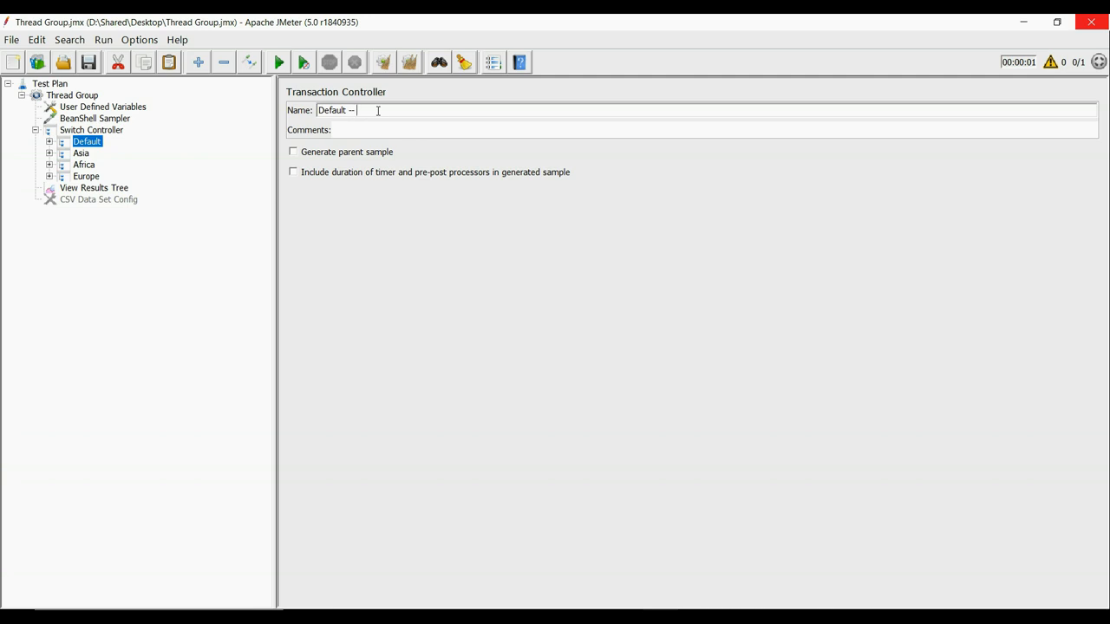
type("${Nation}")
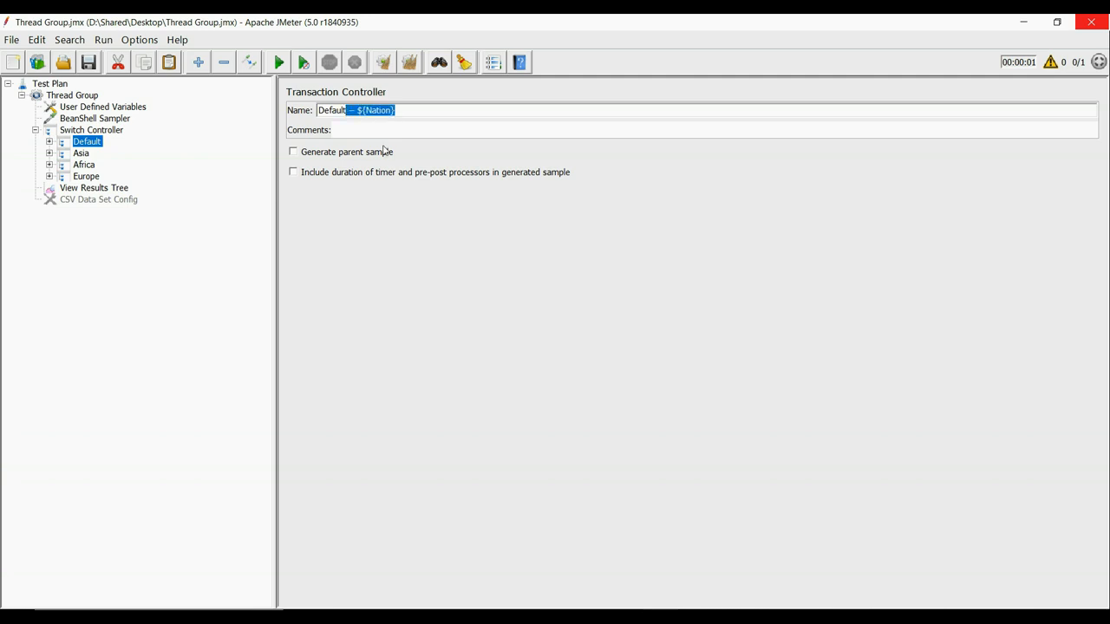
left_click(80, 152)
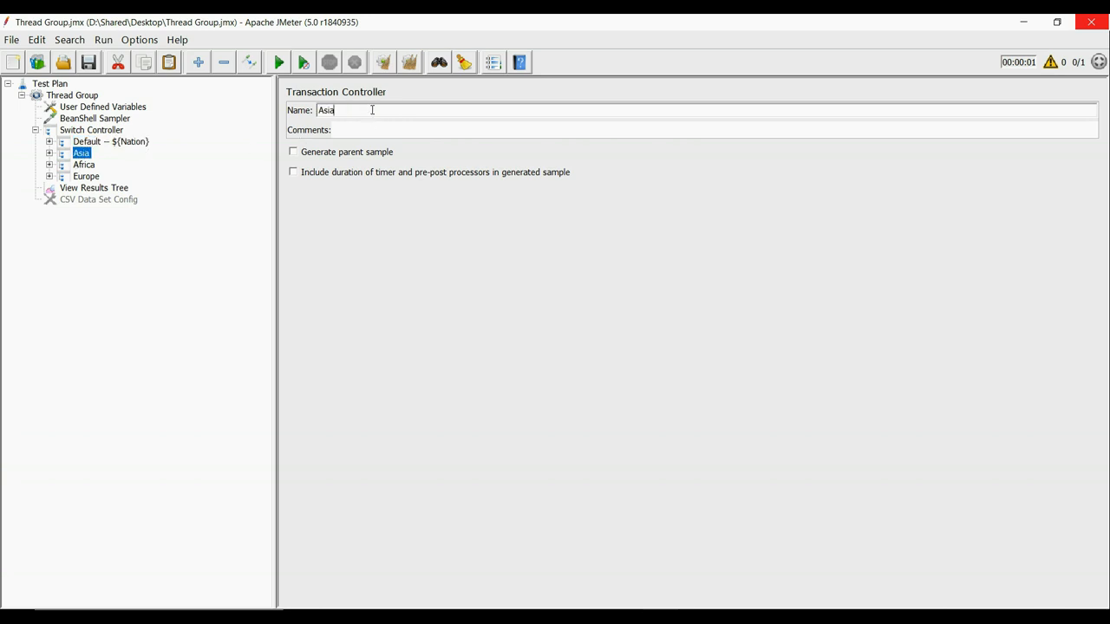
left_click(83, 165)
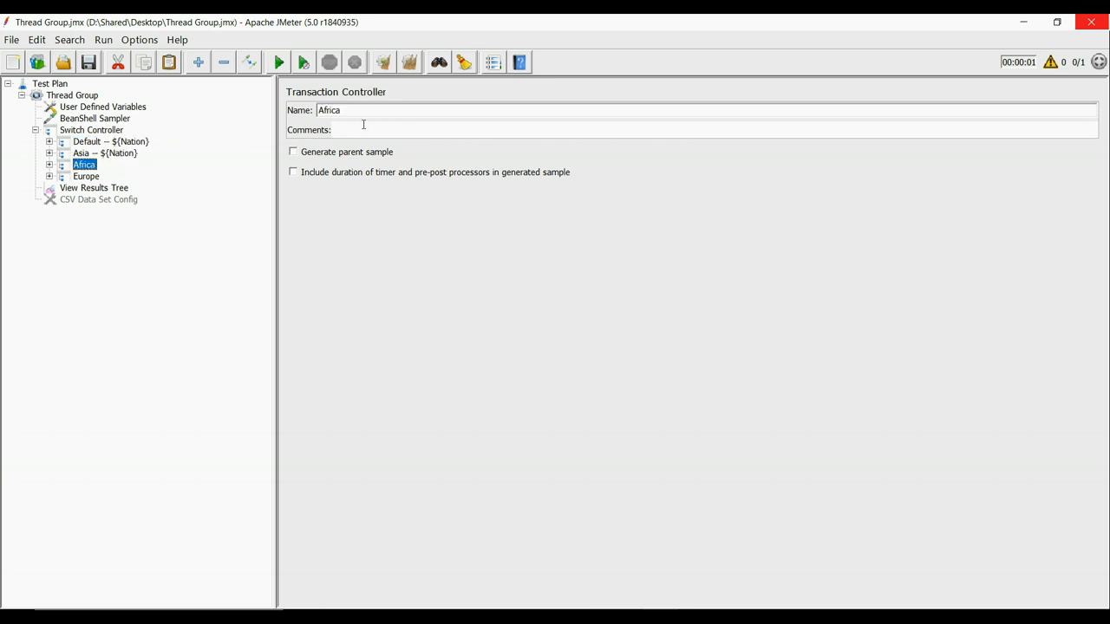
left_click(86, 177)
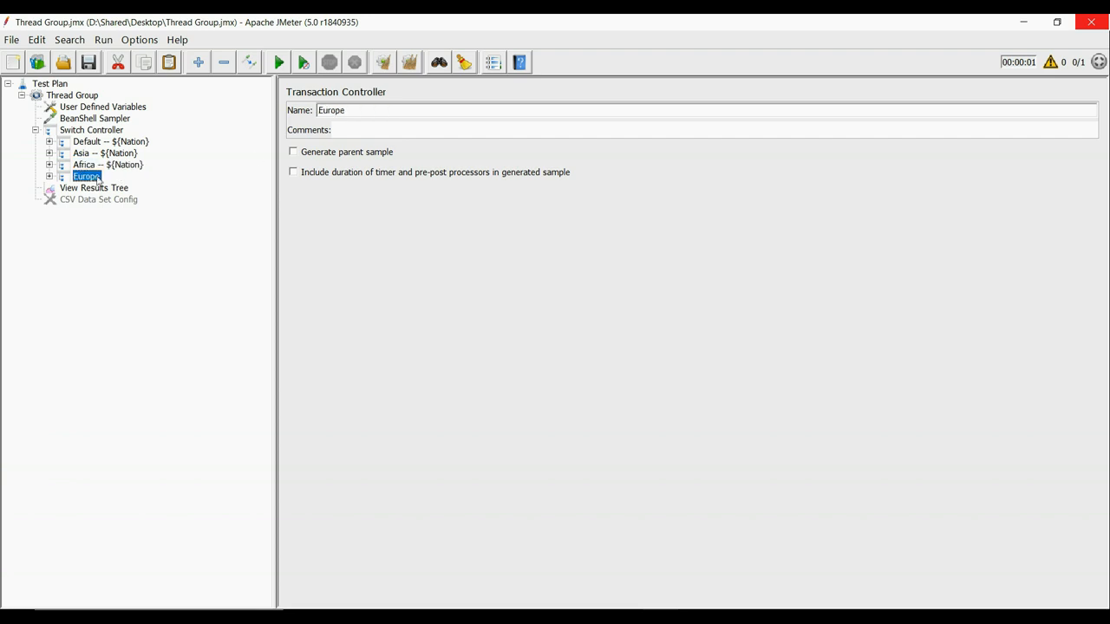
type("-- ${Nation}")
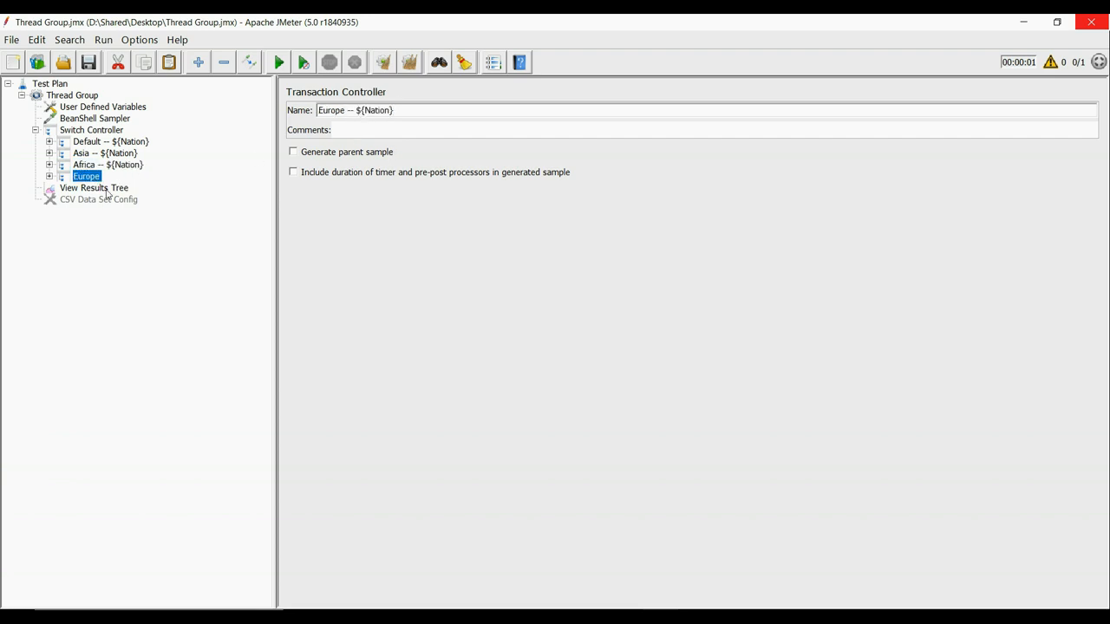
Step: Check the Nation variable, clear old results and run the plan
left_click(94, 188)
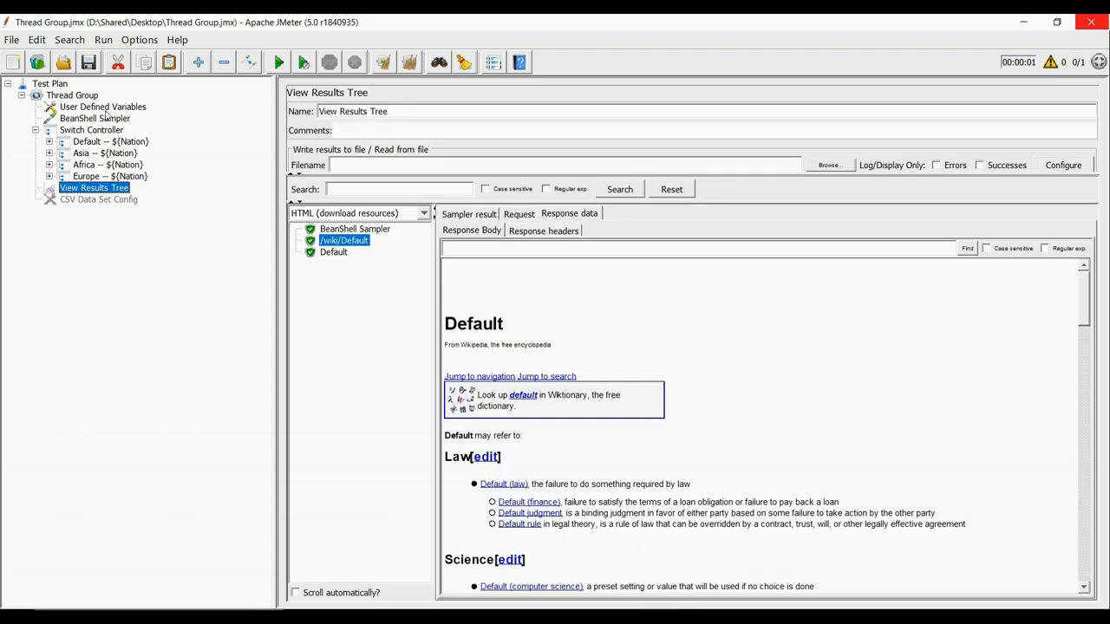
left_click(103, 108)
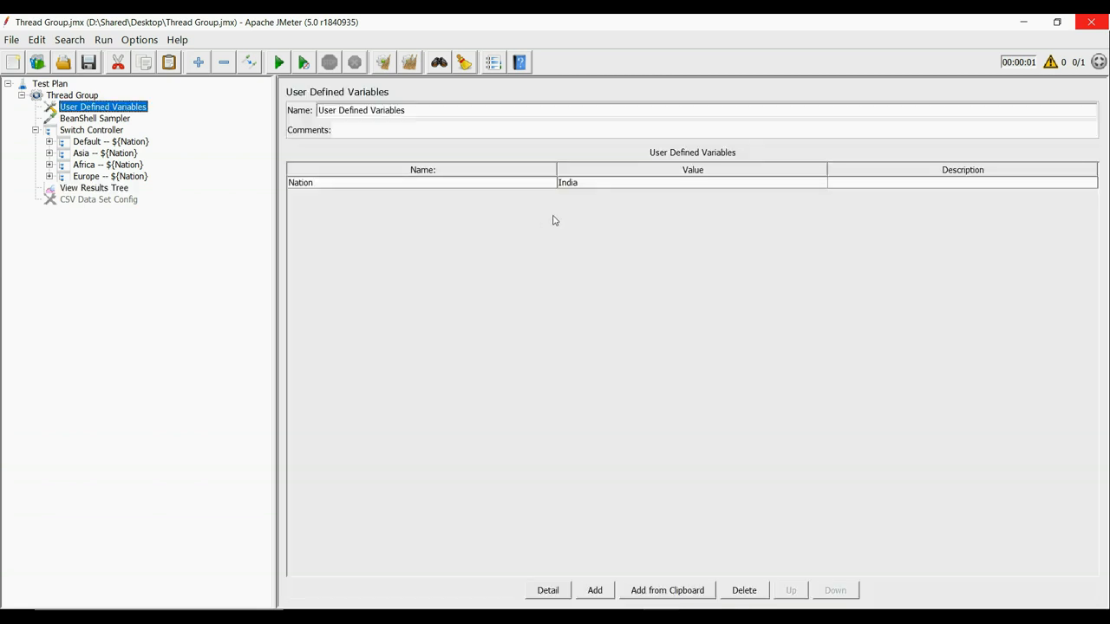
left_click(93, 187)
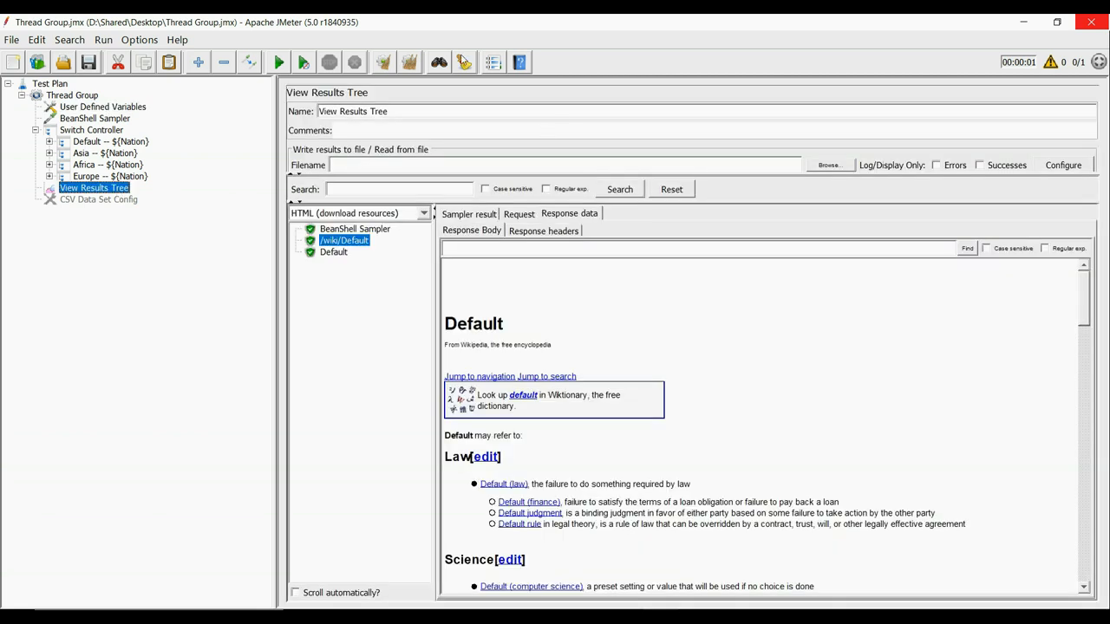
left_click(278, 62)
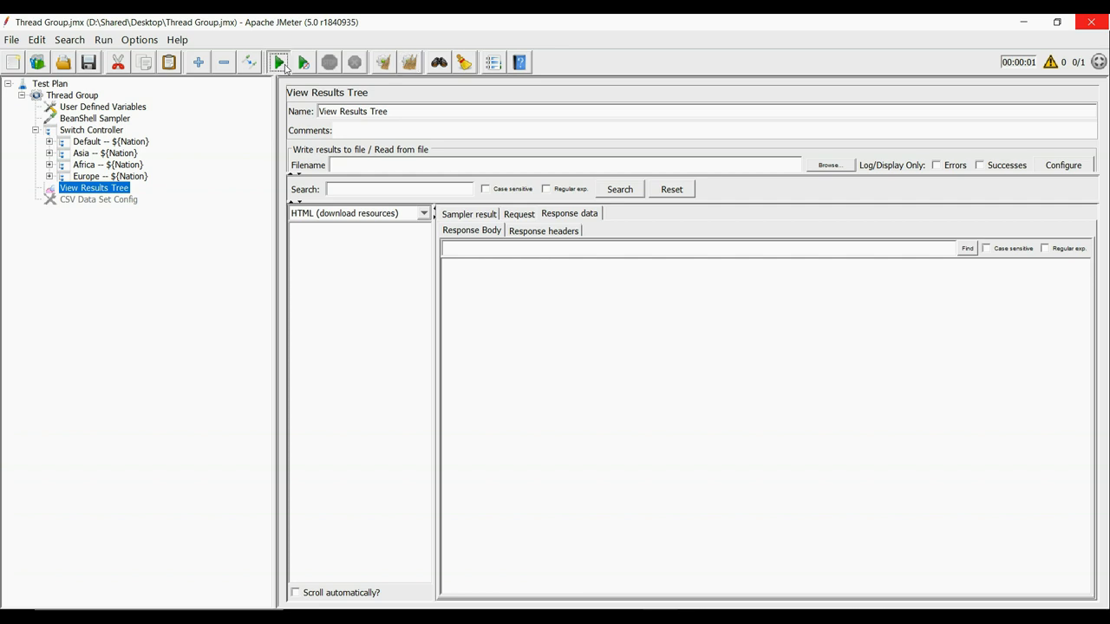
left_click(278, 62)
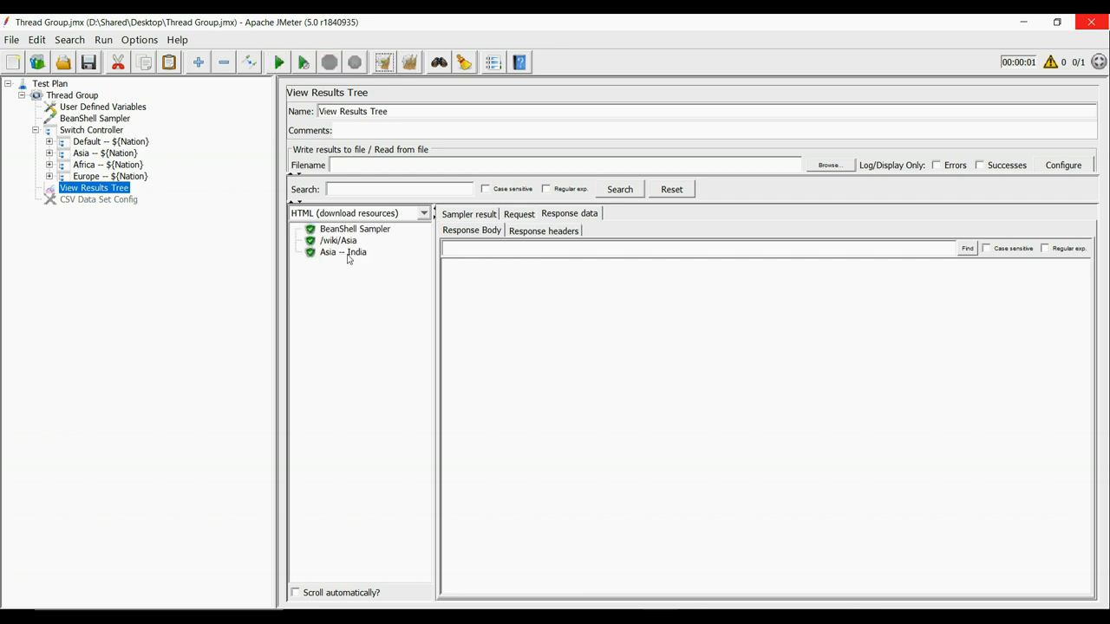
mouse_move(333, 254)
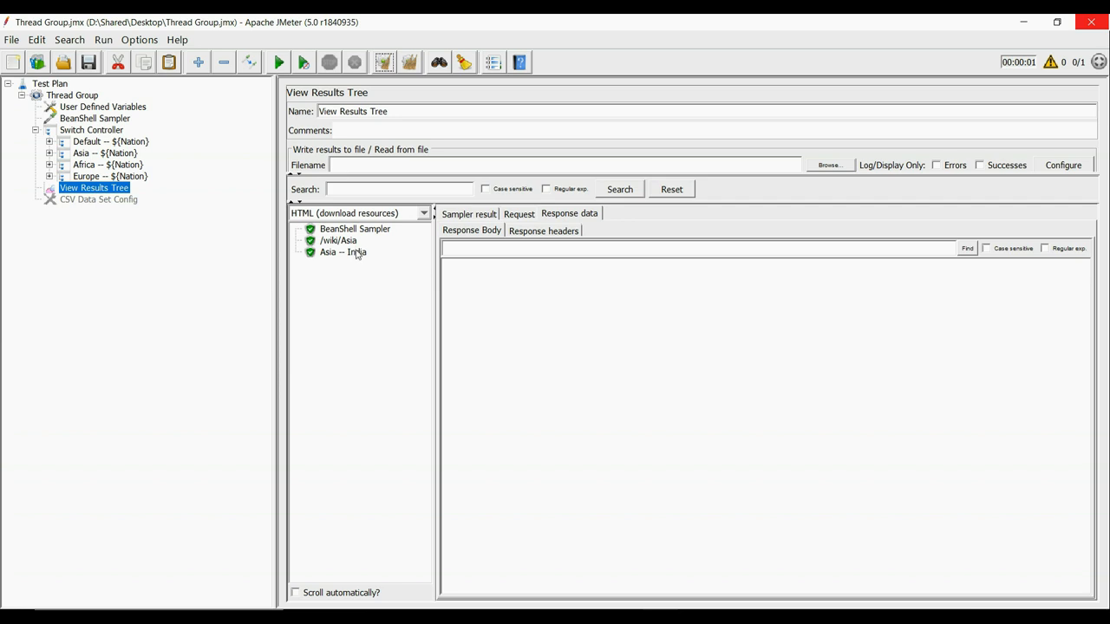
Step: Set Nation to Kenya and run so the results show Africa -- Kenya
left_click(103, 108)
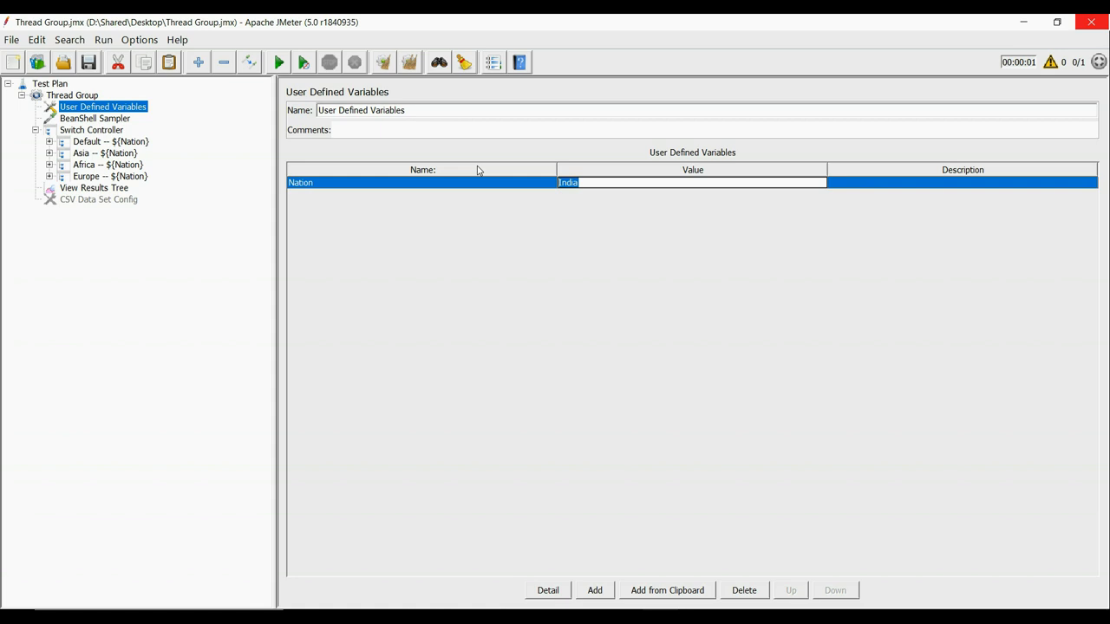
type("Kenya")
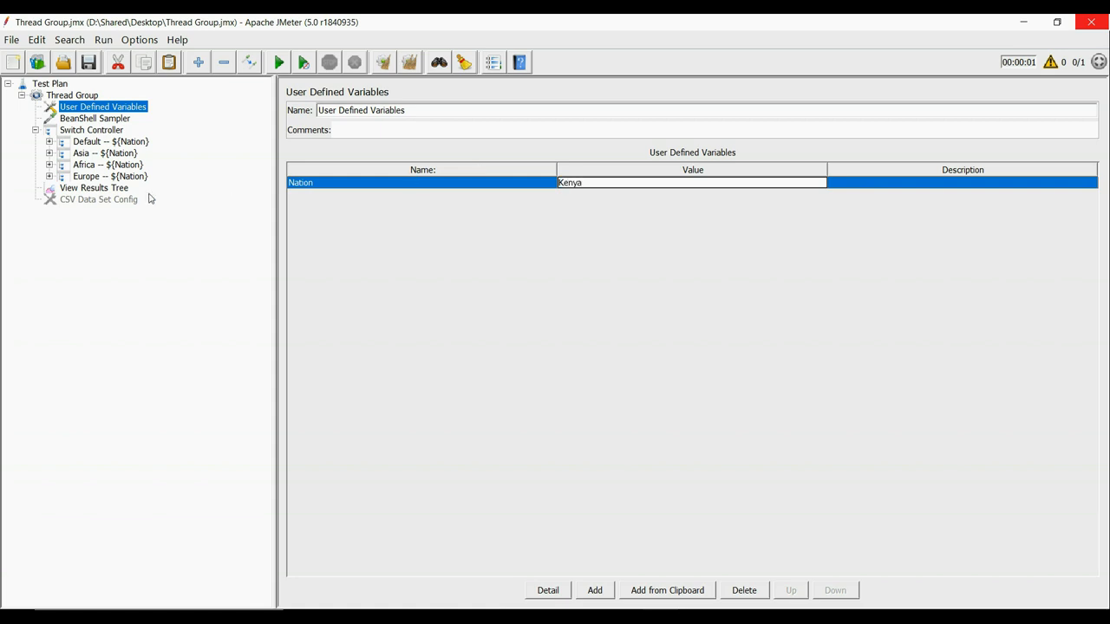
left_click(94, 187)
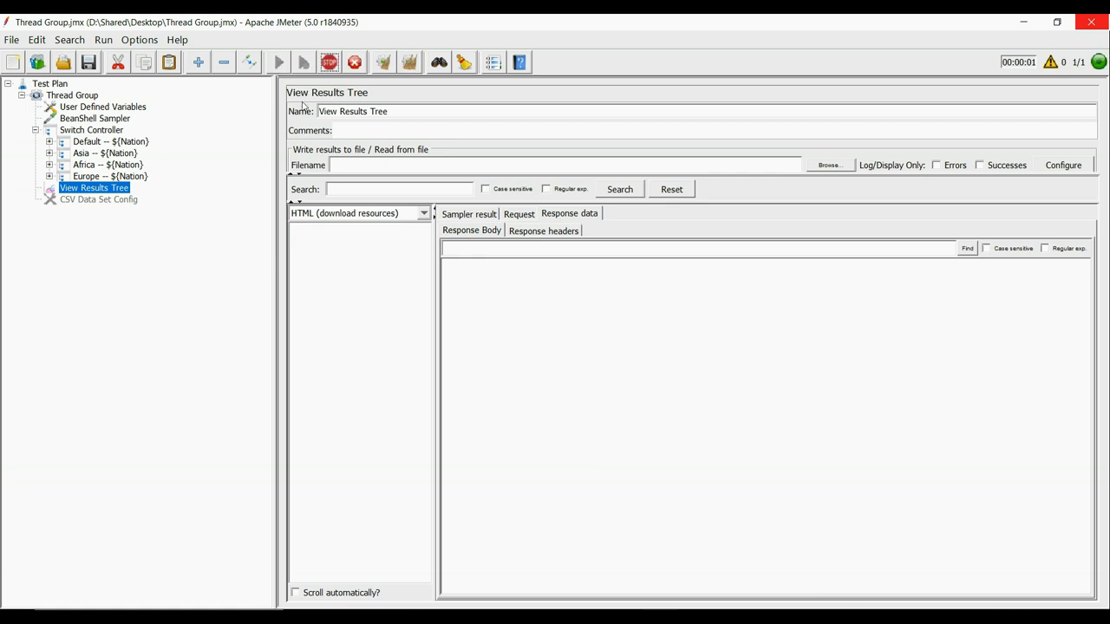
left_click(277, 62)
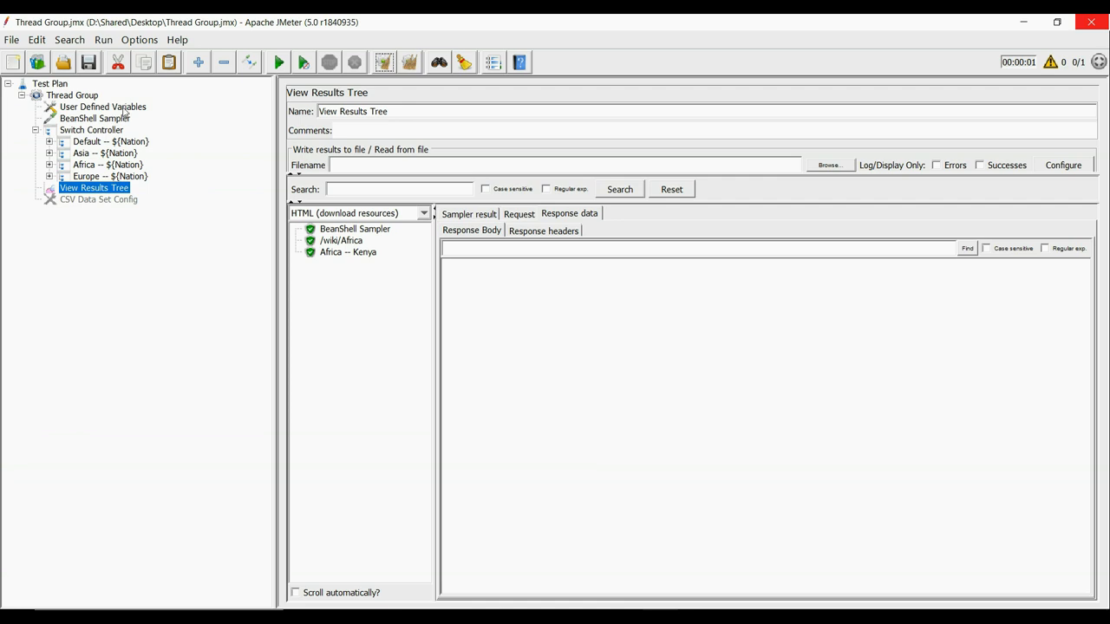
Step: Set Nation to Denmark and run so the results show Europe -- Denmark
left_click(102, 108)
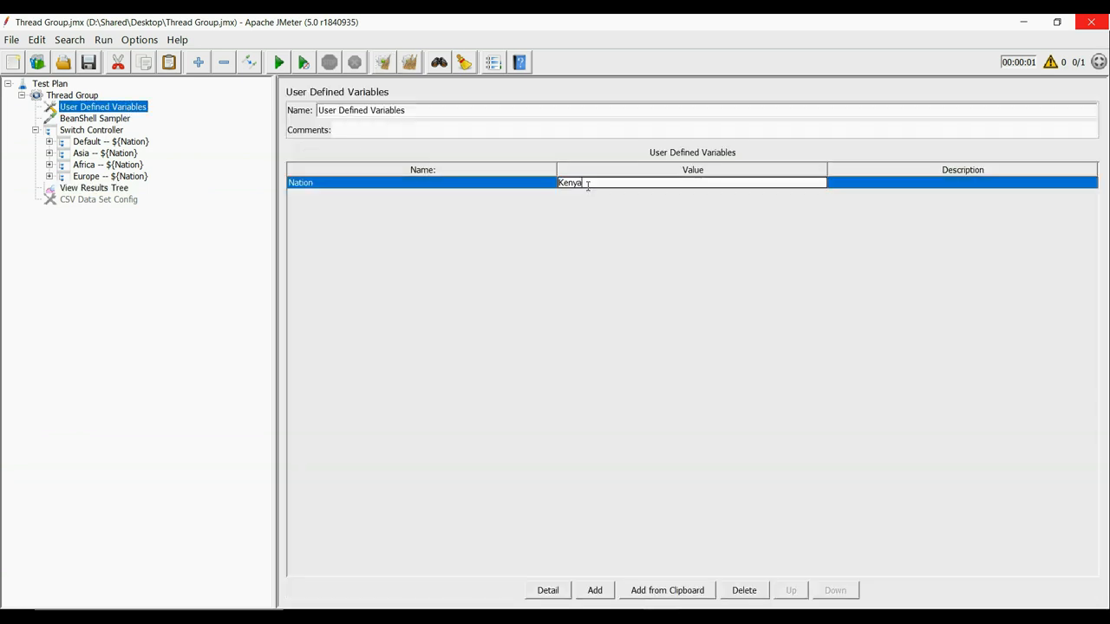
type("Denmark")
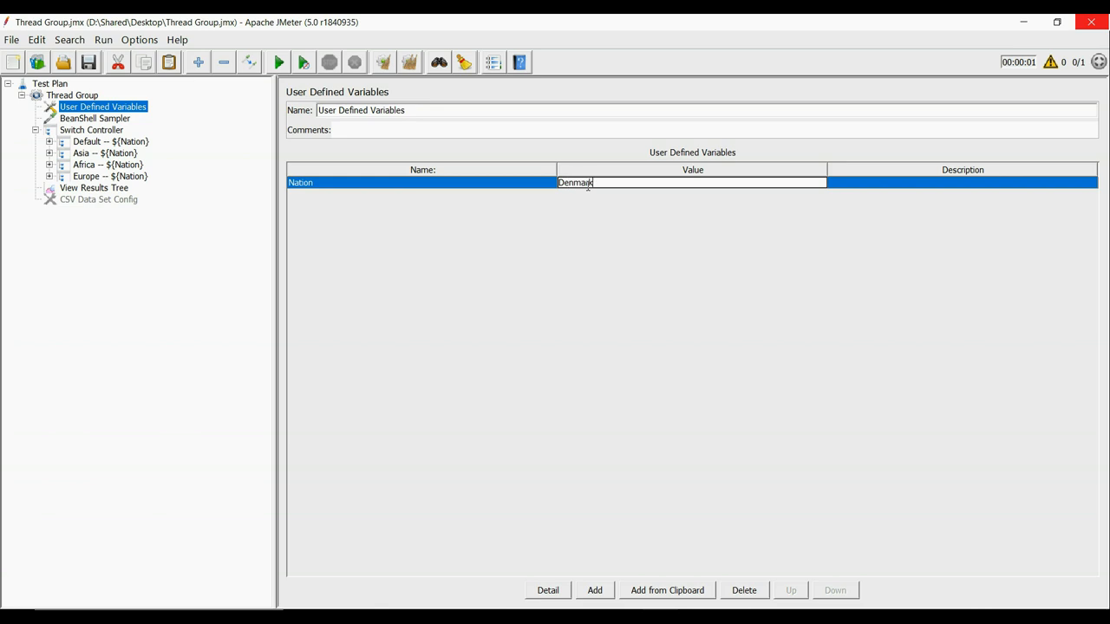
left_click(94, 187)
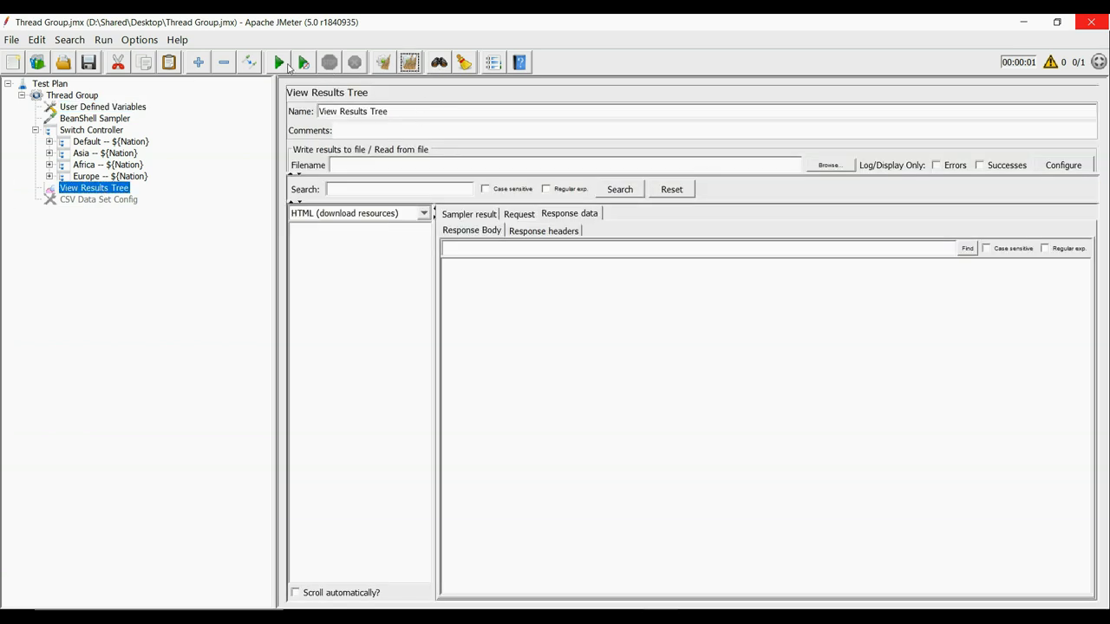
left_click(279, 63)
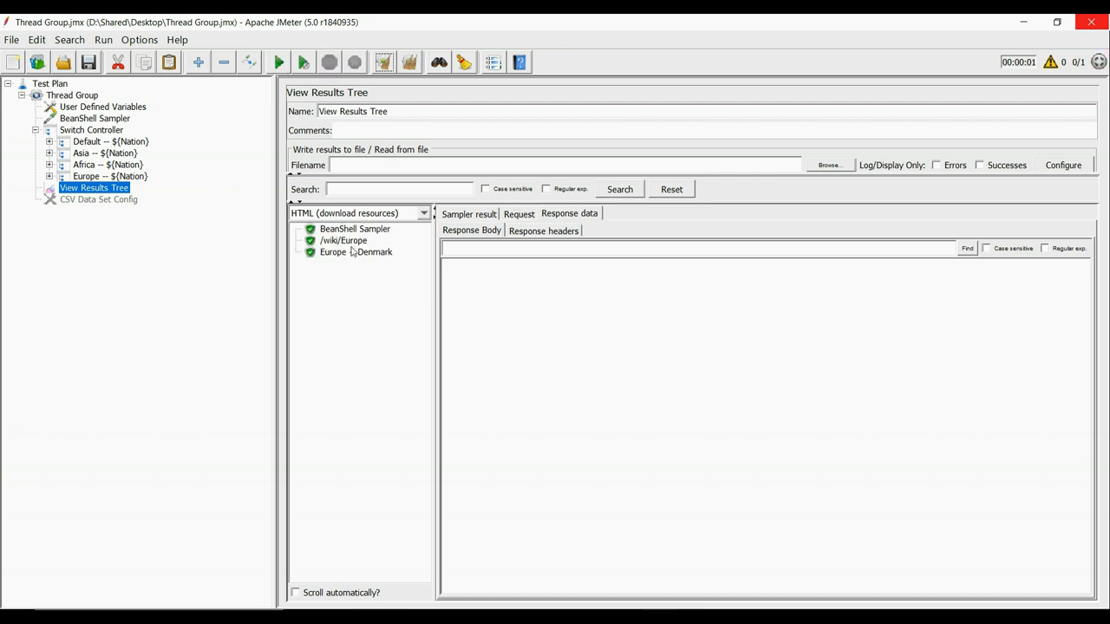
mouse_move(374, 260)
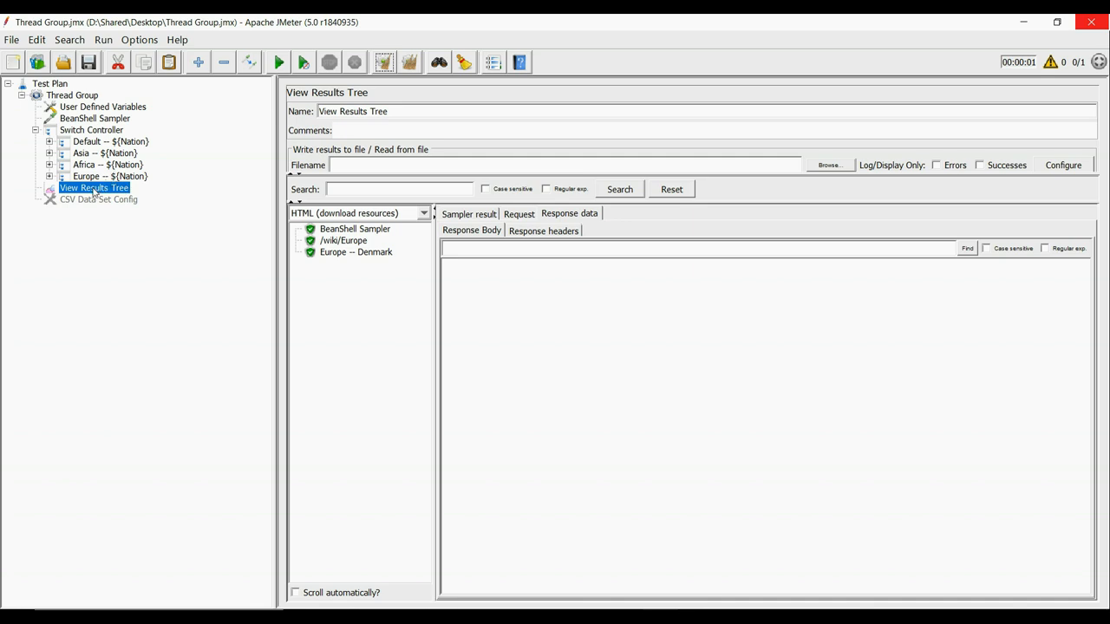
Step: Review the script's default case, set Nation to Australia and run to get Default -- Australia
left_click(93, 118)
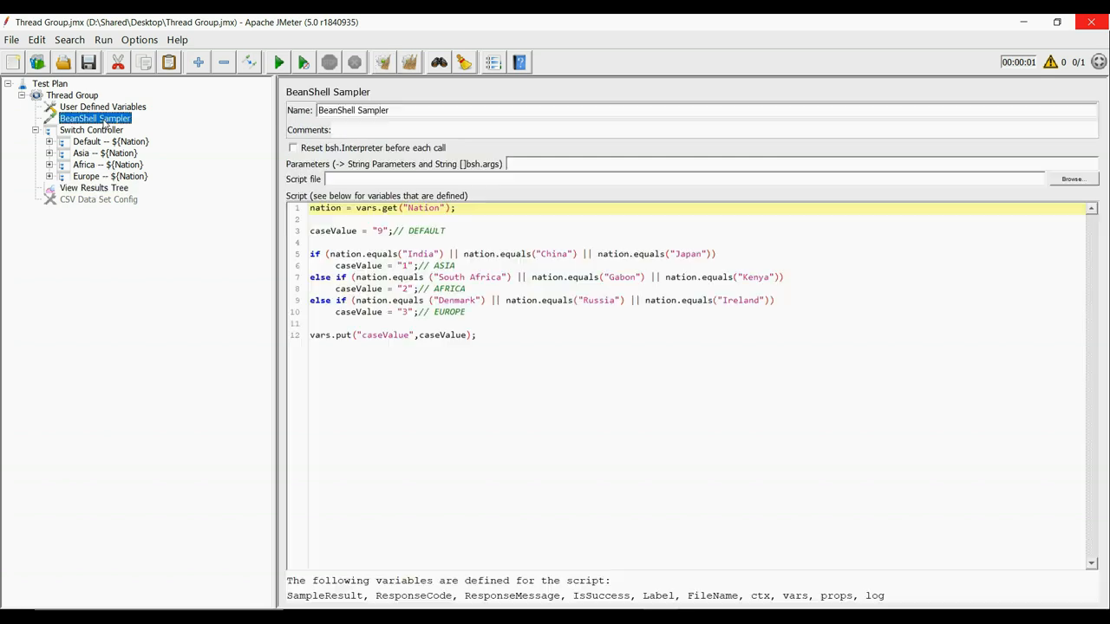
left_click(381, 231)
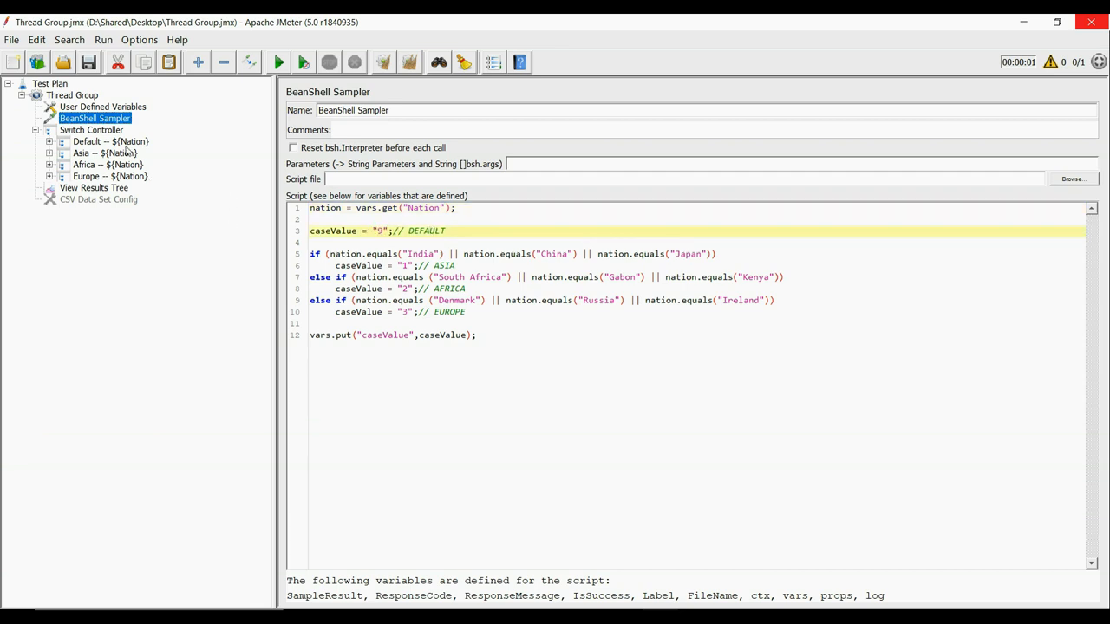
left_click(102, 108)
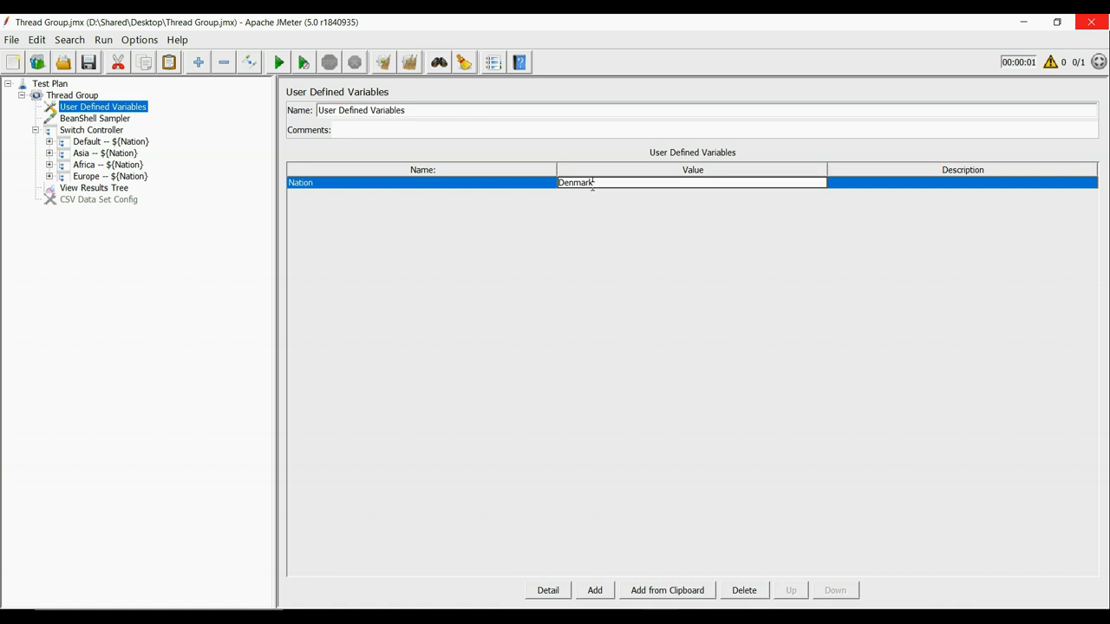
type("Australia")
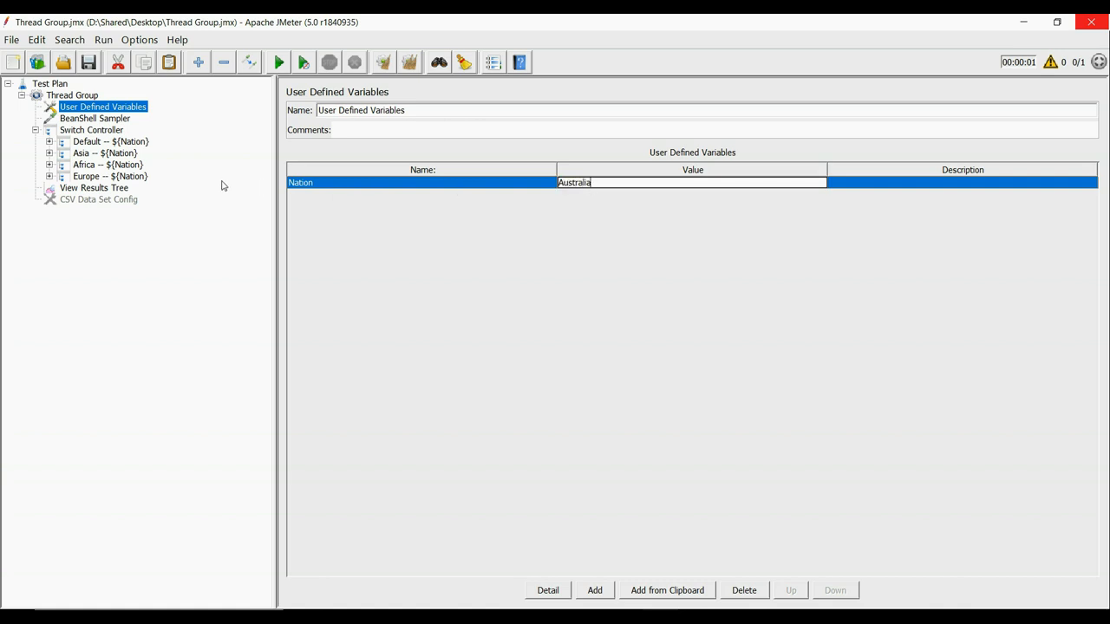
left_click(93, 187)
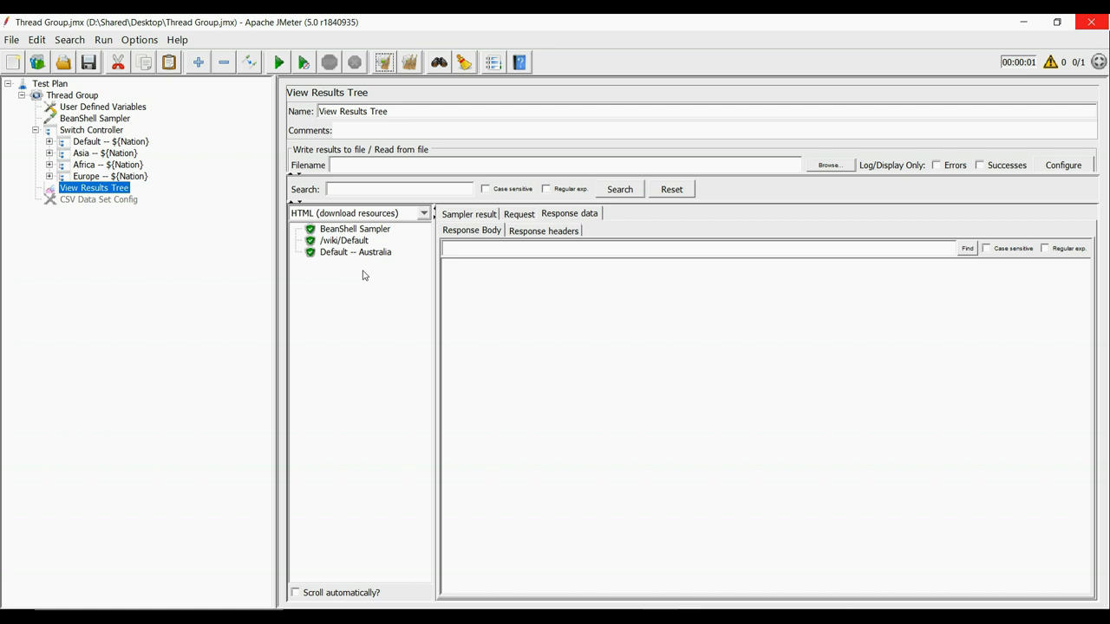
mouse_move(368, 260)
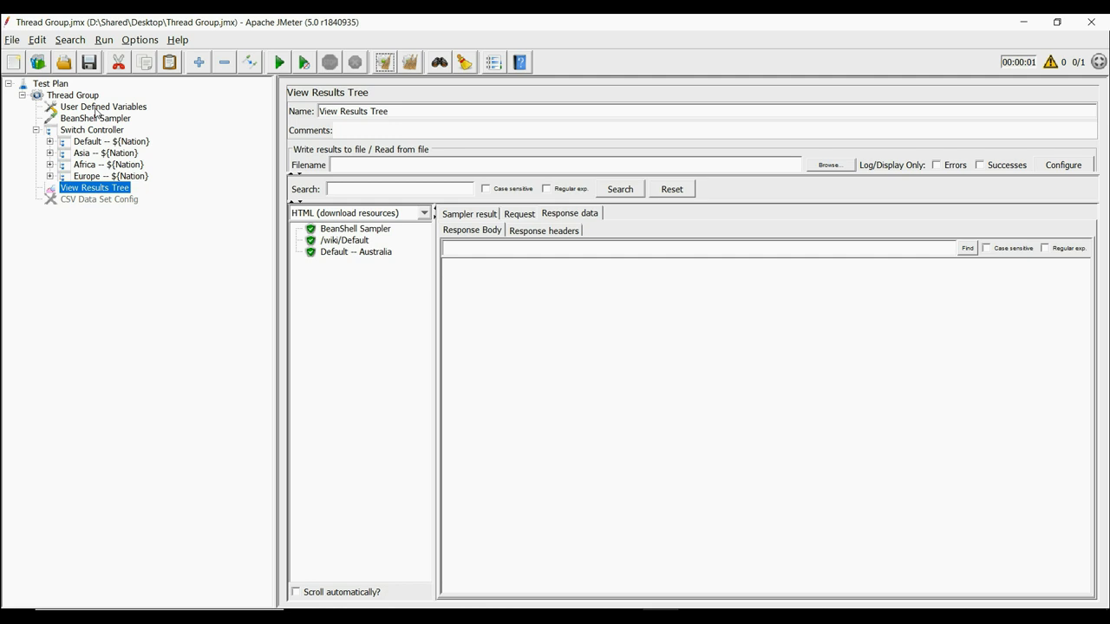
Step: Disable User Defined Variables, enable CSV Data Set Config, set Loop Count to 11 and clear results
left_click(104, 106)
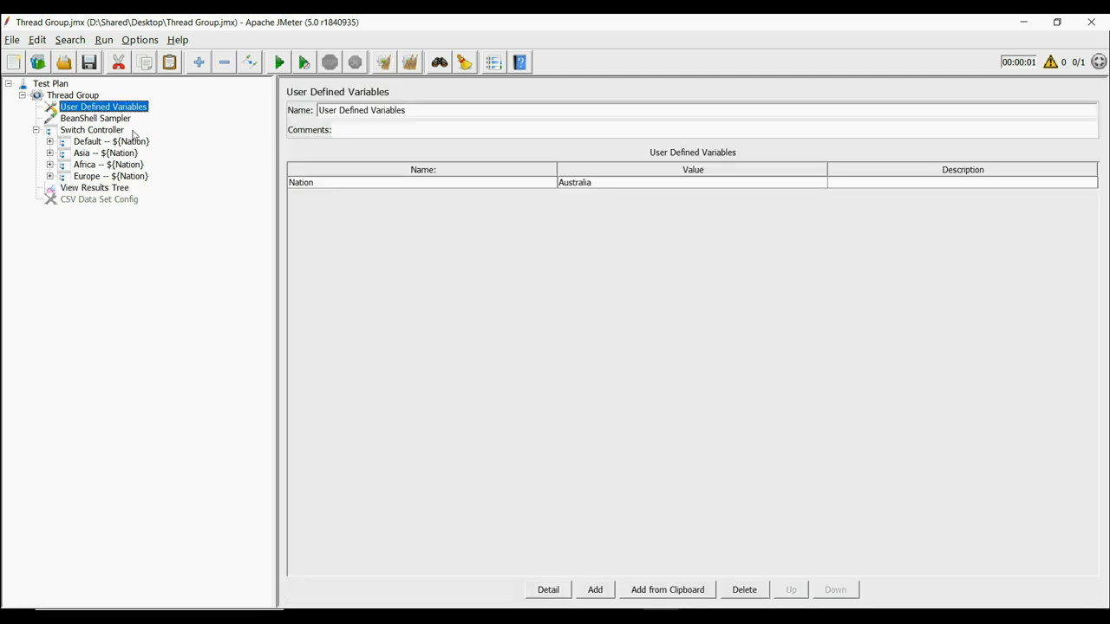
left_click(97, 198)
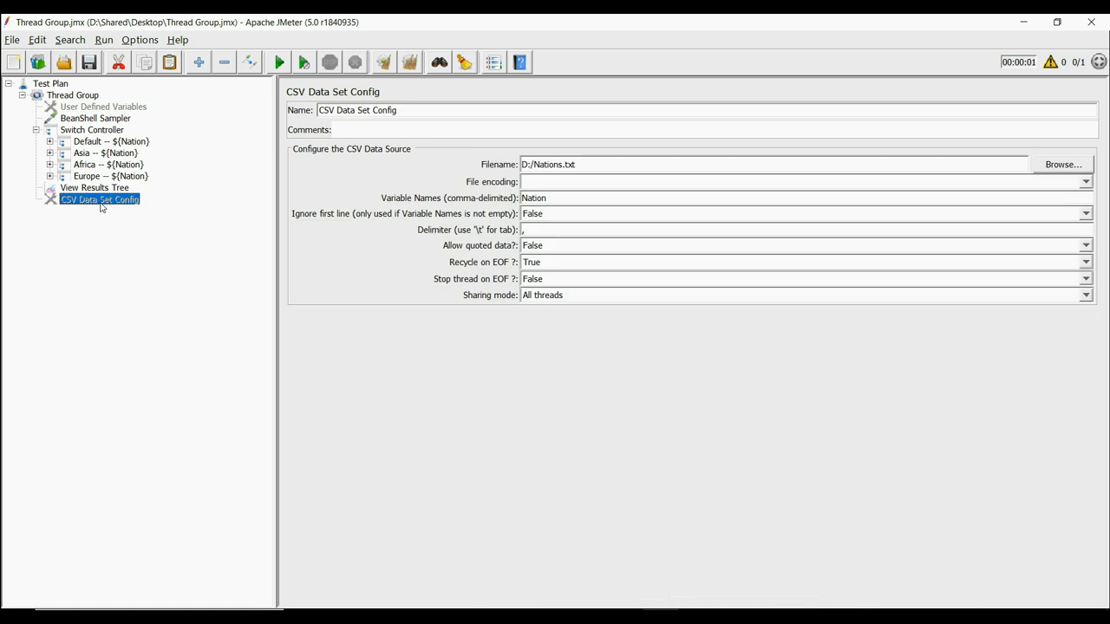
mouse_move(131, 94)
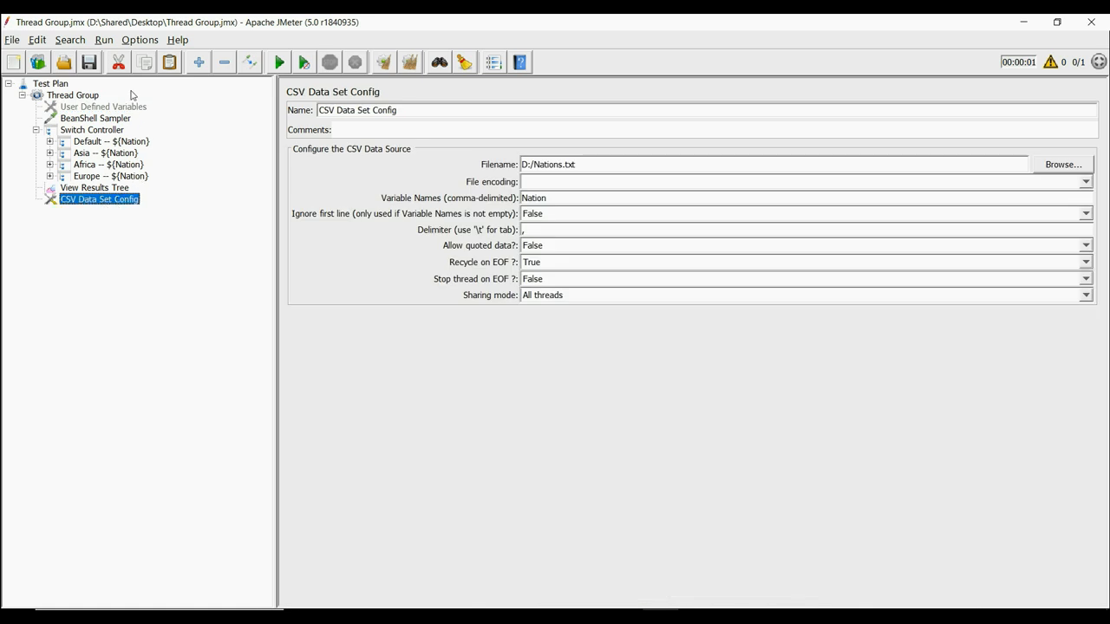
mouse_move(135, 111)
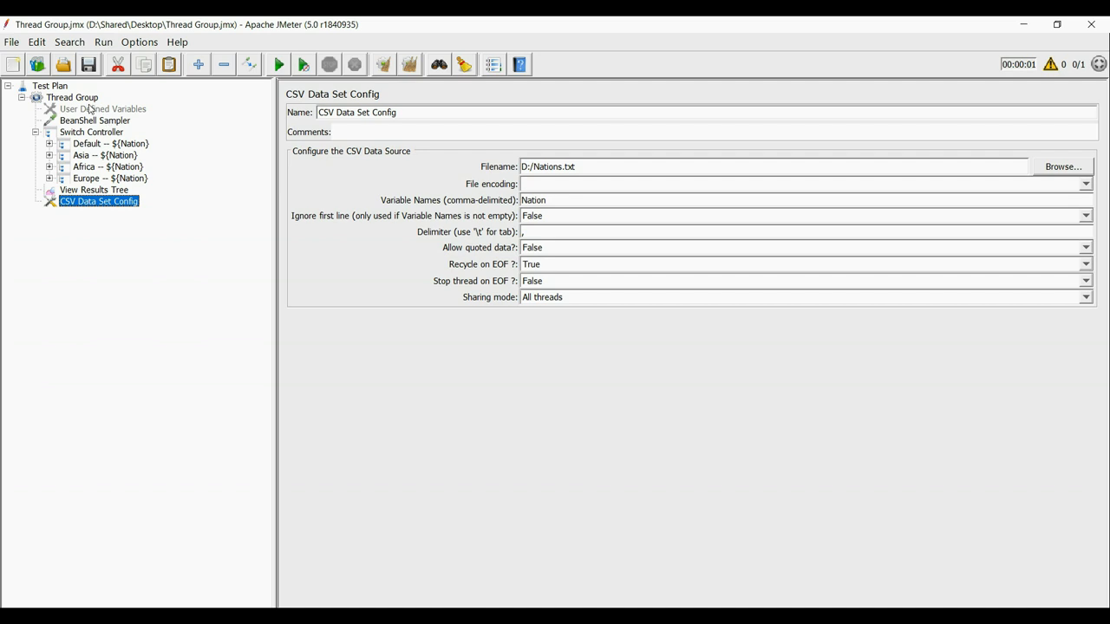
left_click(73, 97)
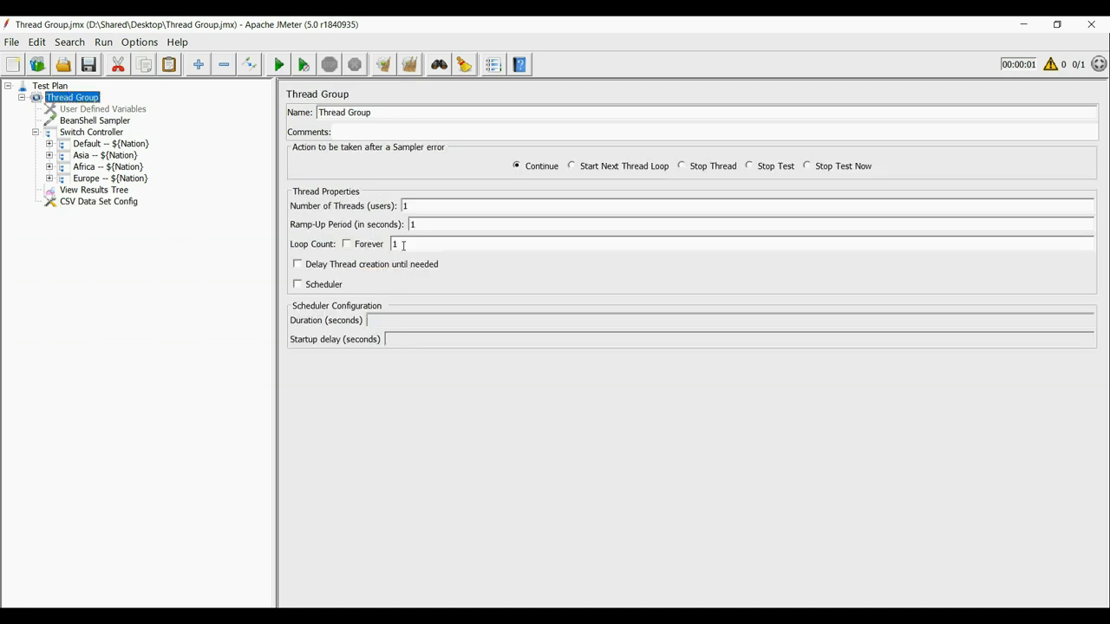
type("1")
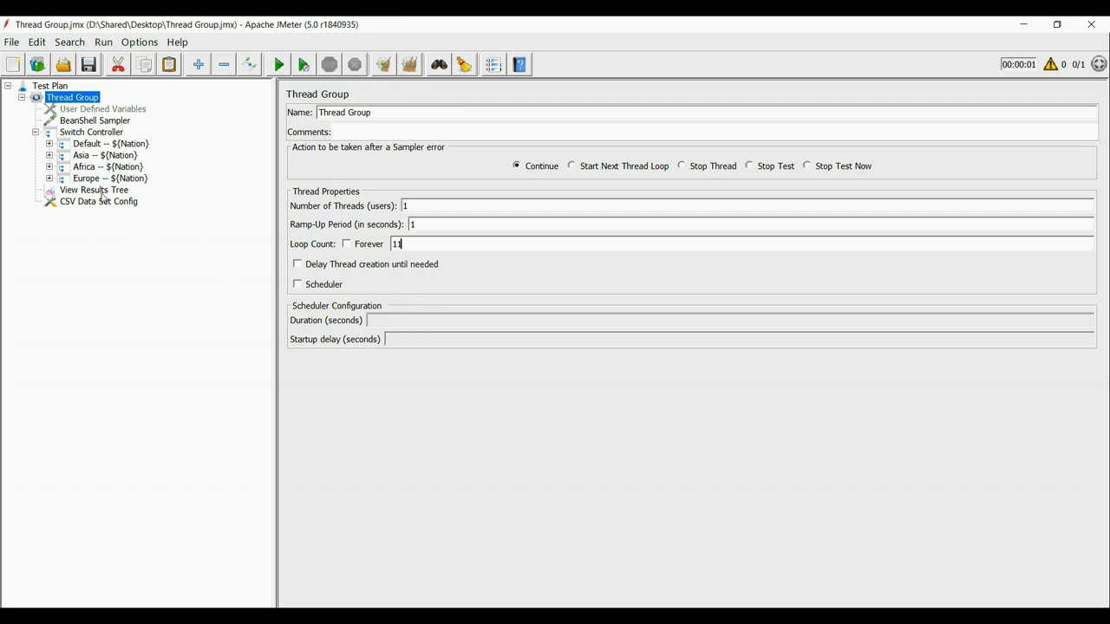
left_click(93, 189)
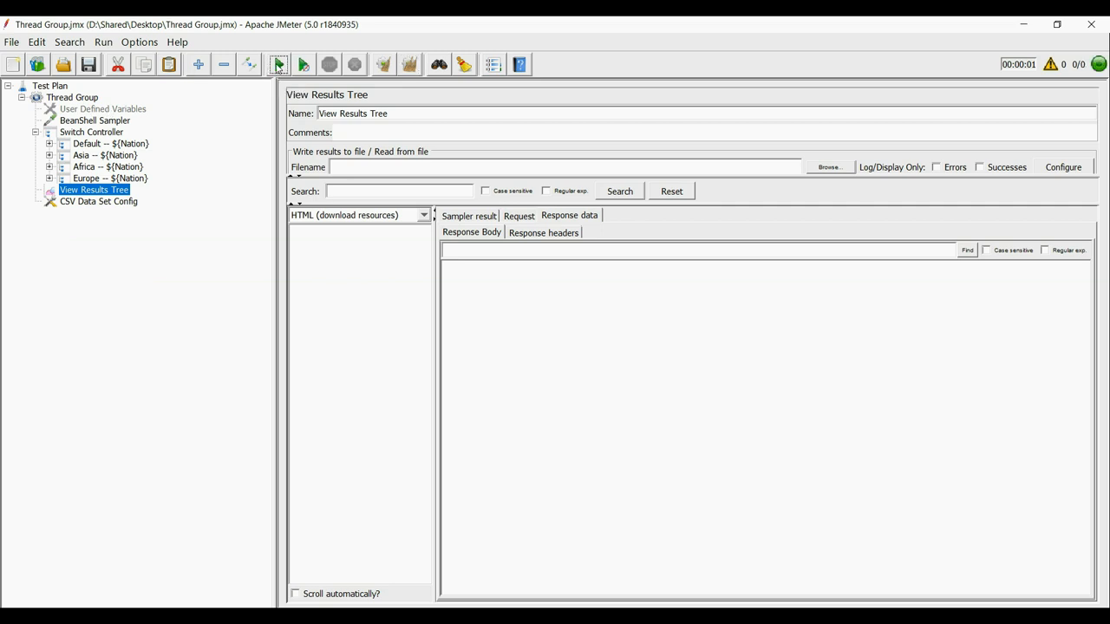
Step: Run the 11 loops and scroll the results listing continent transactions per CSV nation
left_click(277, 64)
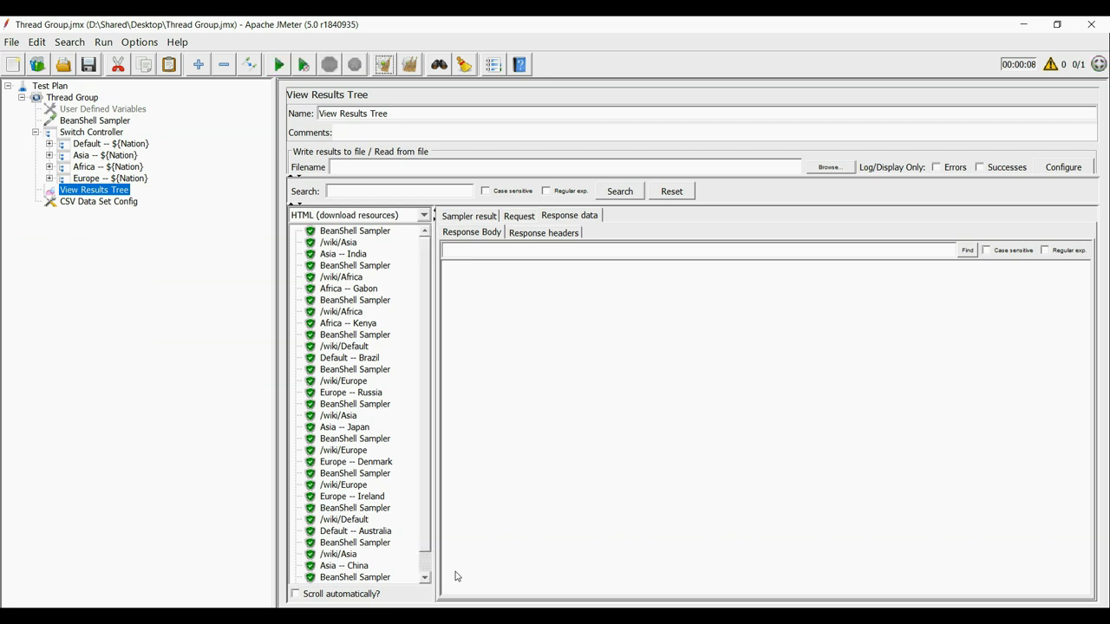
scroll("down", 3)
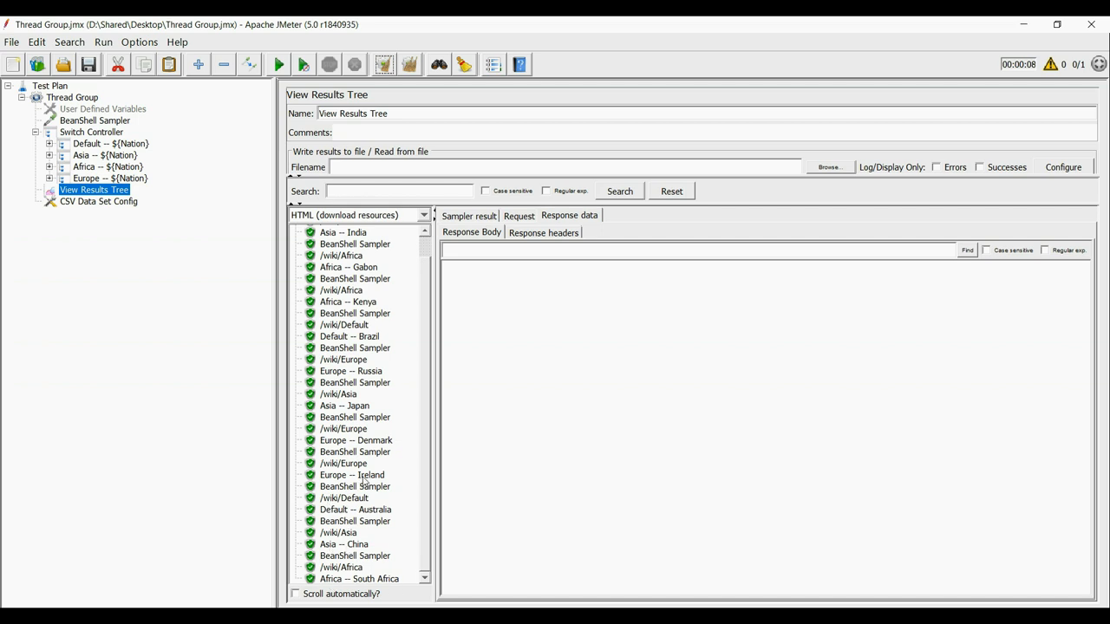
mouse_move(338, 378)
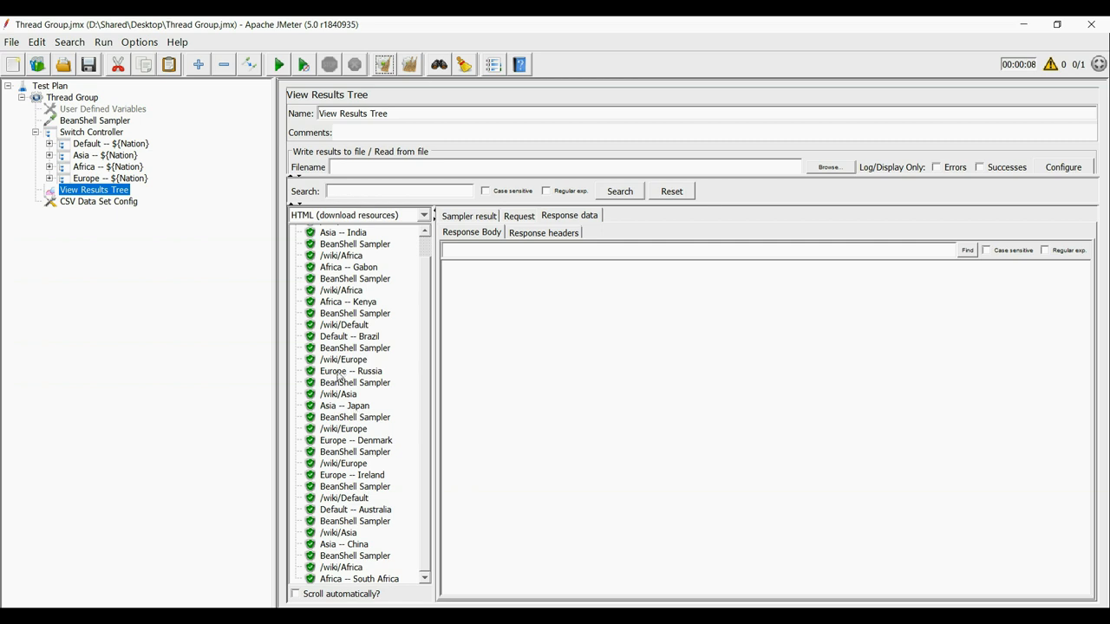
mouse_move(378, 371)
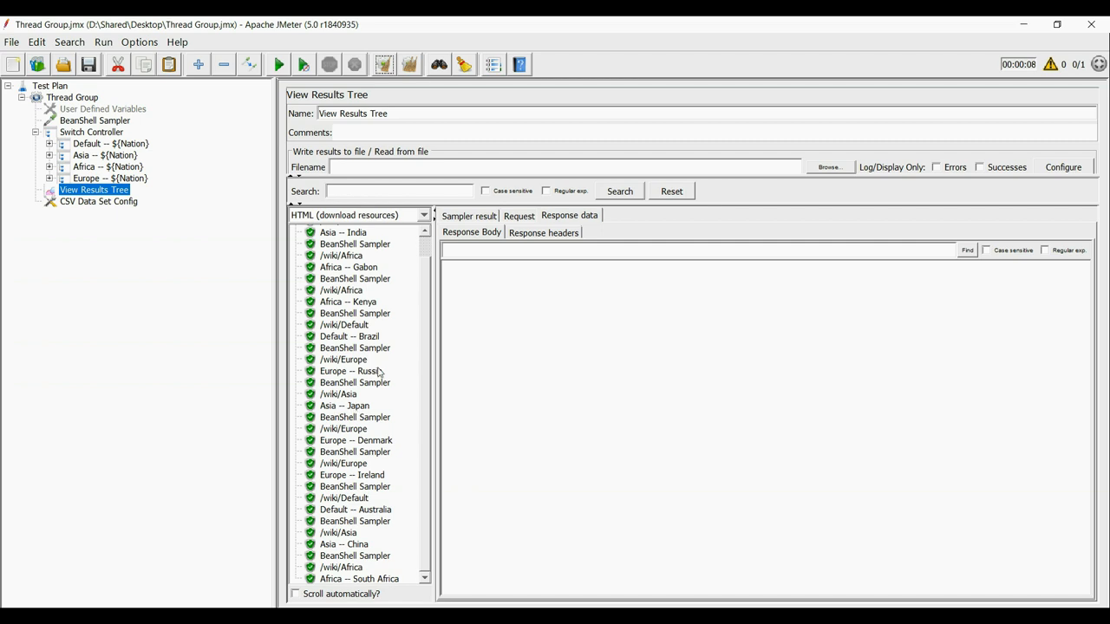